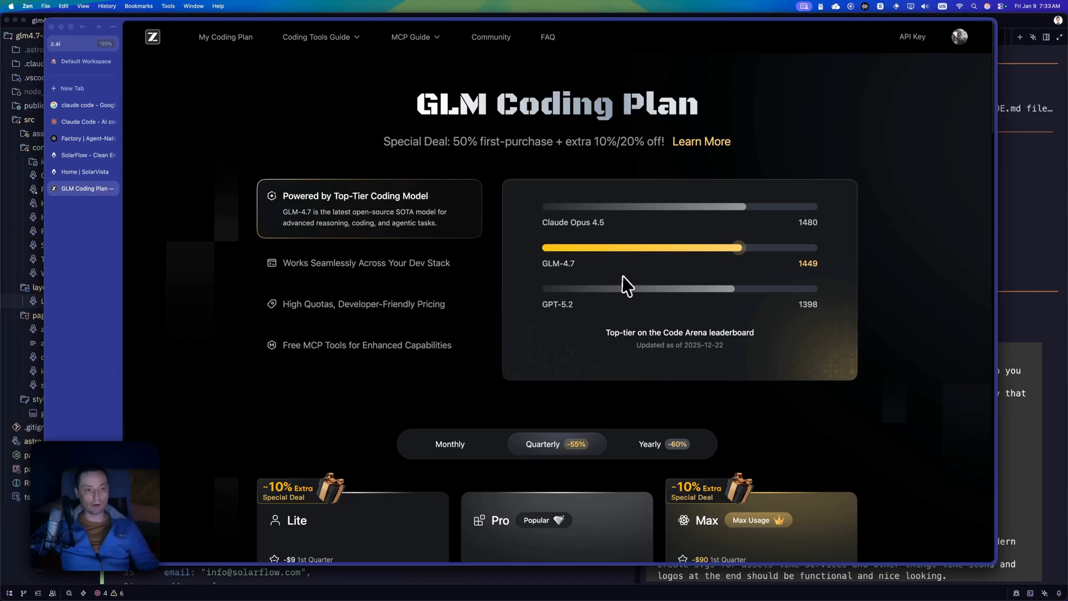
{"action": "mouse_move", "coordinate": [646, 279]}
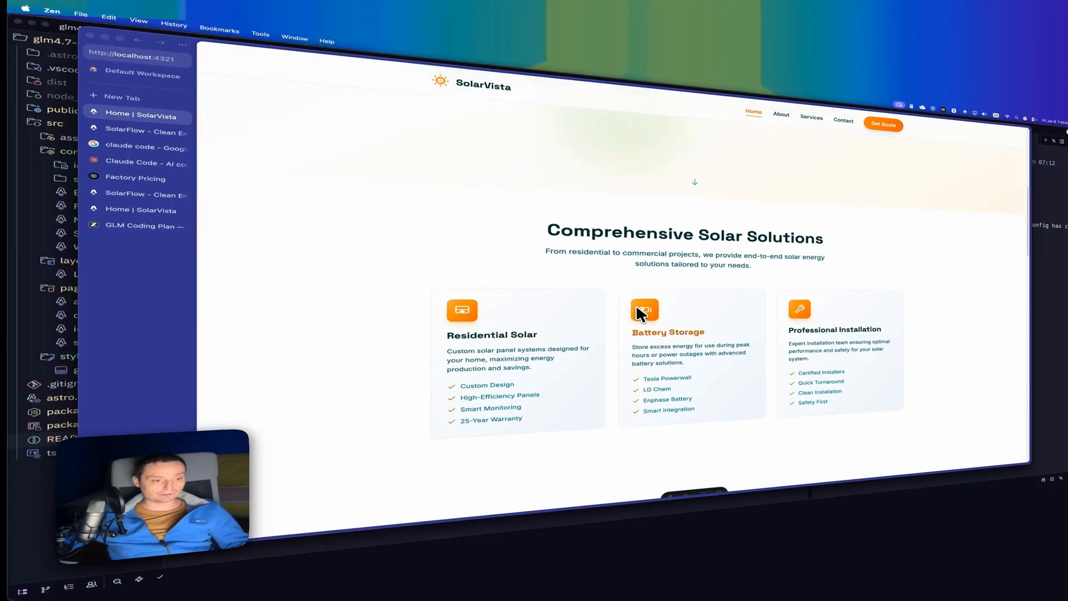
Browse the SolarVista showcase, follow Start Your Project to the Contact page, then return to the GLM Coding Plan tab.
{"action": "scroll", "scroll_direction": "down", "scroll_amount": 3}
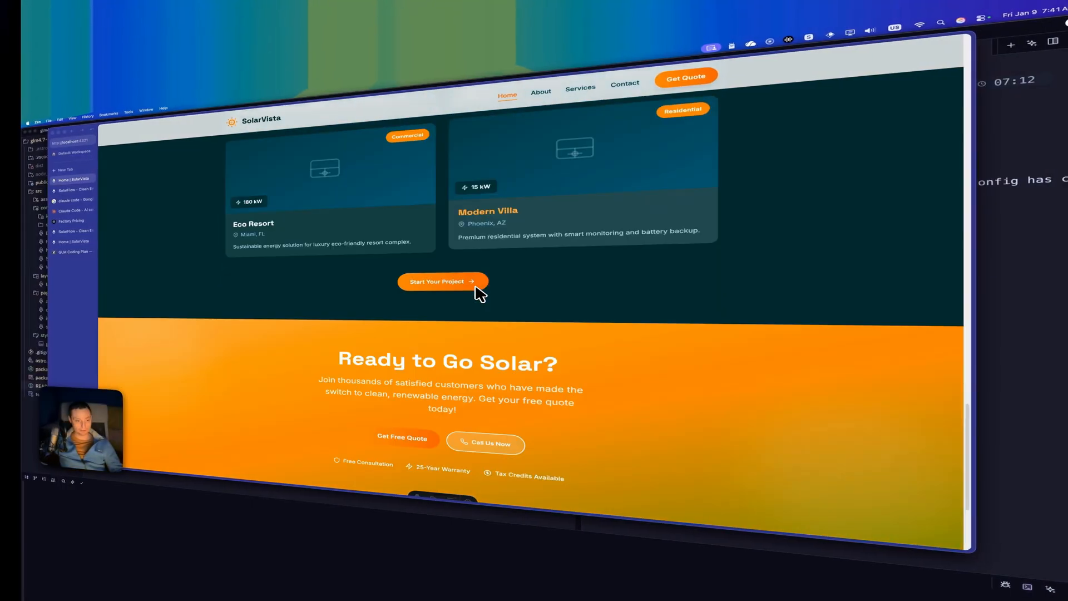
{"action": "left_click", "coordinate": [540, 91]}
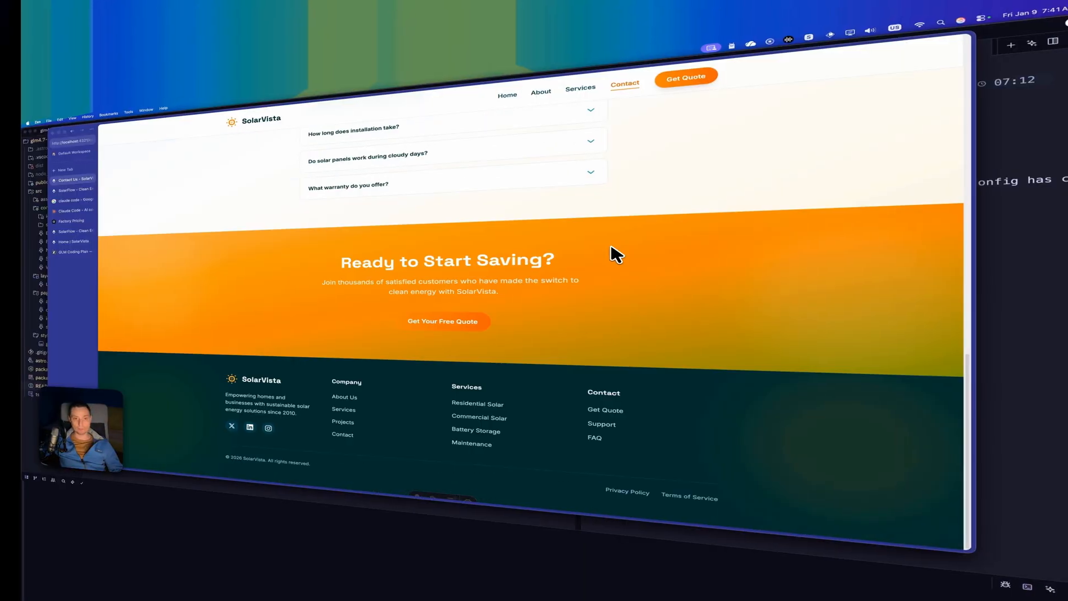
{"action": "left_click", "coordinate": [75, 189]}
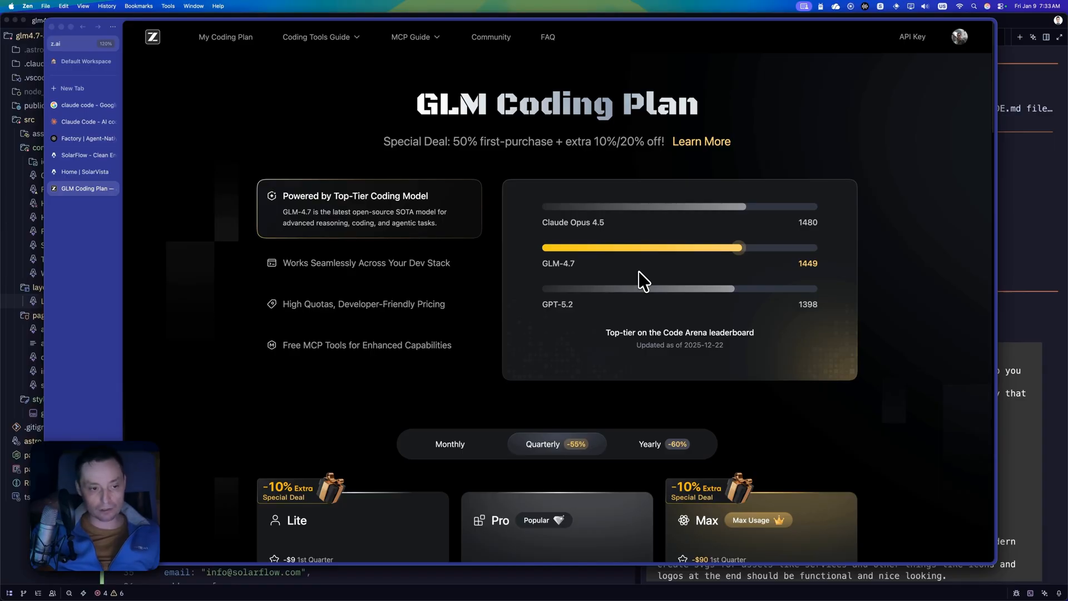
Scroll the GLM Coding Plan page through the GLM-4.7 benchmarks and the Lite, Pro and Max quarterly prices.
{"action": "scroll", "scroll_direction": "down", "scroll_amount": 3}
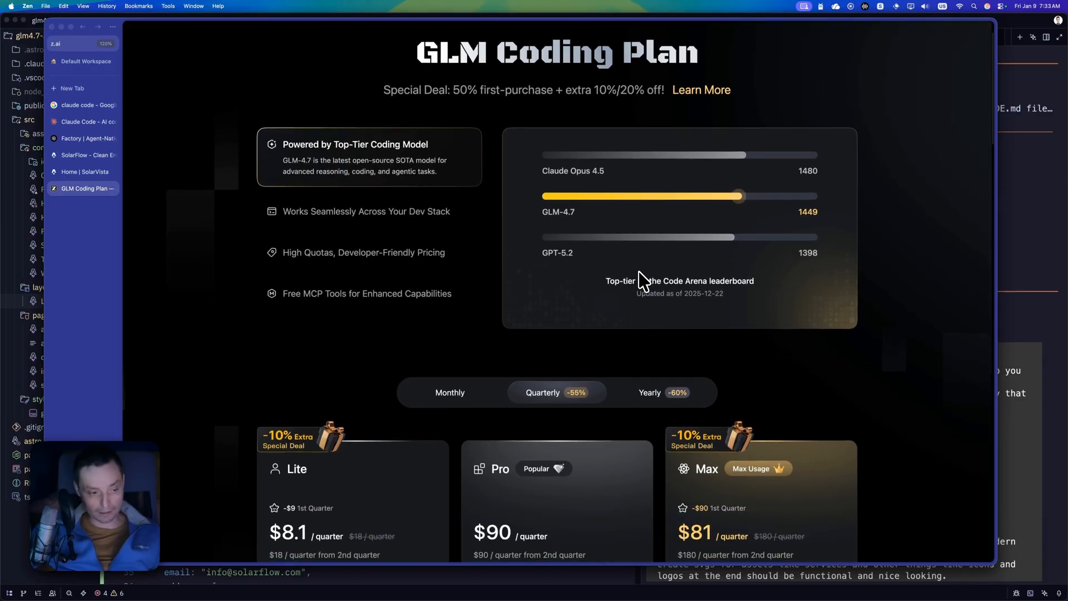
{"action": "scroll", "scroll_direction": "down", "scroll_amount": 3}
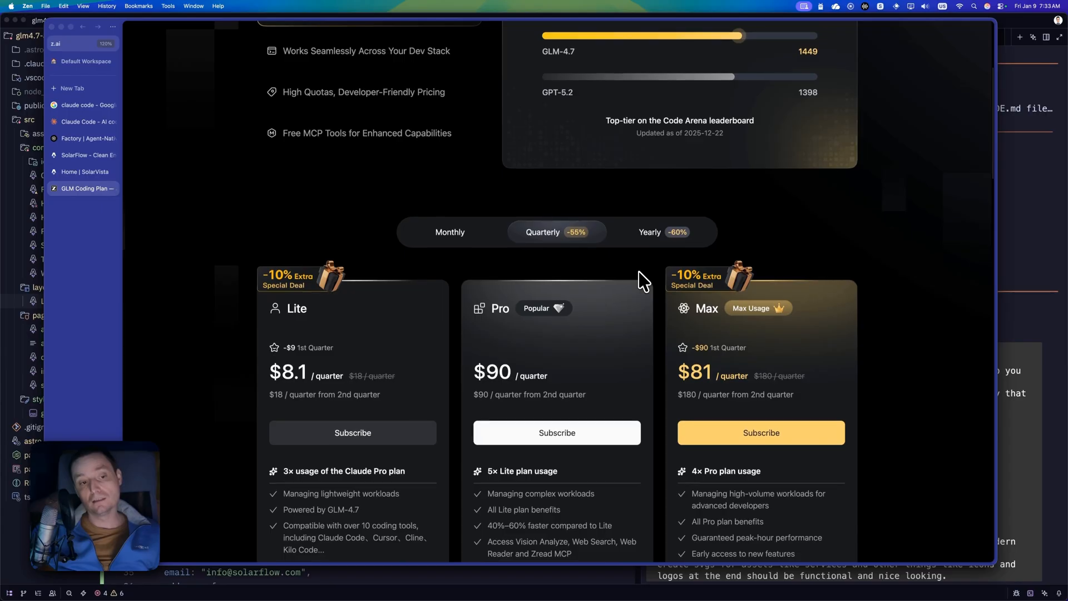
{"action": "scroll", "scroll_direction": "down", "scroll_amount": 3}
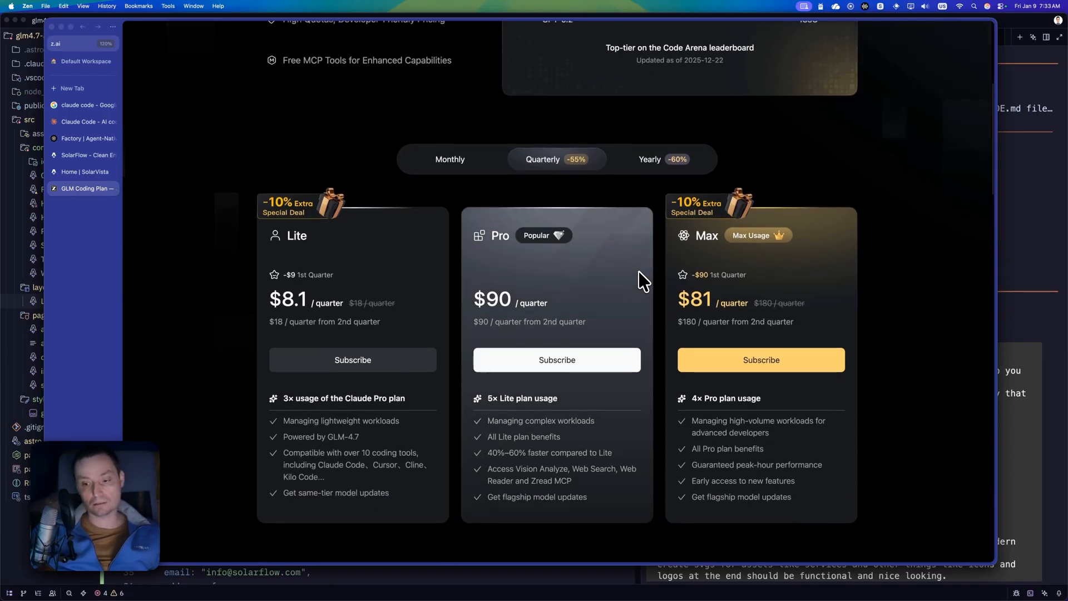
{"action": "mouse_move", "coordinate": [602, 286]}
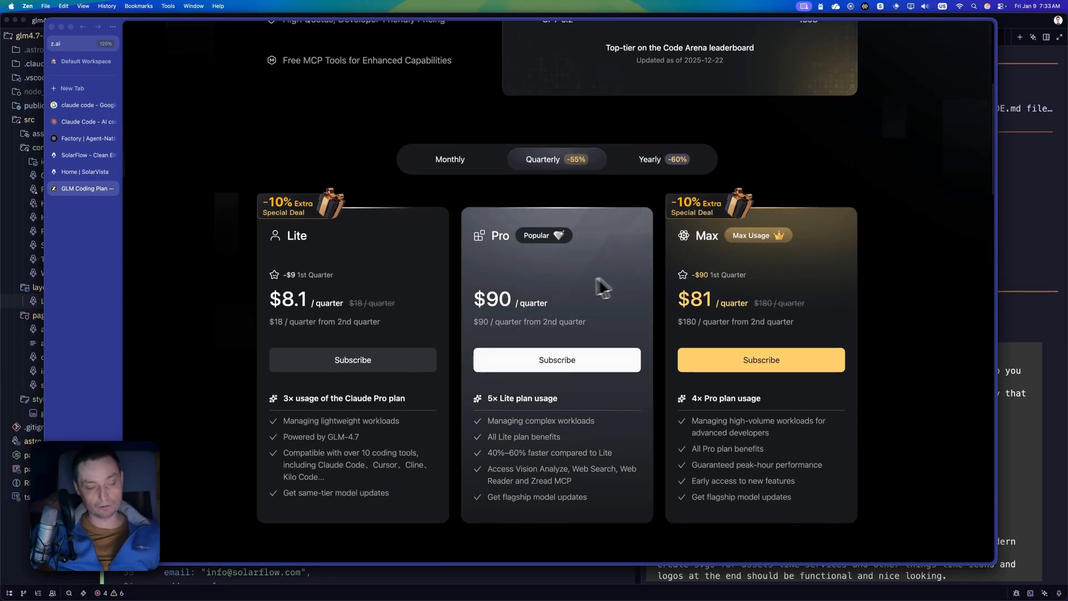
{"action": "mouse_move", "coordinate": [435, 285]}
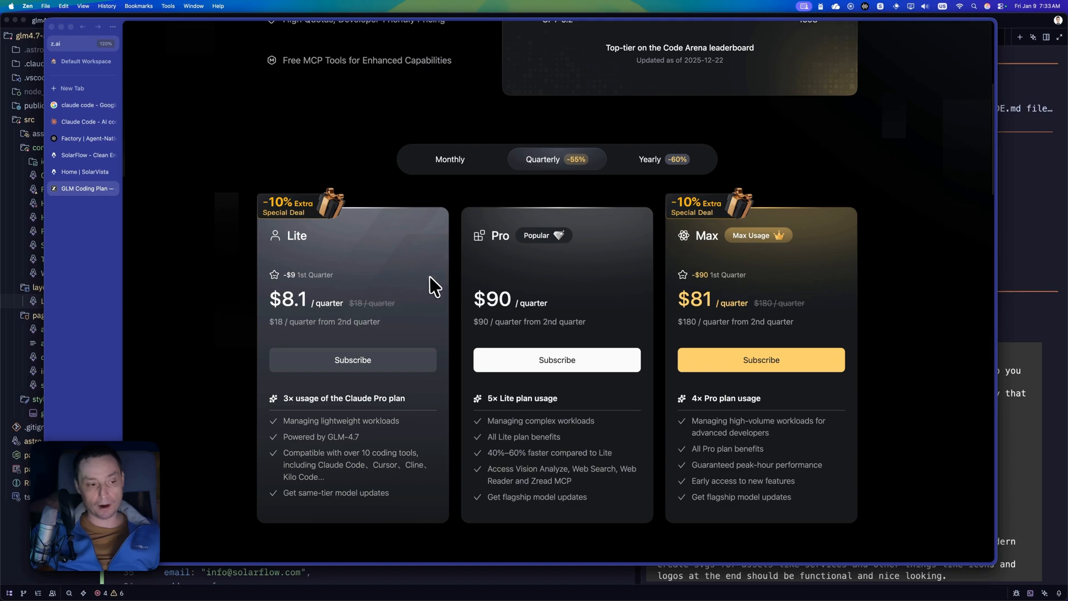
{"action": "mouse_move", "coordinate": [761, 287]}
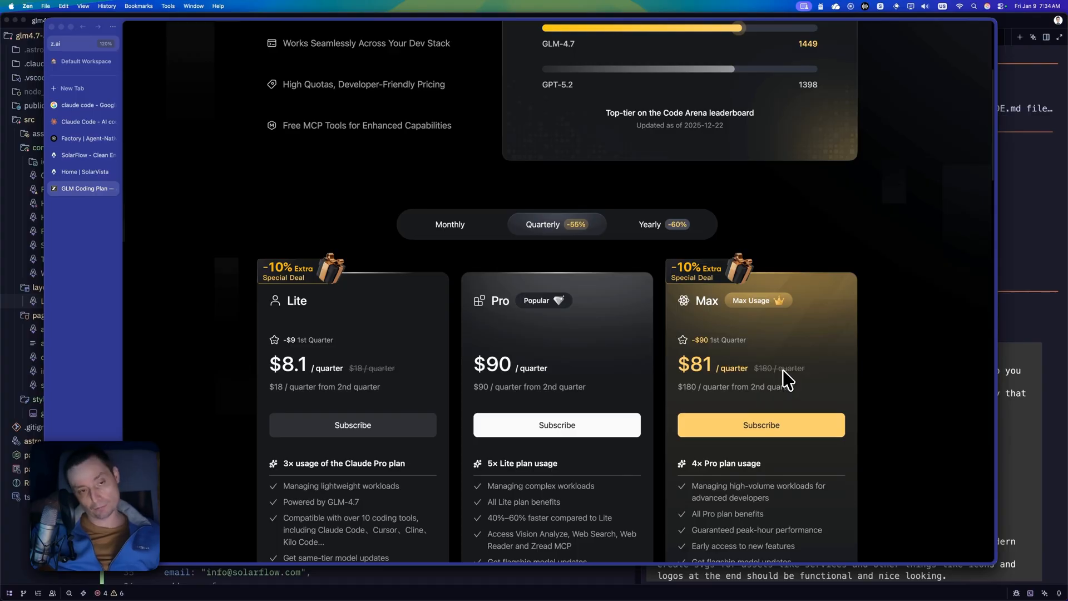
{"action": "scroll", "scroll_direction": "up", "scroll_amount": 3}
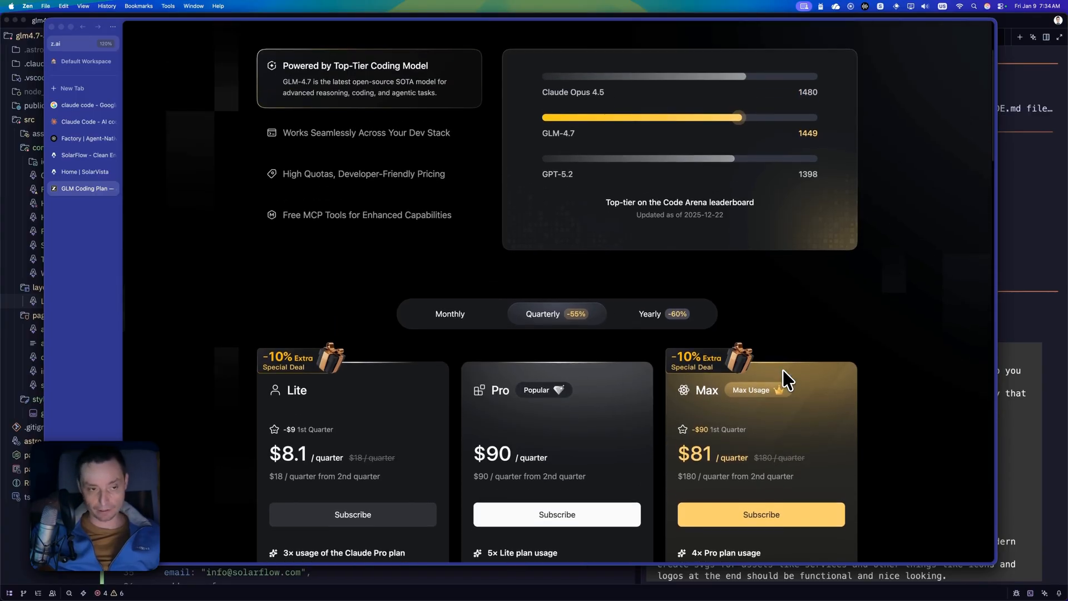
{"action": "scroll", "scroll_direction": "up", "scroll_amount": 3}
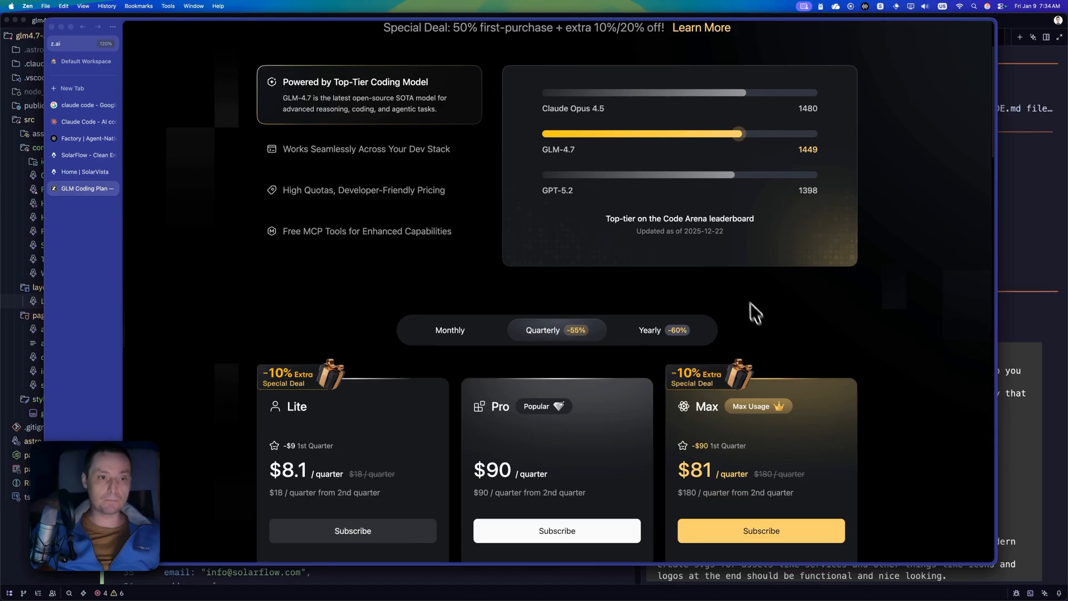
{"action": "mouse_move", "coordinate": [748, 299]}
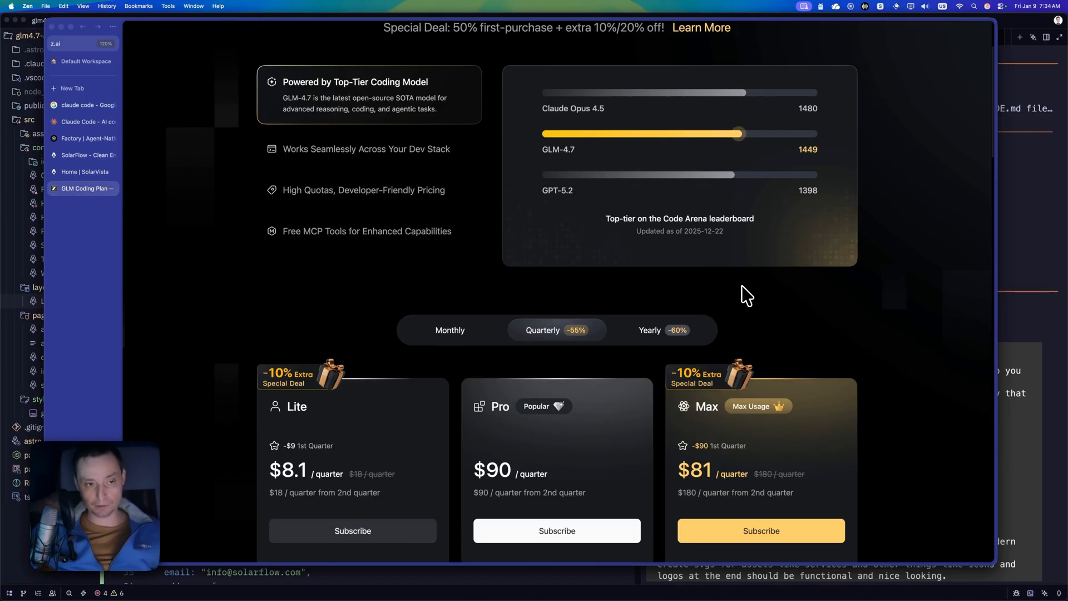
{"action": "scroll", "scroll_direction": "down", "scroll_amount": 3}
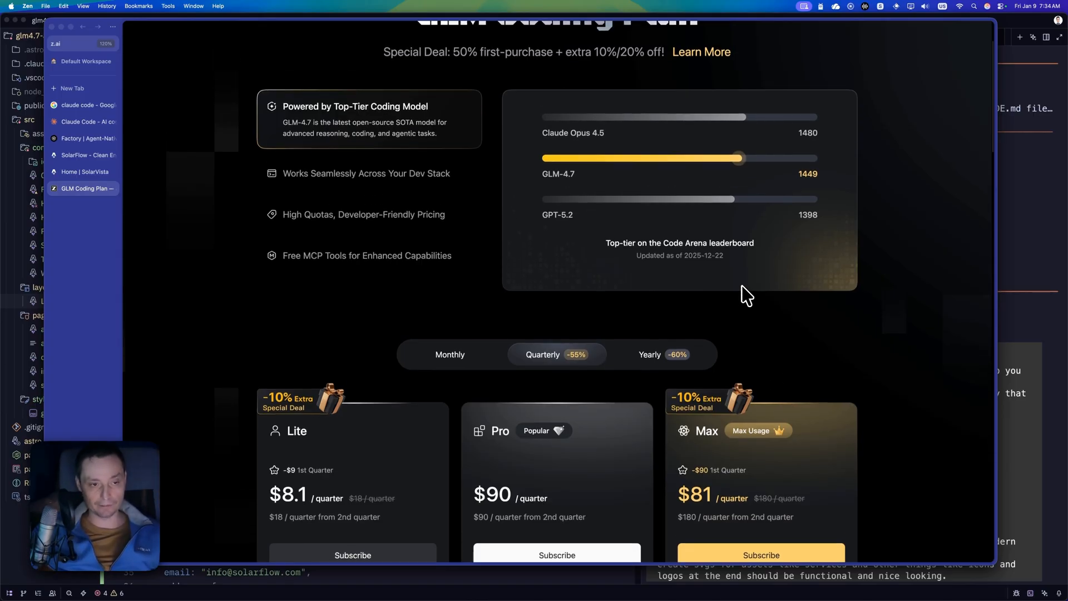
{"action": "scroll", "scroll_direction": "down", "scroll_amount": 3}
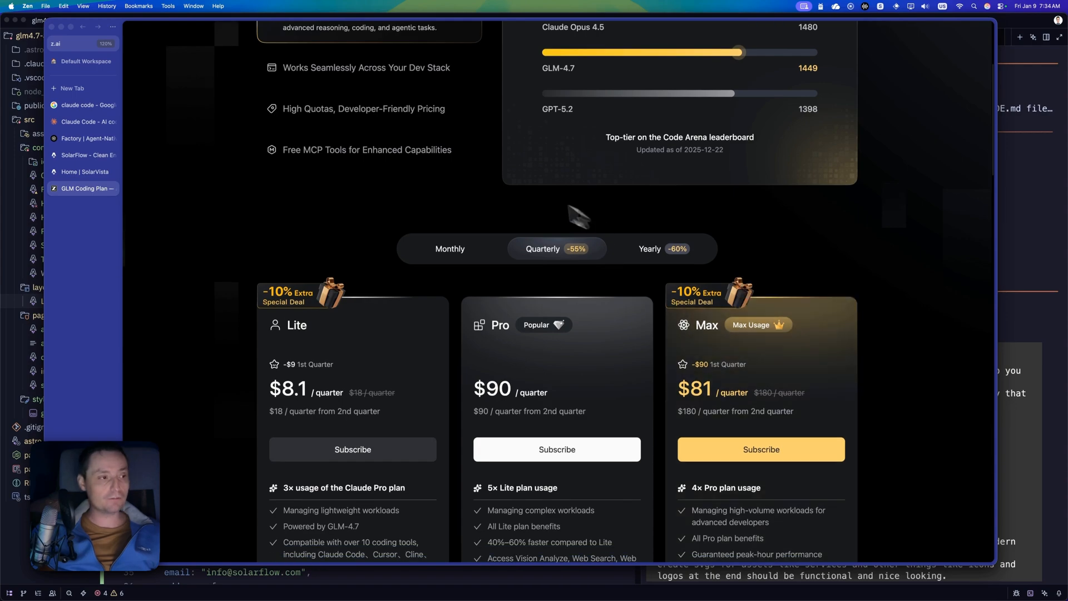
Switch to the Claude Code homepage from the browser sidebar.
{"action": "left_click", "coordinate": [87, 121]}
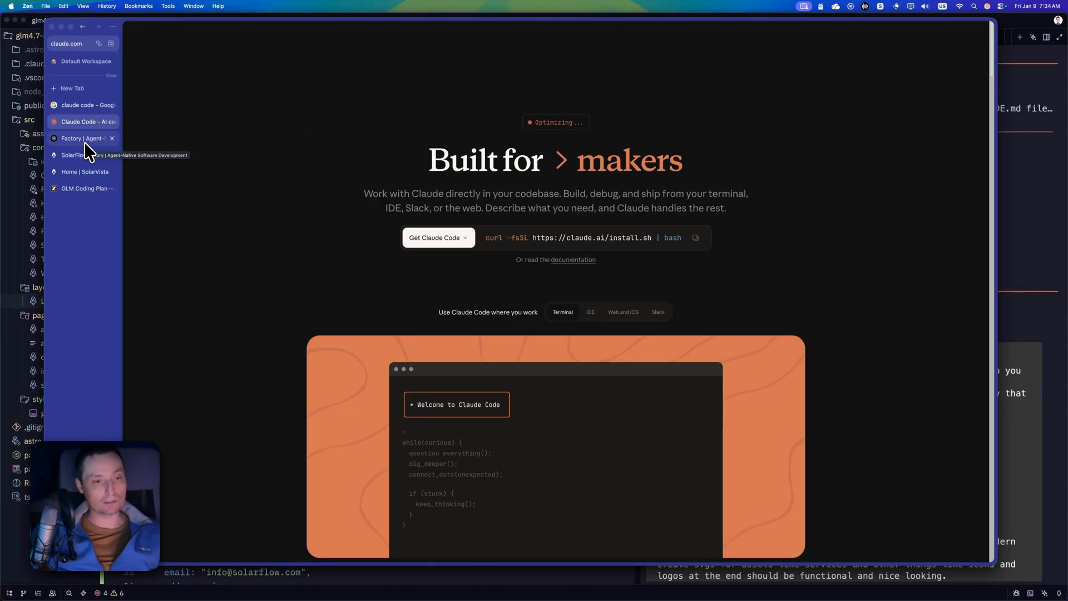
Go to Factory's Pricing Plans page listing Free, Pro $20, Max $200 and Ultra $2,000 tiers.
{"action": "left_click", "coordinate": [82, 138]}
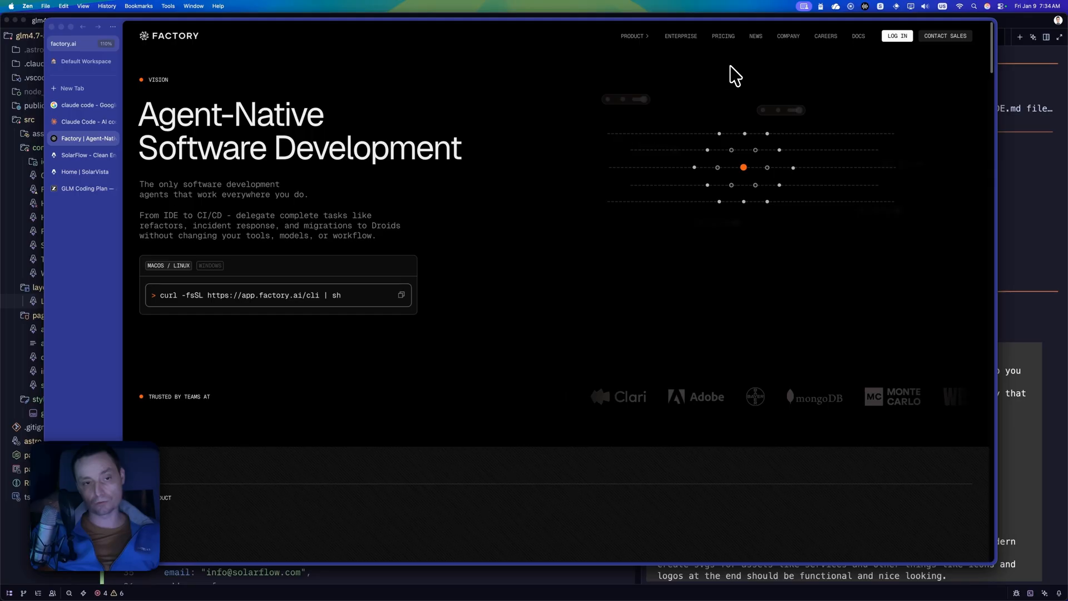
{"action": "left_click", "coordinate": [723, 36]}
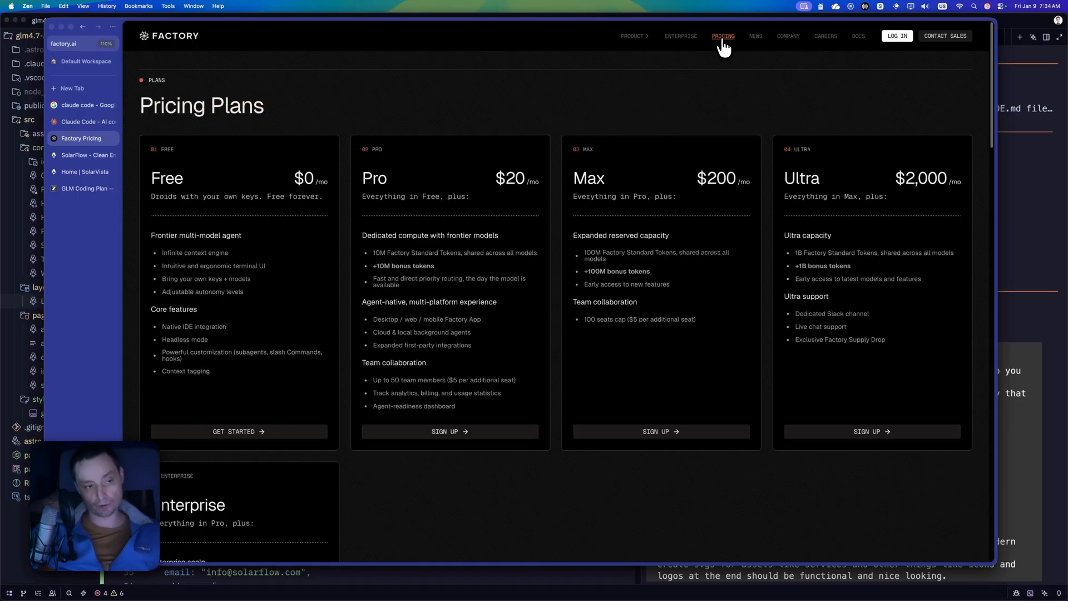
{"action": "mouse_move", "coordinate": [350, 143]}
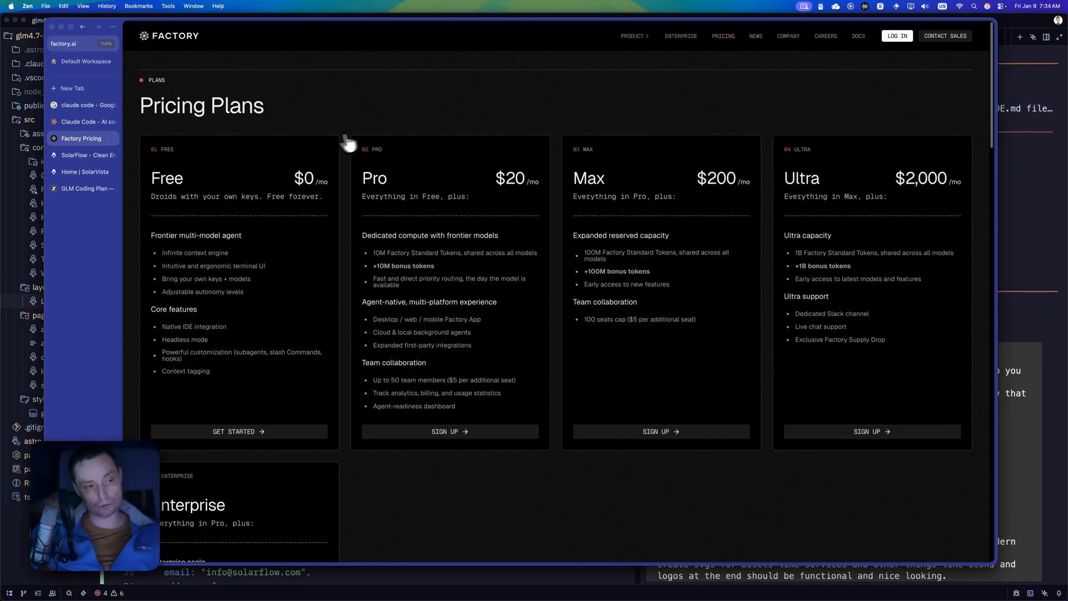
{"action": "mouse_move", "coordinate": [261, 259]}
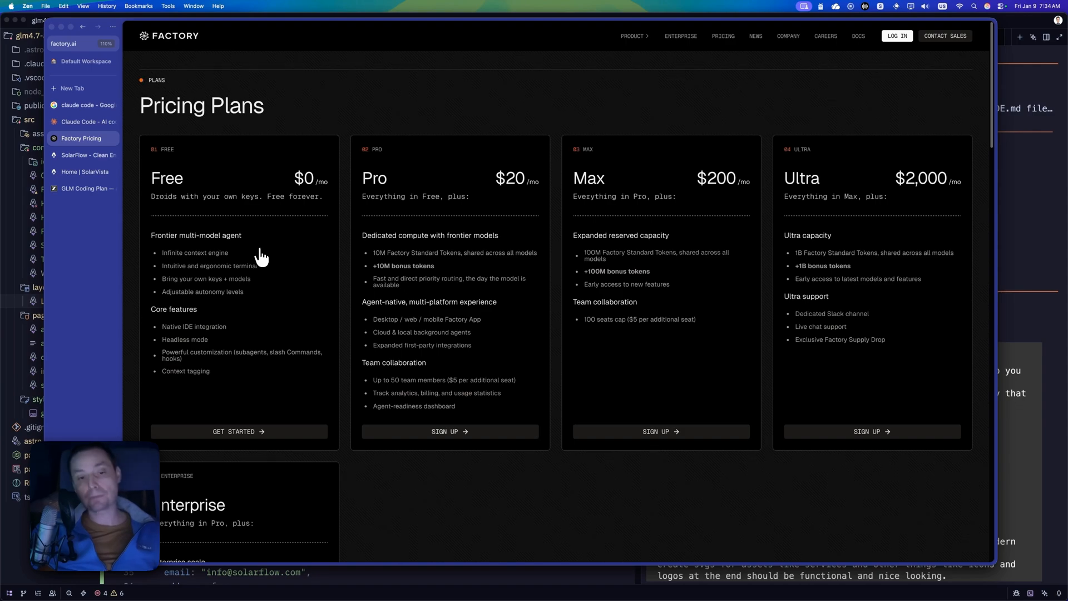
{"action": "mouse_move", "coordinate": [301, 250]}
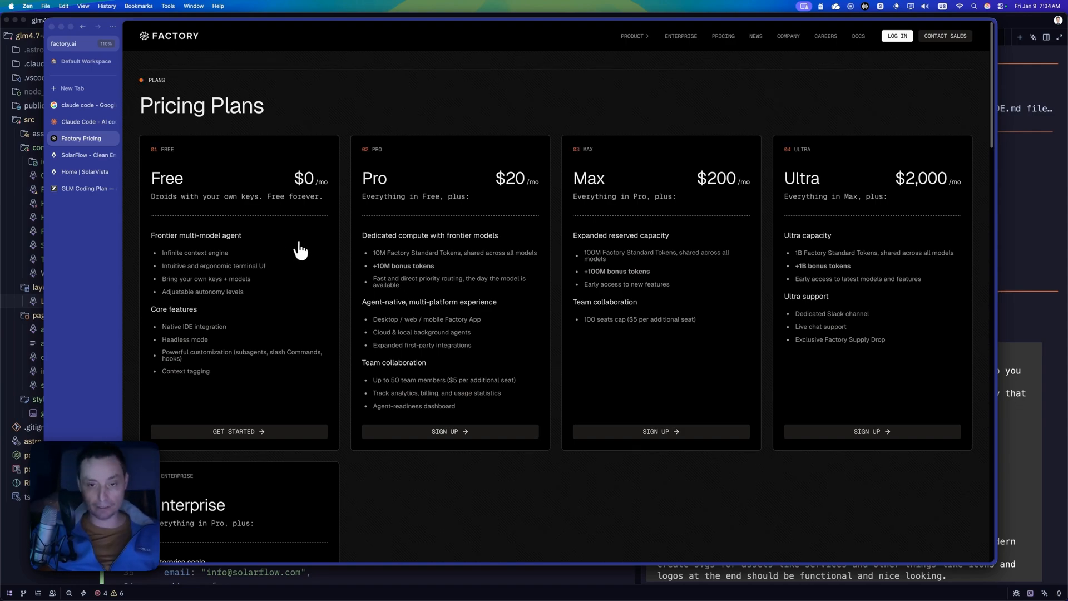
{"action": "mouse_move", "coordinate": [735, 245]}
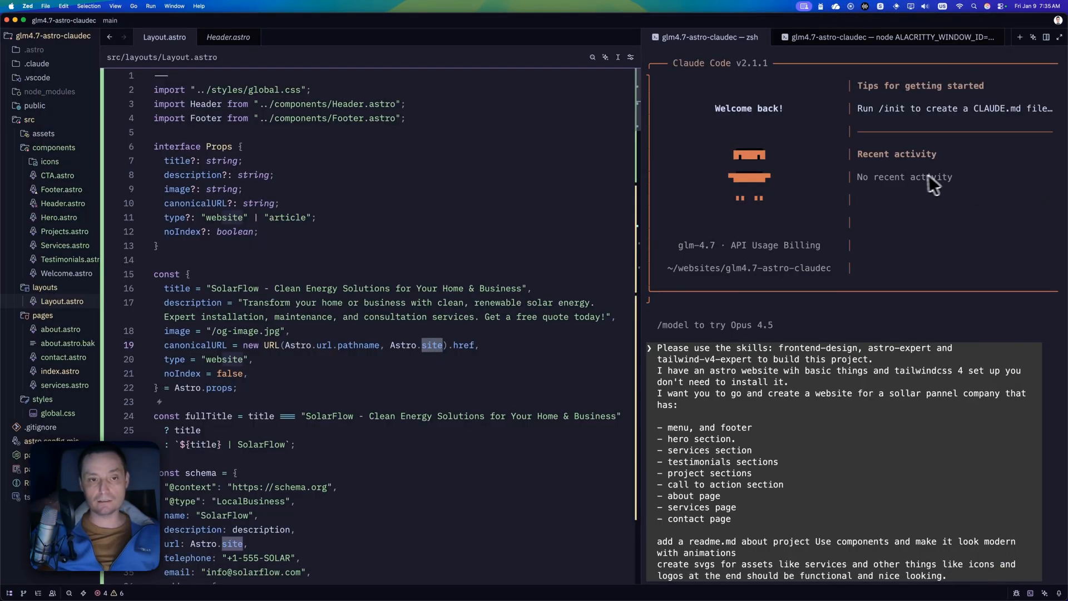
{"action": "mouse_move", "coordinate": [730, 89]}
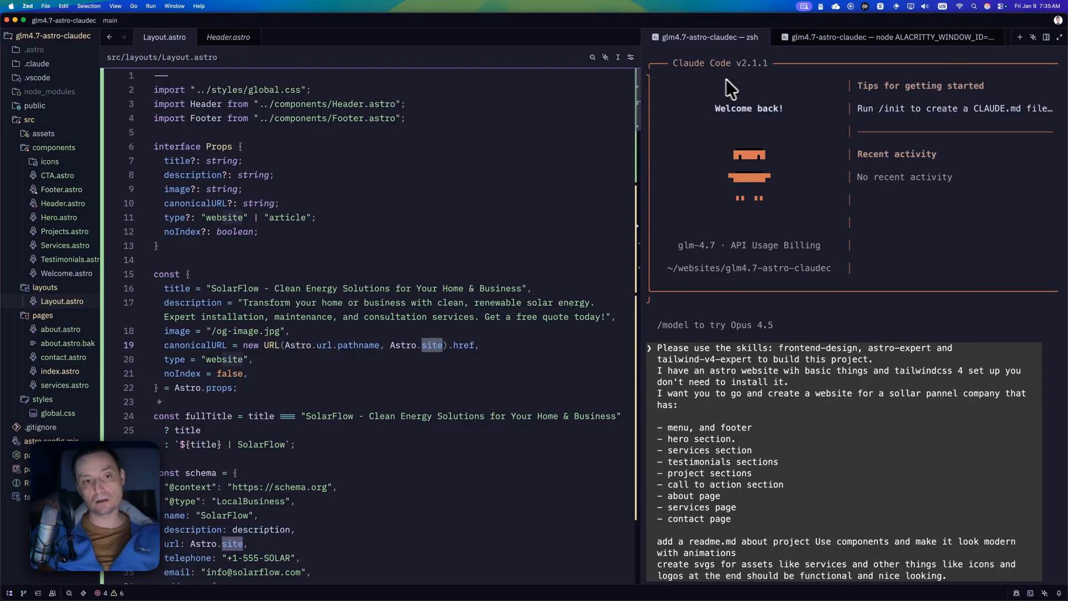
{"action": "mouse_move", "coordinate": [761, 74]}
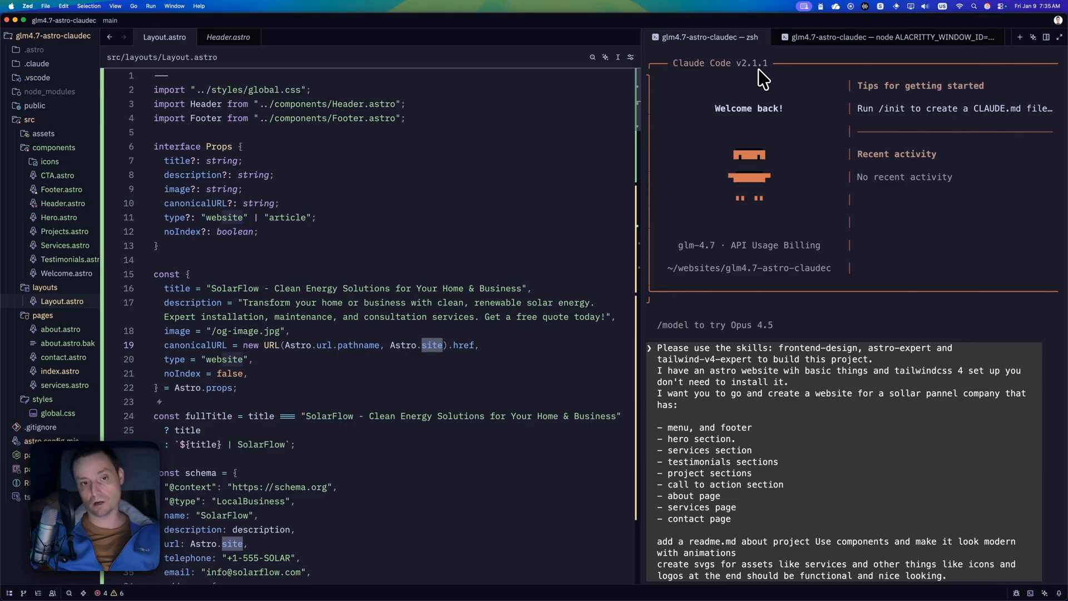
{"action": "mouse_move", "coordinate": [874, 135]}
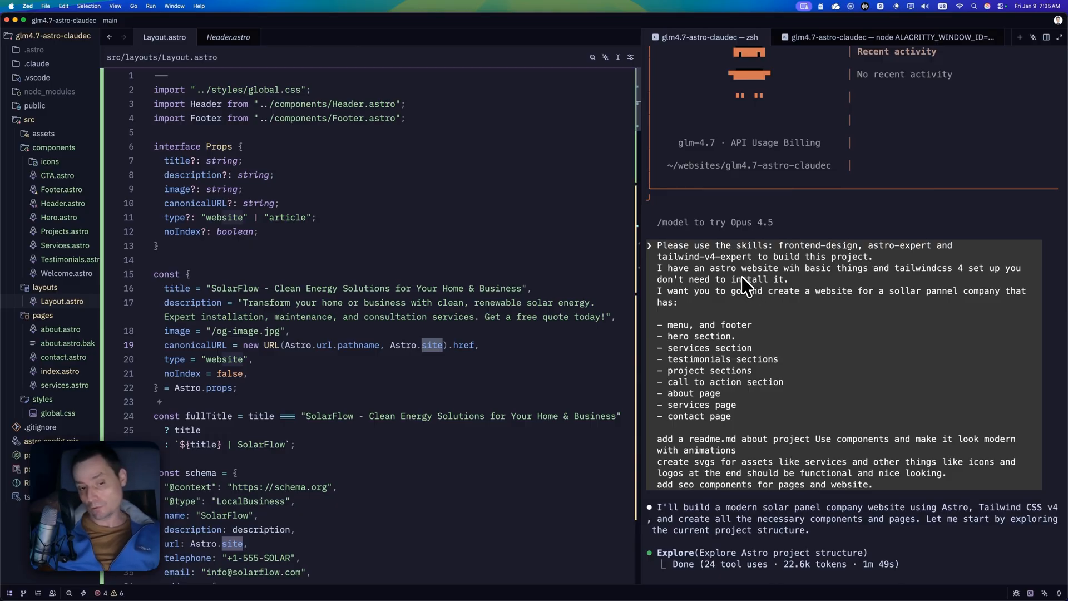
{"action": "mouse_move", "coordinate": [718, 283]}
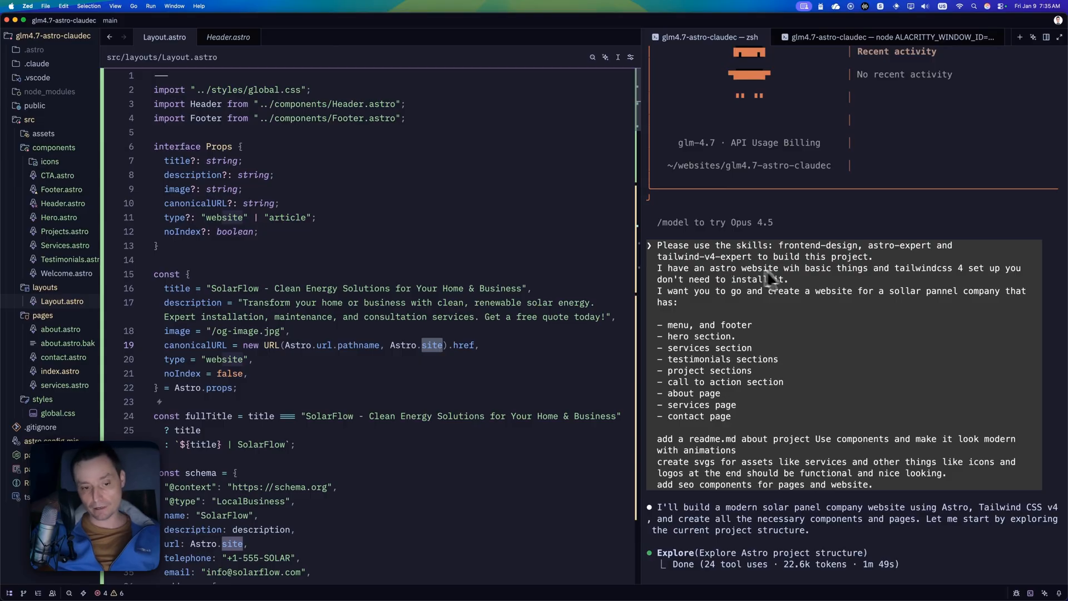
{"action": "mouse_move", "coordinate": [798, 281]}
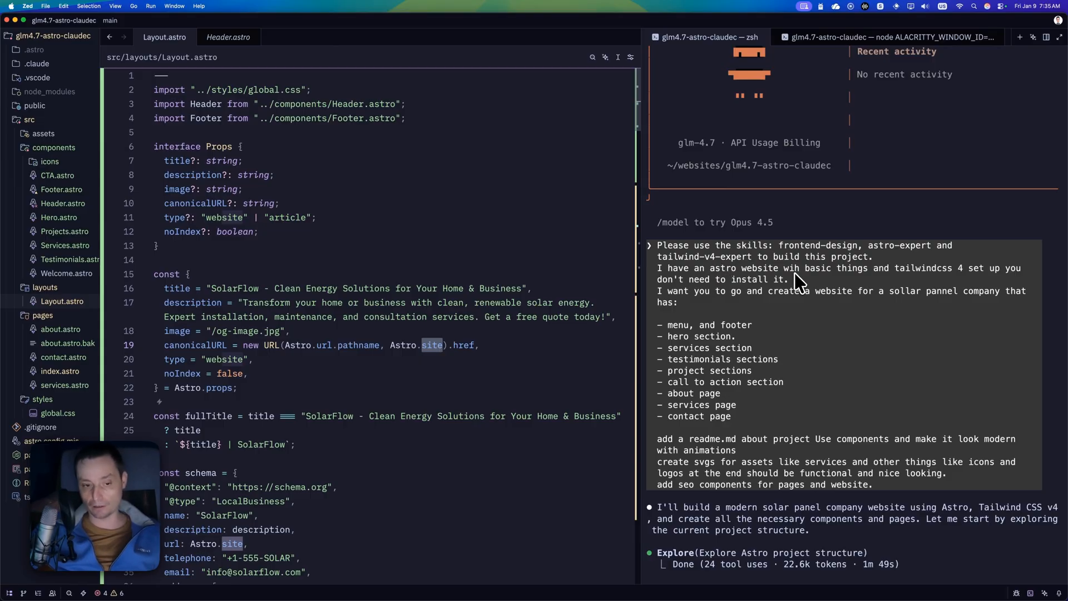
{"action": "scroll", "scroll_direction": "down", "scroll_amount": 3}
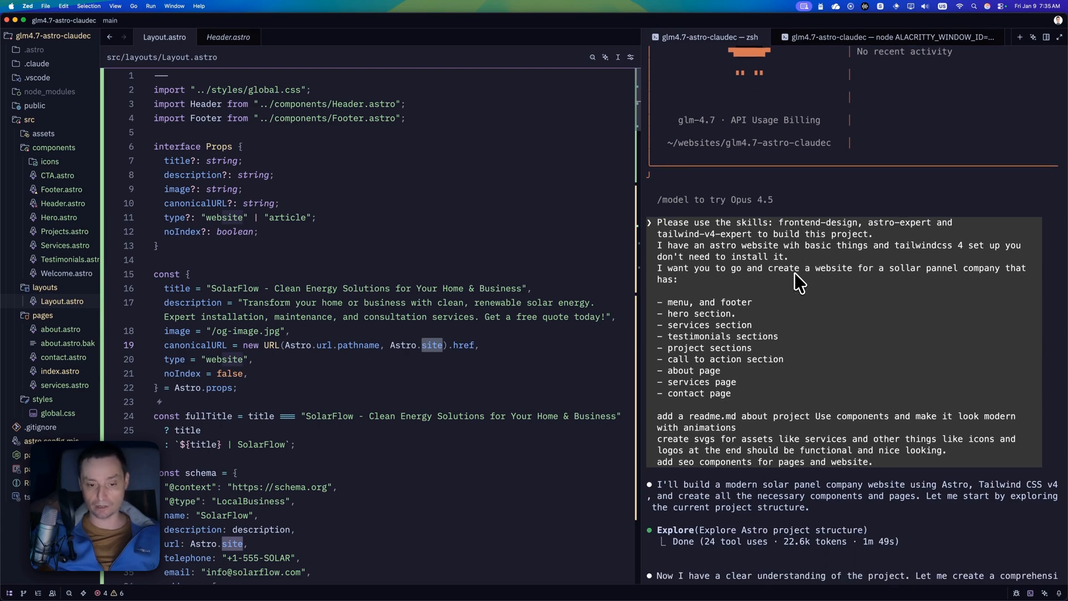
{"action": "scroll", "scroll_direction": "down", "scroll_amount": 3}
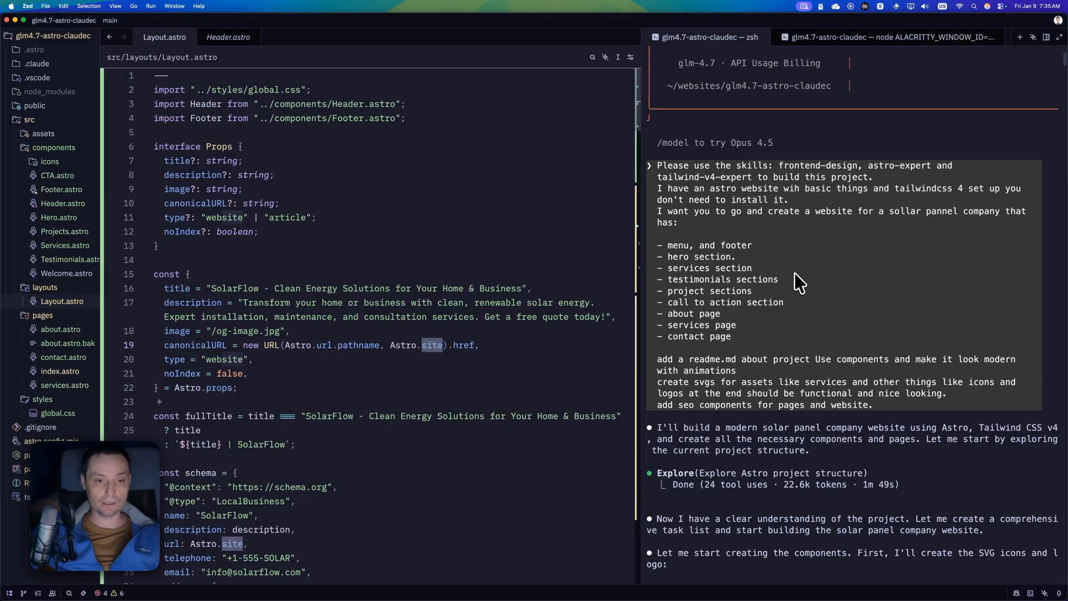
{"action": "mouse_move", "coordinate": [851, 273]}
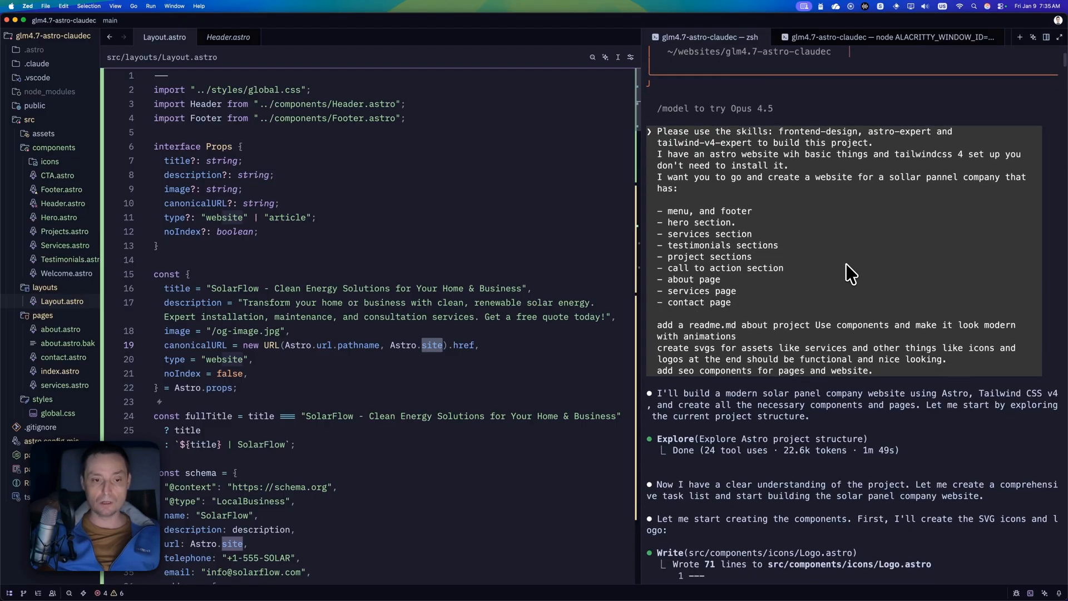
{"action": "scroll", "scroll_direction": "down", "scroll_amount": 3}
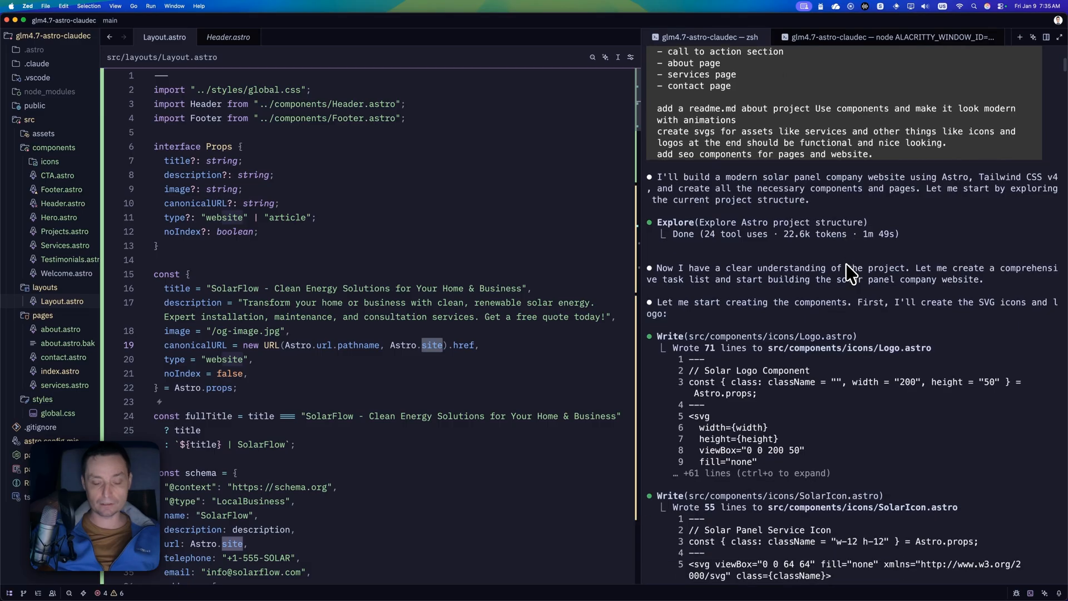
{"action": "scroll", "scroll_direction": "down", "scroll_amount": 3}
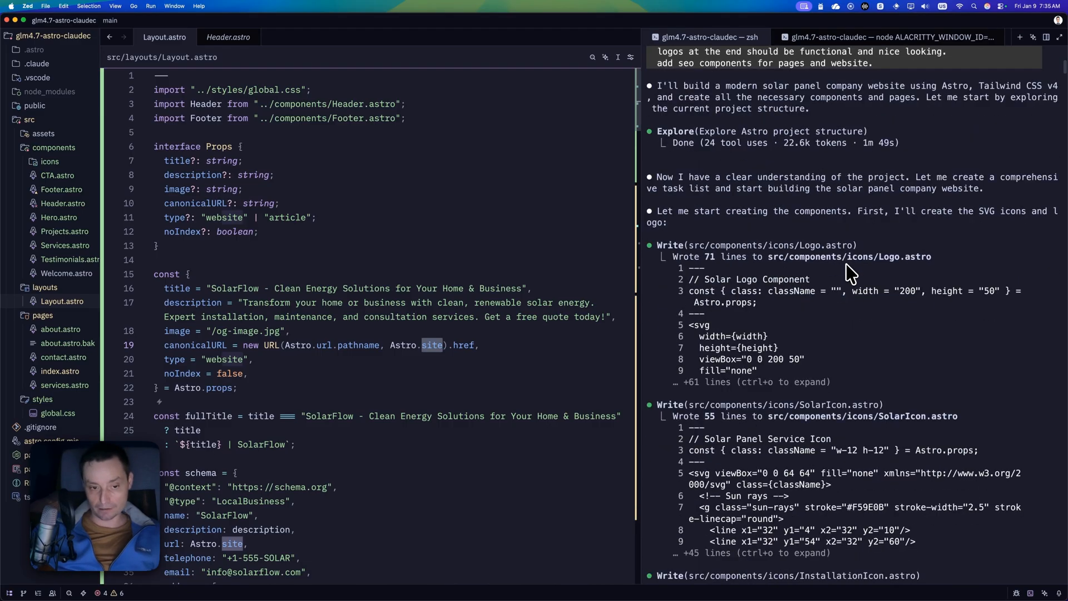
{"action": "scroll", "scroll_direction": "down", "scroll_amount": 3}
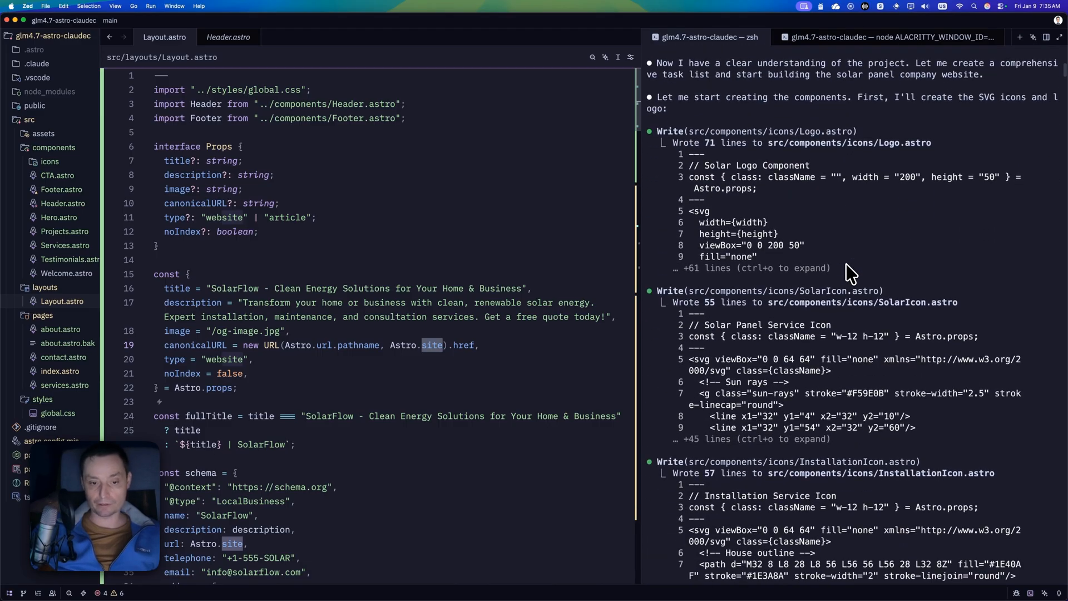
{"action": "scroll", "scroll_direction": "down", "scroll_amount": 3}
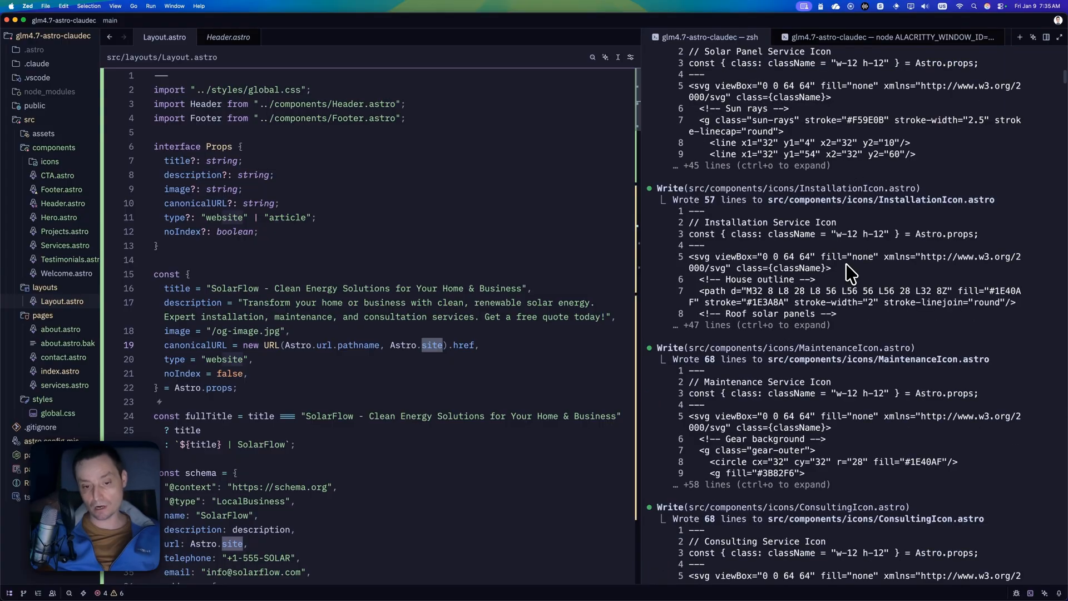
{"action": "scroll", "scroll_direction": "down", "scroll_amount": 3}
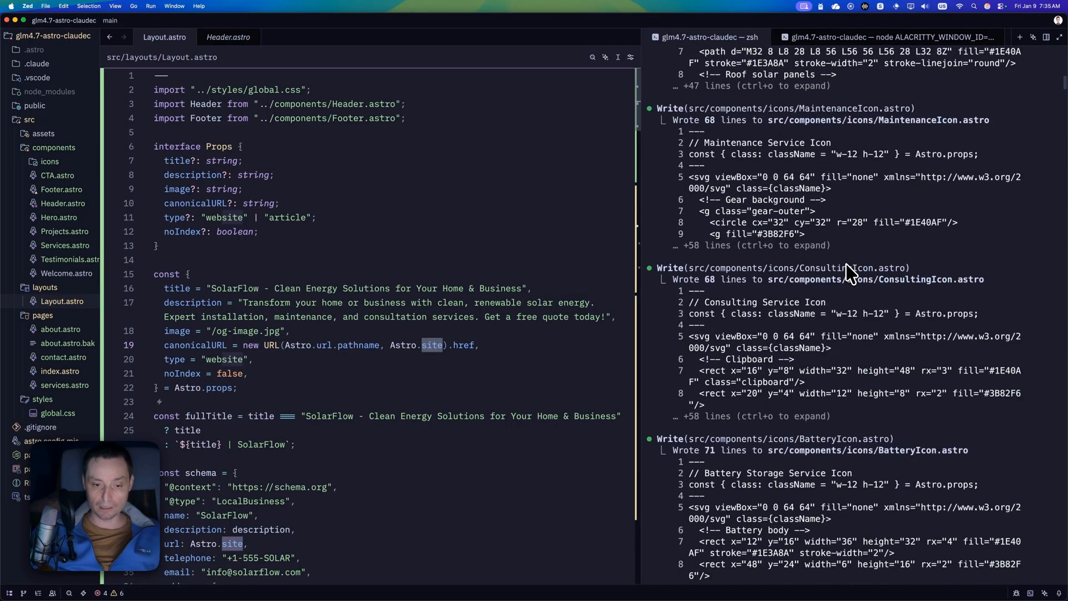
{"action": "scroll", "scroll_direction": "down", "scroll_amount": 3}
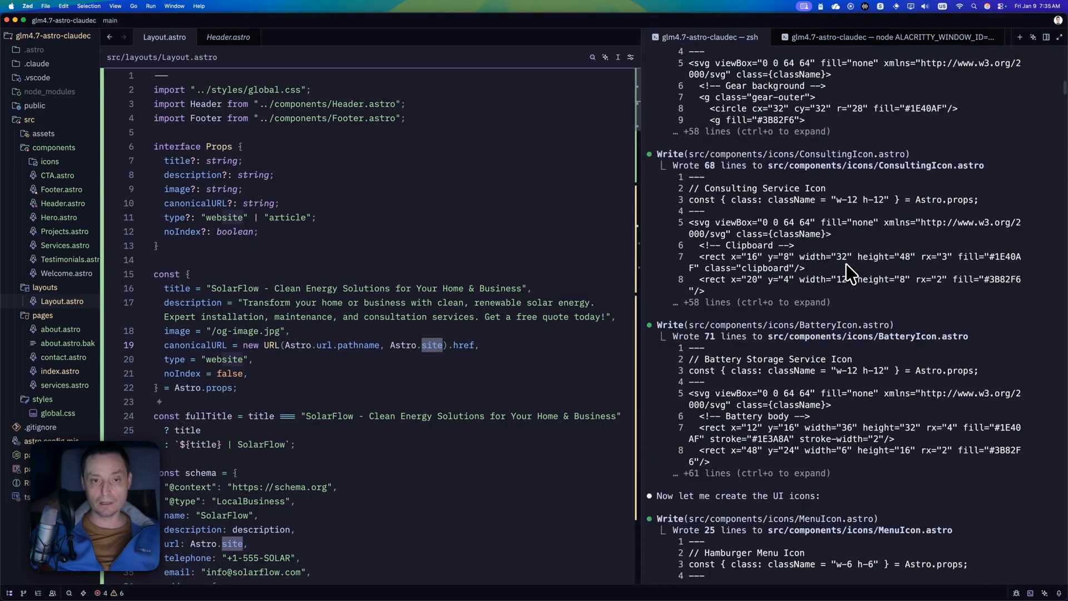
{"action": "scroll", "scroll_direction": "up", "scroll_amount": 3}
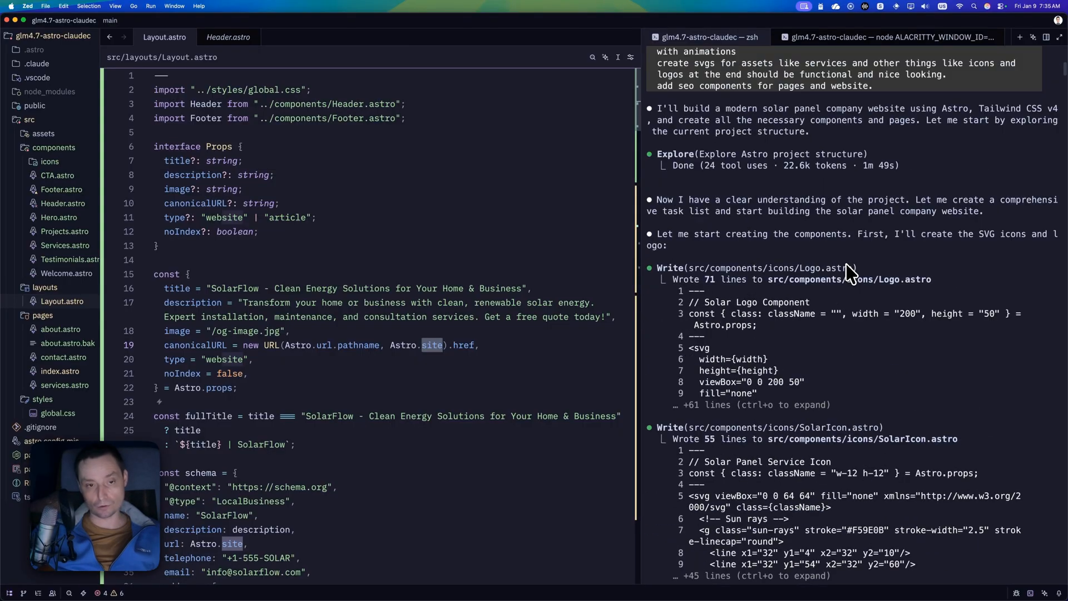
{"action": "scroll", "scroll_direction": "up", "scroll_amount": 3}
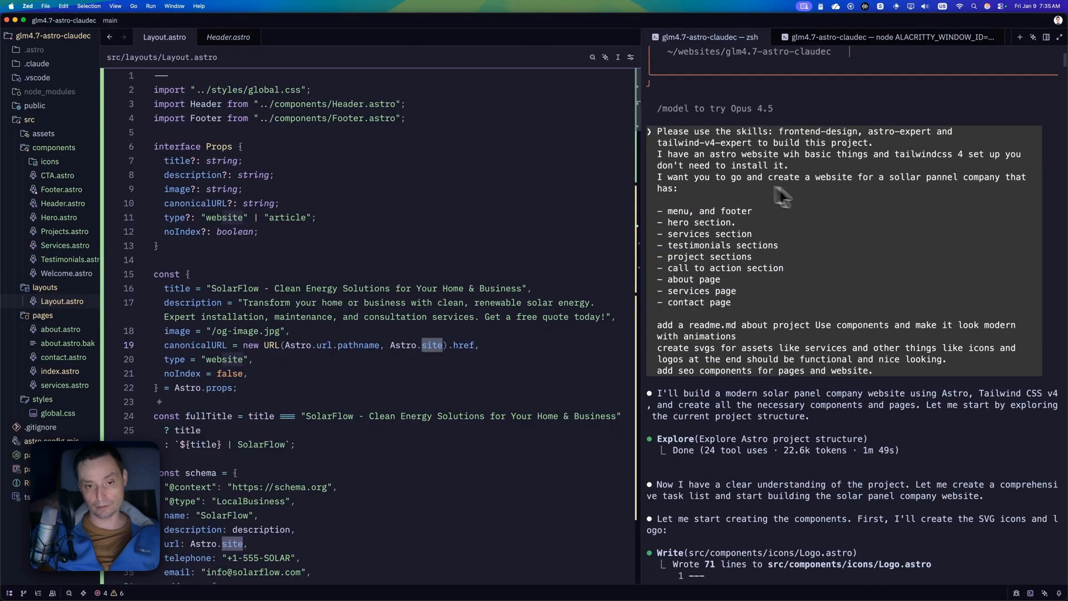
{"action": "mouse_move", "coordinate": [849, 354]}
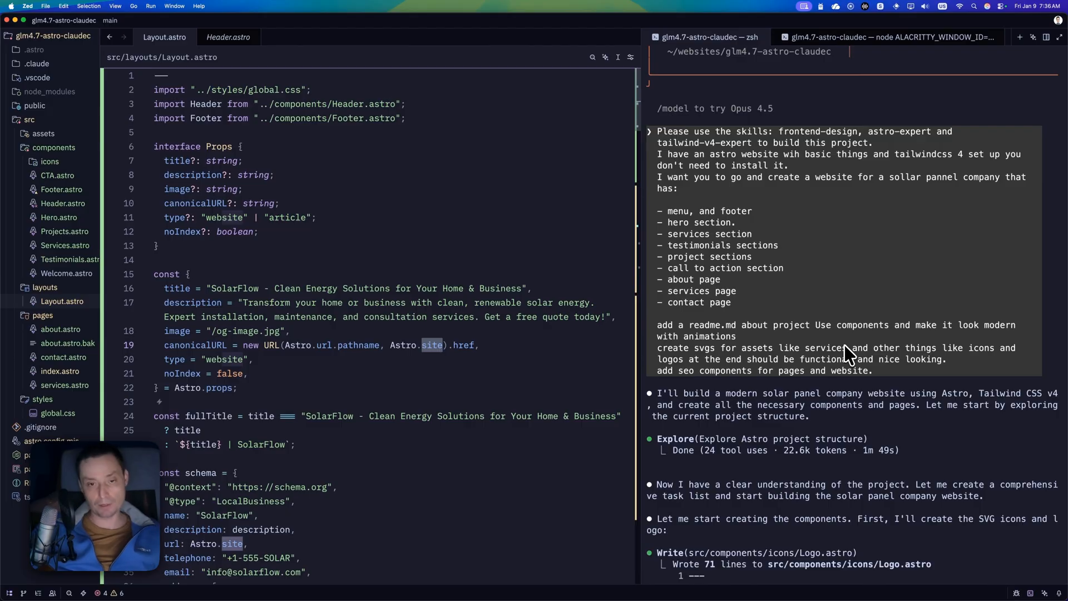
{"action": "mouse_move", "coordinate": [818, 337]}
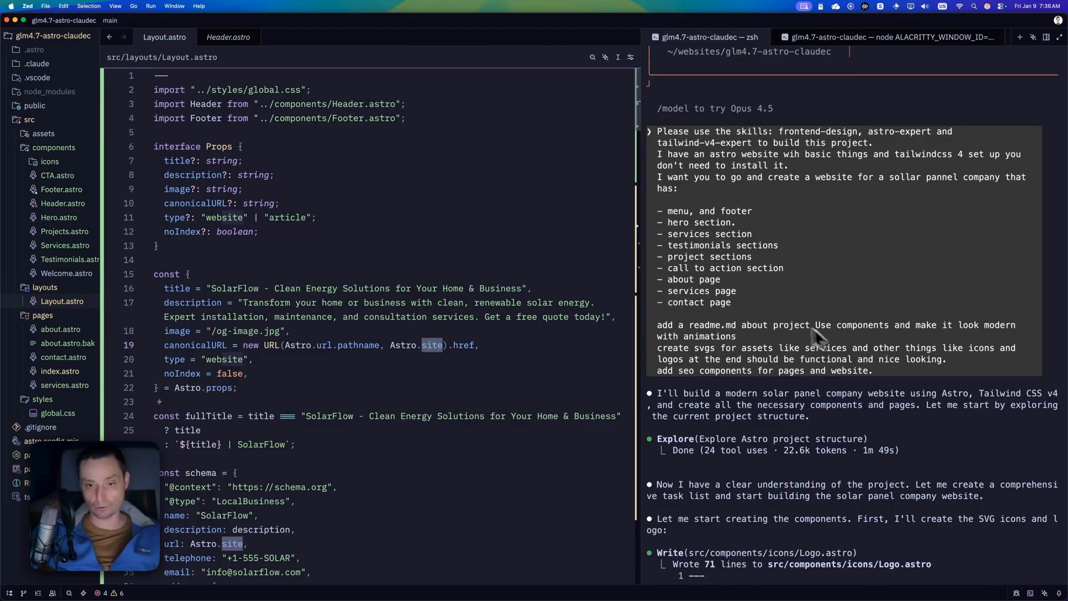
{"action": "scroll", "scroll_direction": "down", "scroll_amount": 3}
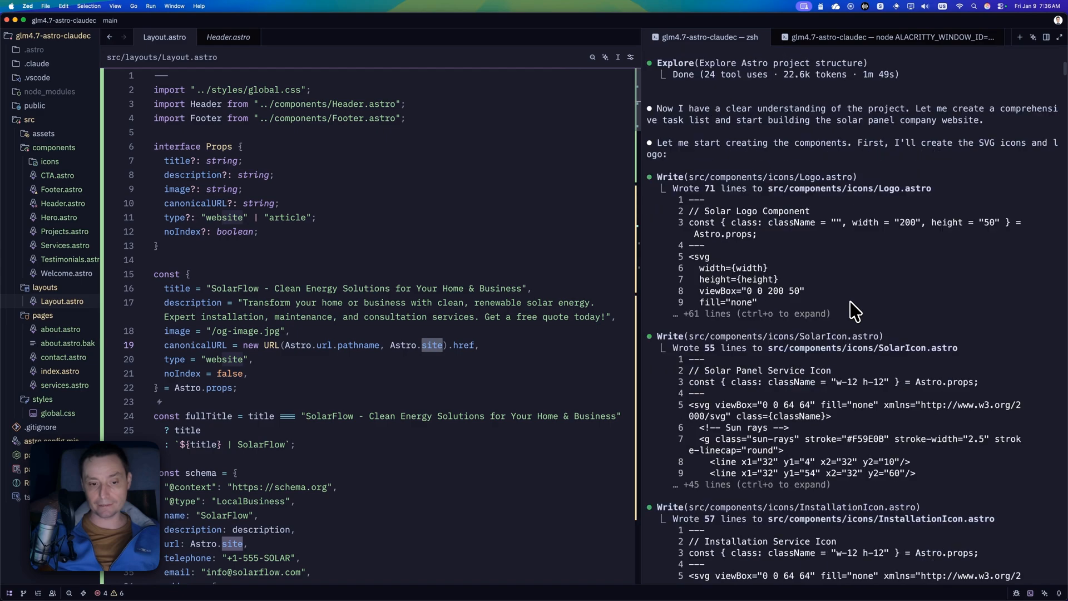
{"action": "scroll", "scroll_direction": "down", "scroll_amount": 3}
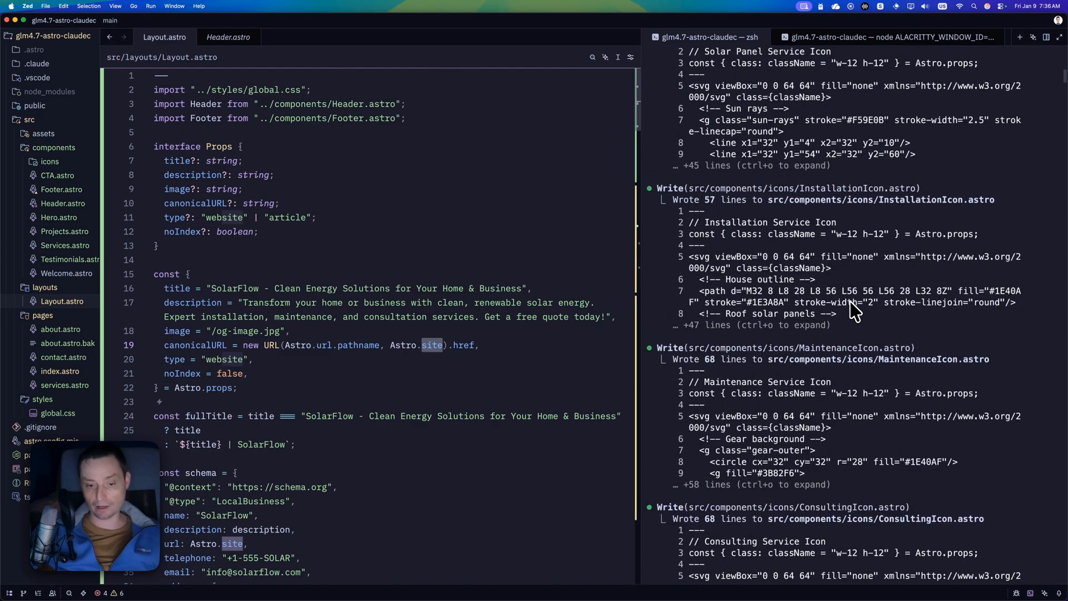
{"action": "scroll", "scroll_direction": "down", "scroll_amount": 3}
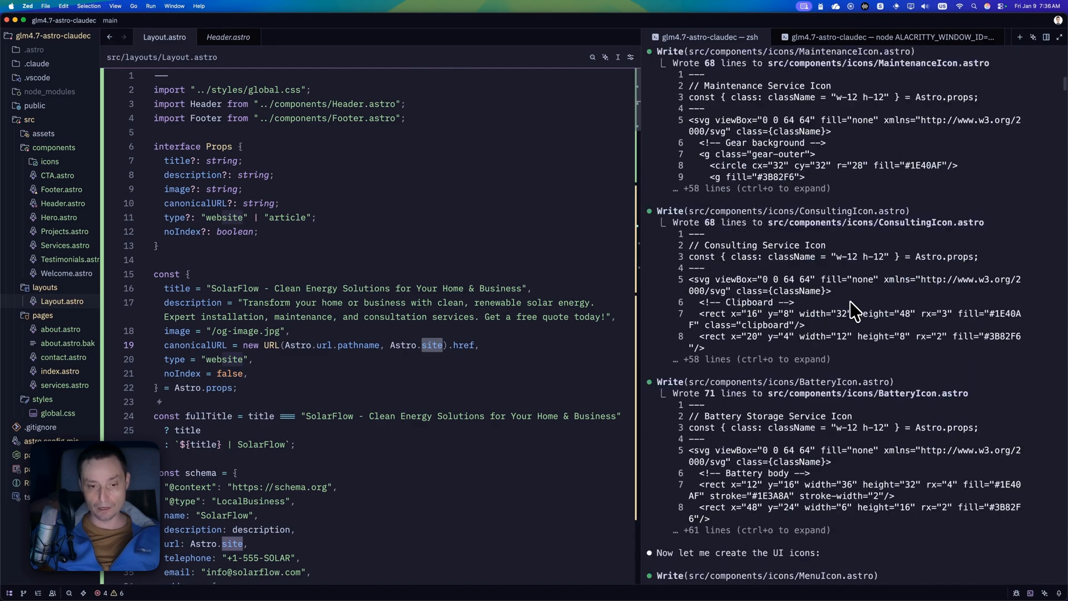
{"action": "scroll", "scroll_direction": "down", "scroll_amount": 3}
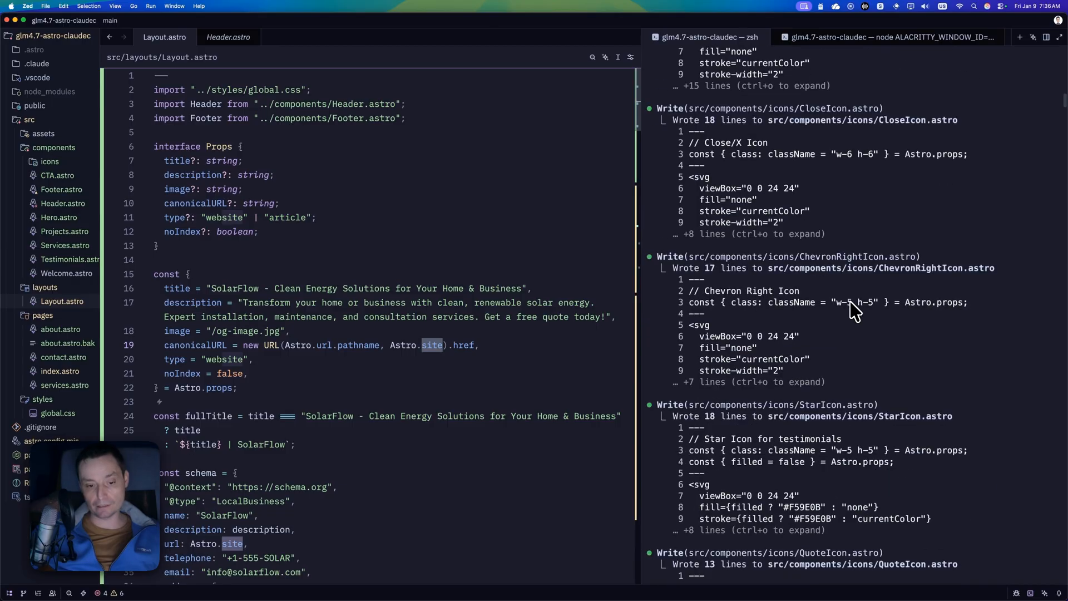
{"action": "scroll", "scroll_direction": "down", "scroll_amount": 3}
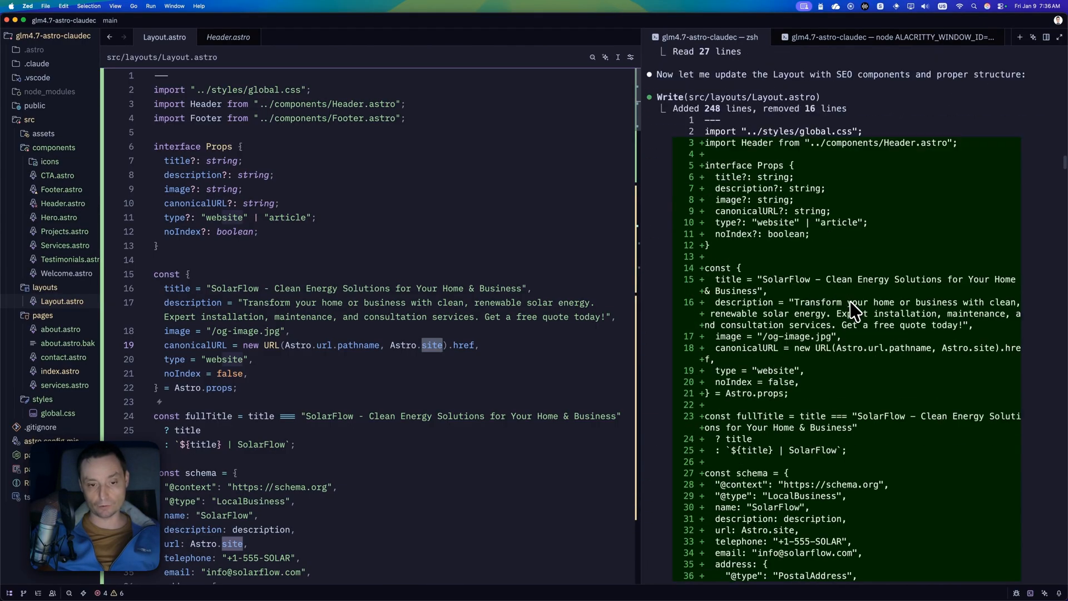
{"action": "scroll", "scroll_direction": "down", "scroll_amount": 3}
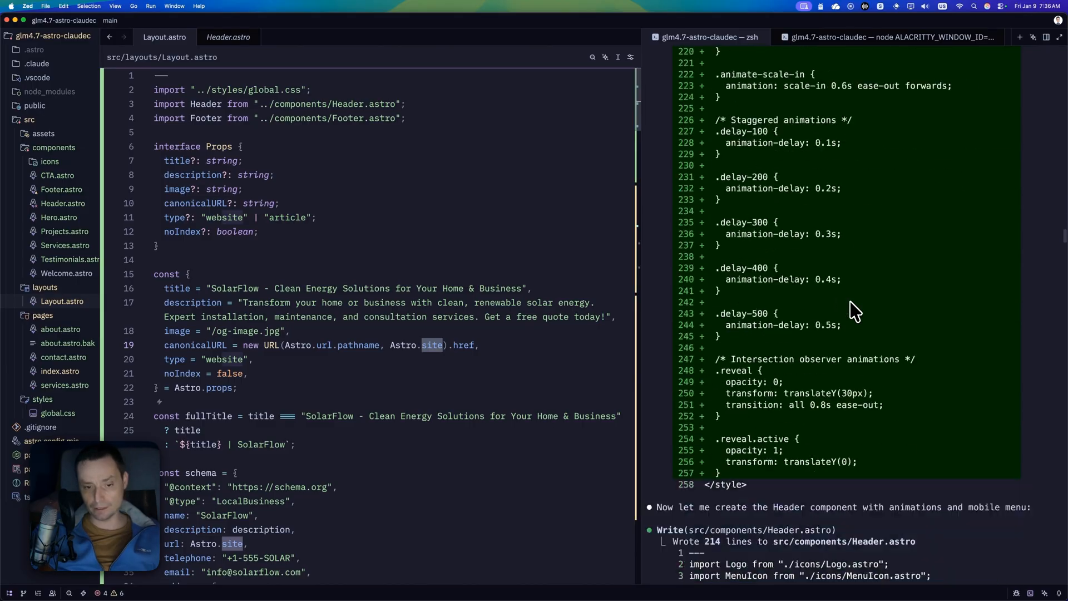
{"action": "scroll", "scroll_direction": "down", "scroll_amount": 3}
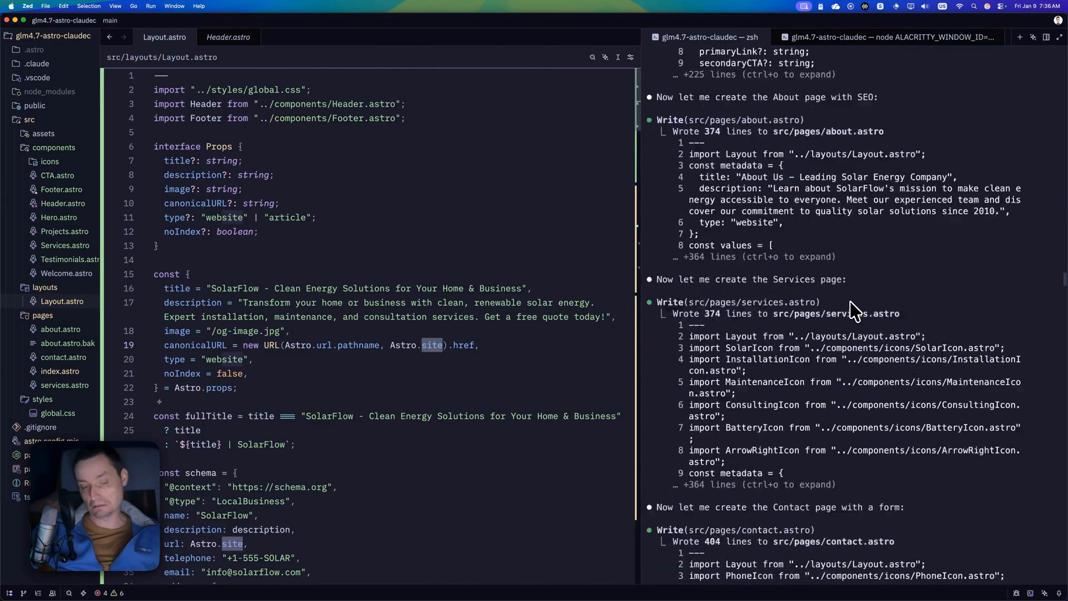
{"action": "scroll", "scroll_direction": "down", "scroll_amount": 3}
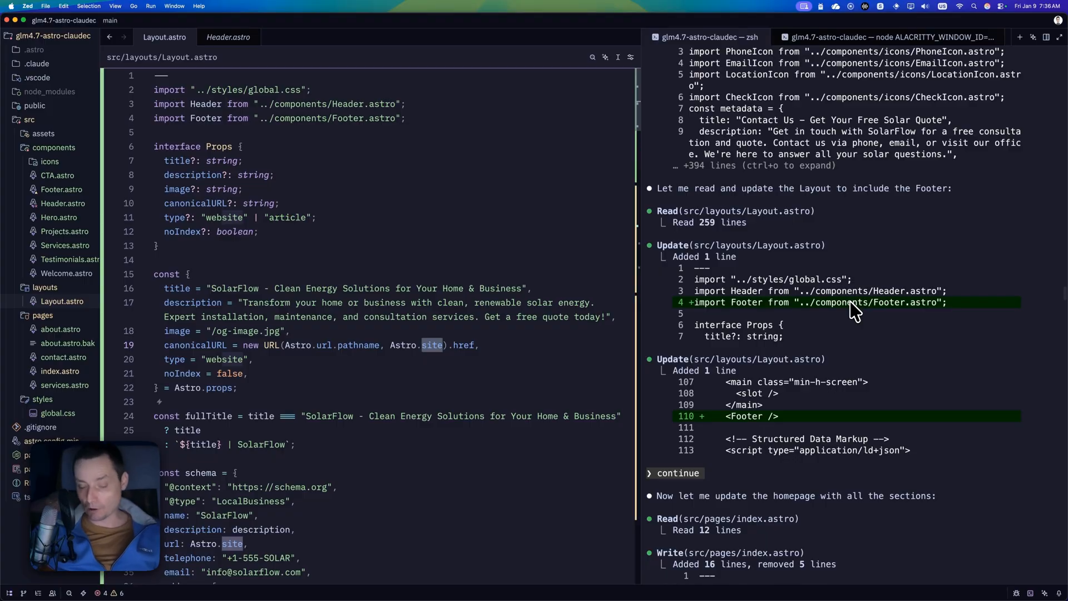
{"action": "scroll", "scroll_direction": "down", "scroll_amount": 3}
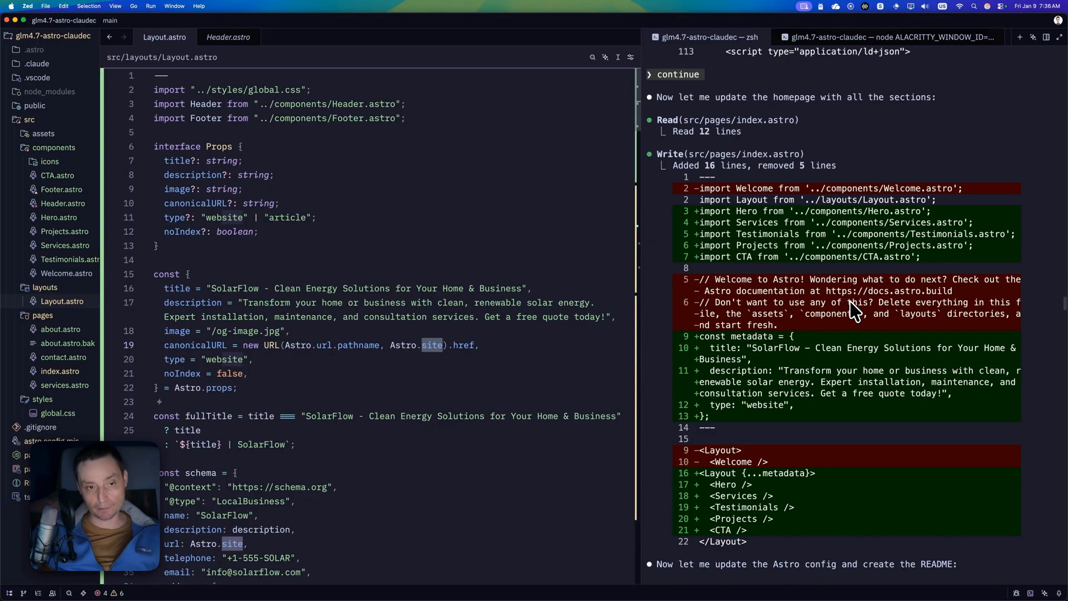
{"action": "scroll", "scroll_direction": "down", "scroll_amount": 3}
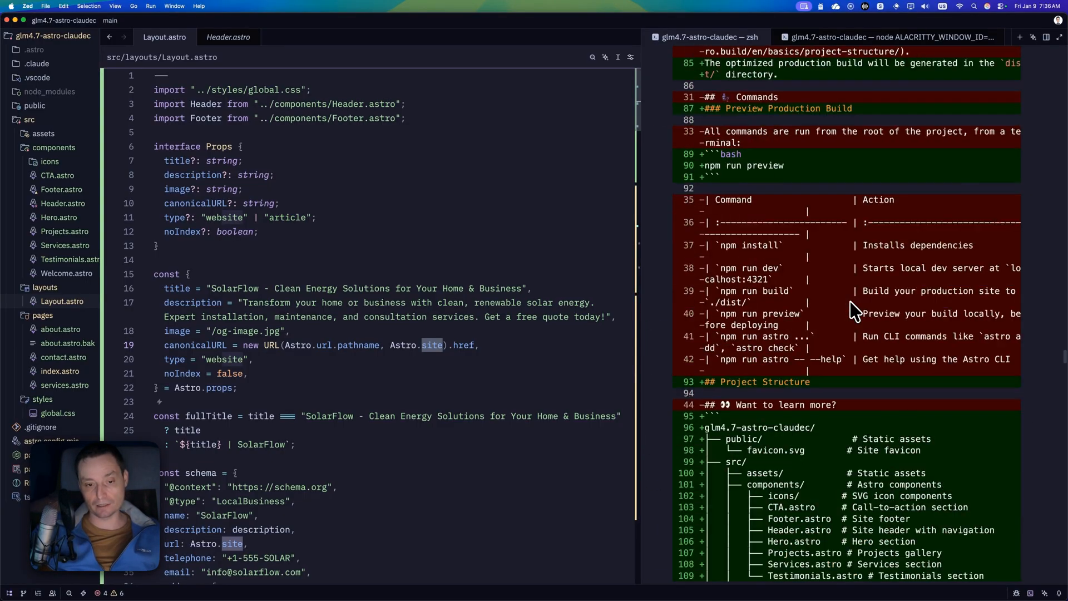
{"action": "scroll", "scroll_direction": "down", "scroll_amount": 3}
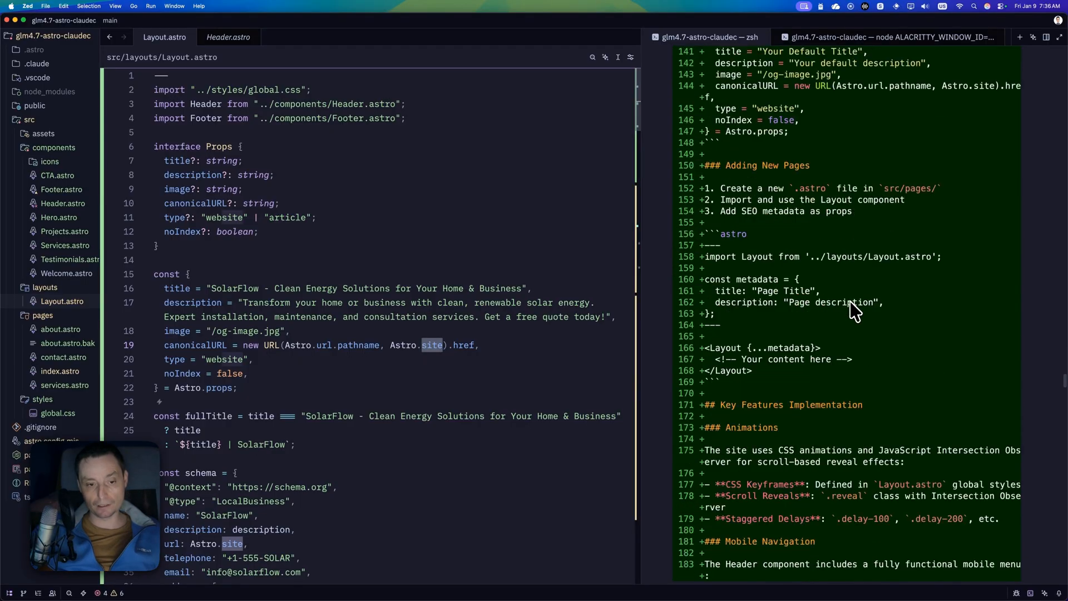
{"action": "scroll", "scroll_direction": "down", "scroll_amount": 3}
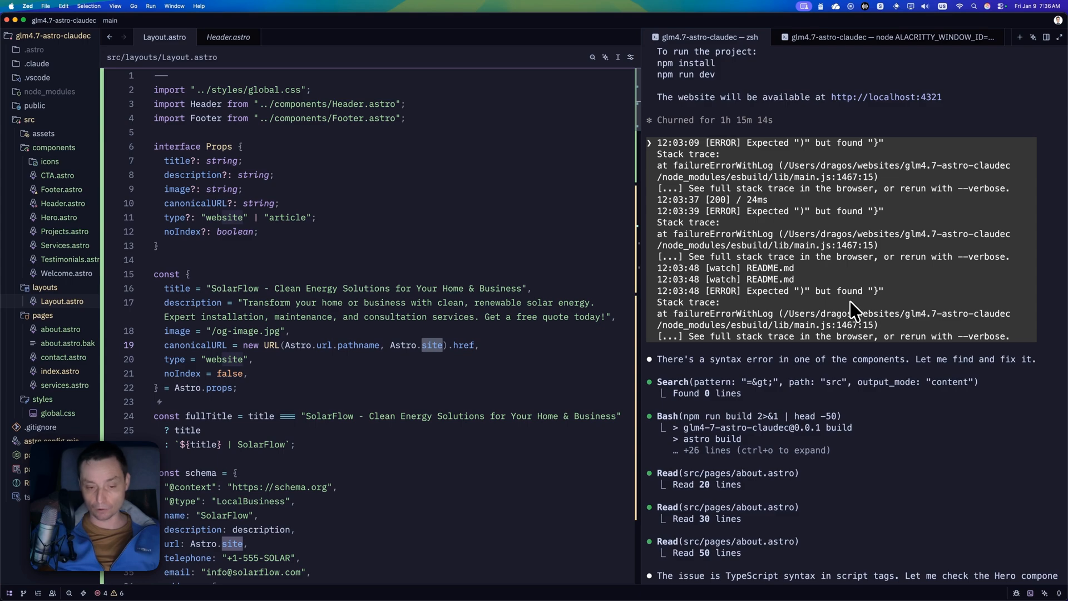
Follow the agent's terminal output as it patches about.astro's en dashes and curly quotes and runs npm run build.
{"action": "scroll", "scroll_direction": "down", "scroll_amount": 3}
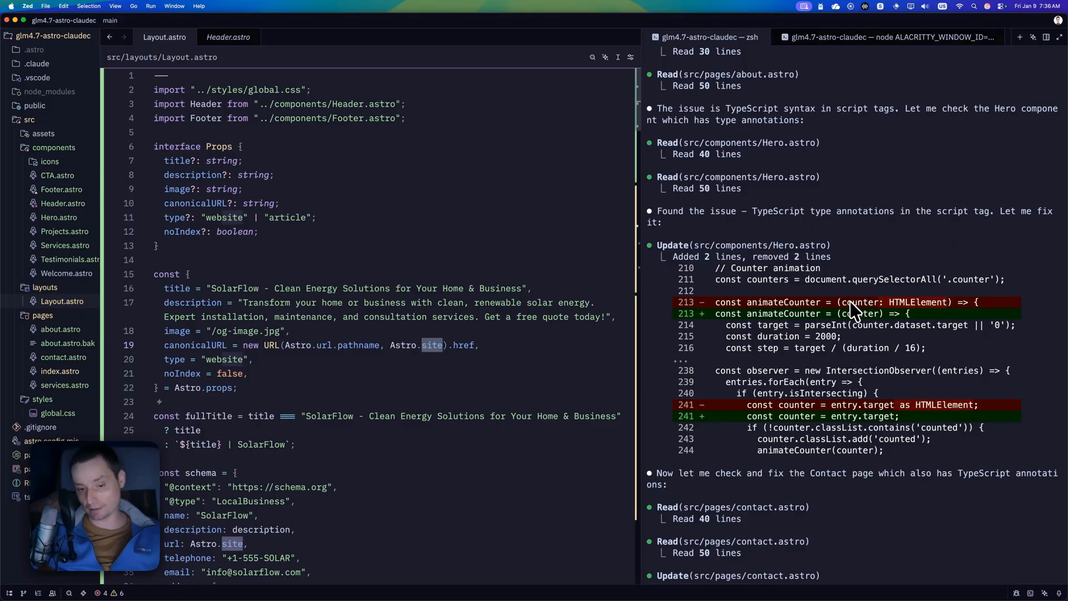
{"action": "scroll", "scroll_direction": "down", "scroll_amount": 3}
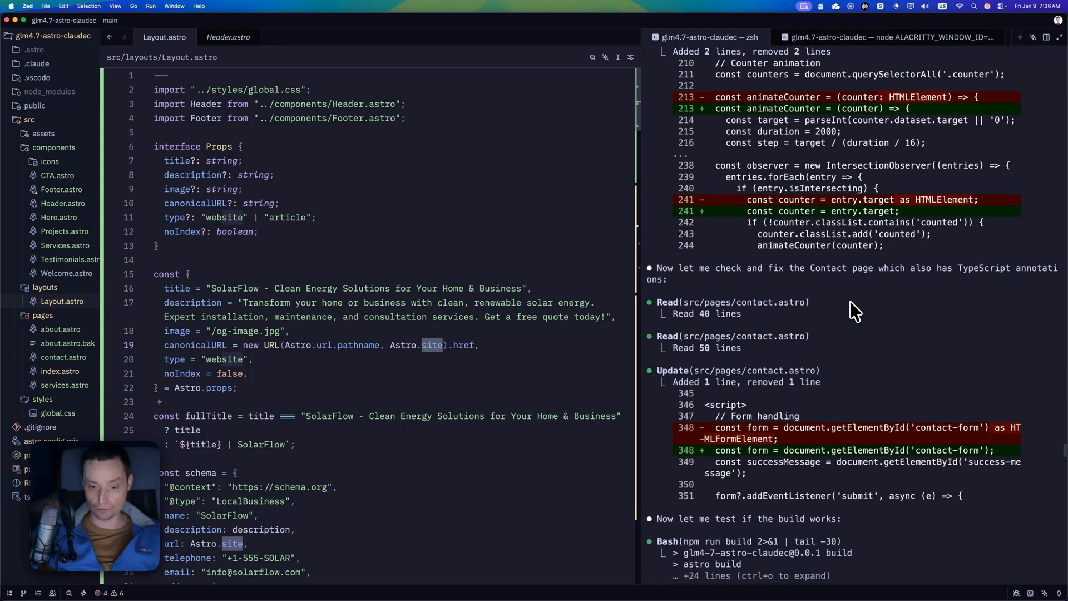
{"action": "scroll", "scroll_direction": "down", "scroll_amount": 3}
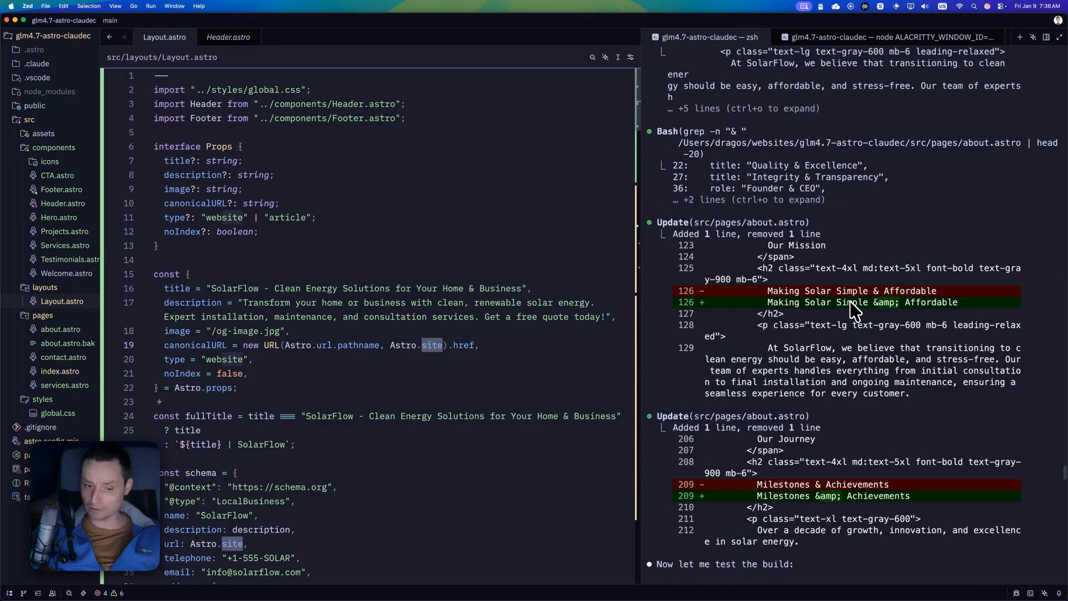
{"action": "scroll", "scroll_direction": "down", "scroll_amount": 3}
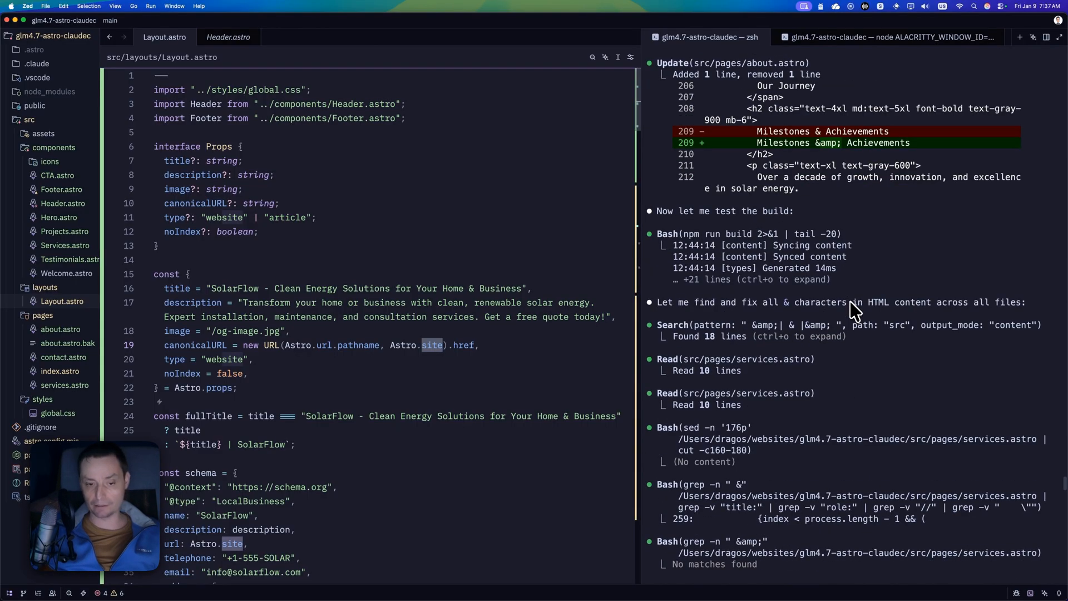
{"action": "scroll", "scroll_direction": "down", "scroll_amount": 3}
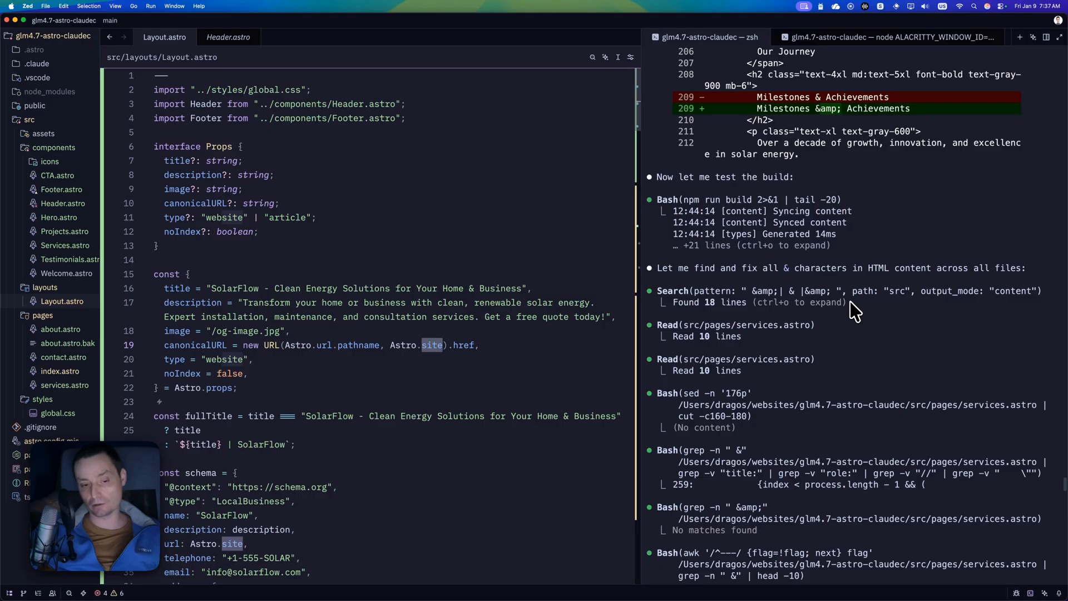
{"action": "scroll", "scroll_direction": "down", "scroll_amount": 3}
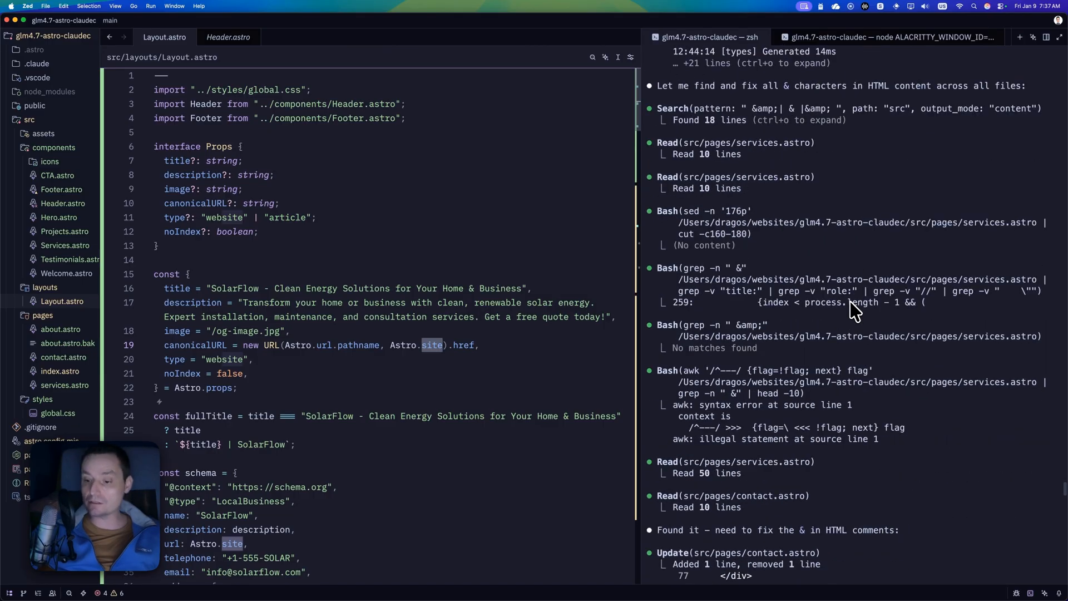
{"action": "scroll", "scroll_direction": "down", "scroll_amount": 3}
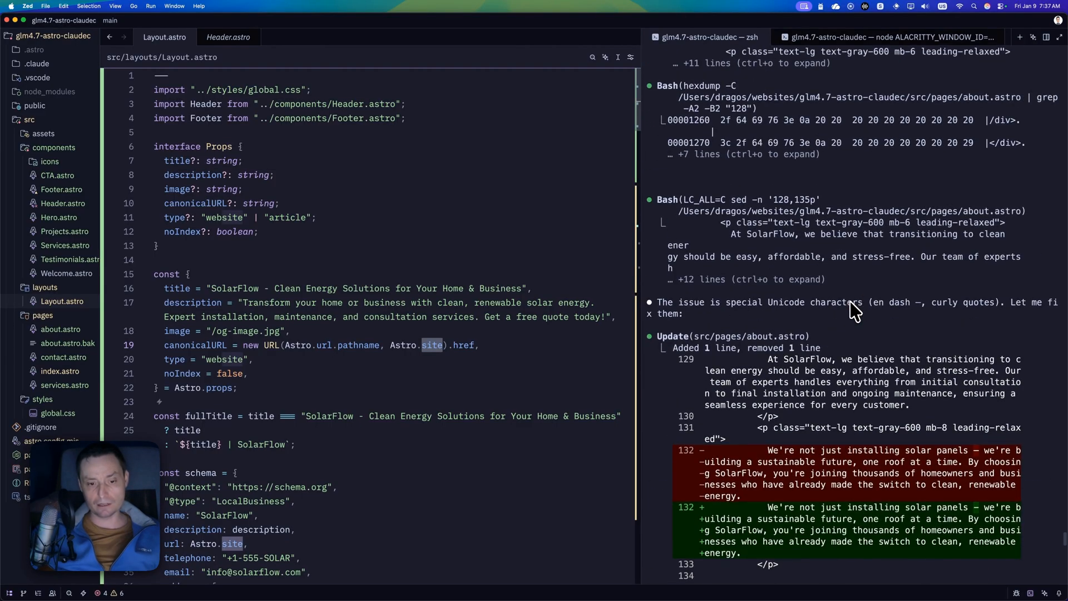
{"action": "scroll", "scroll_direction": "down", "scroll_amount": 3}
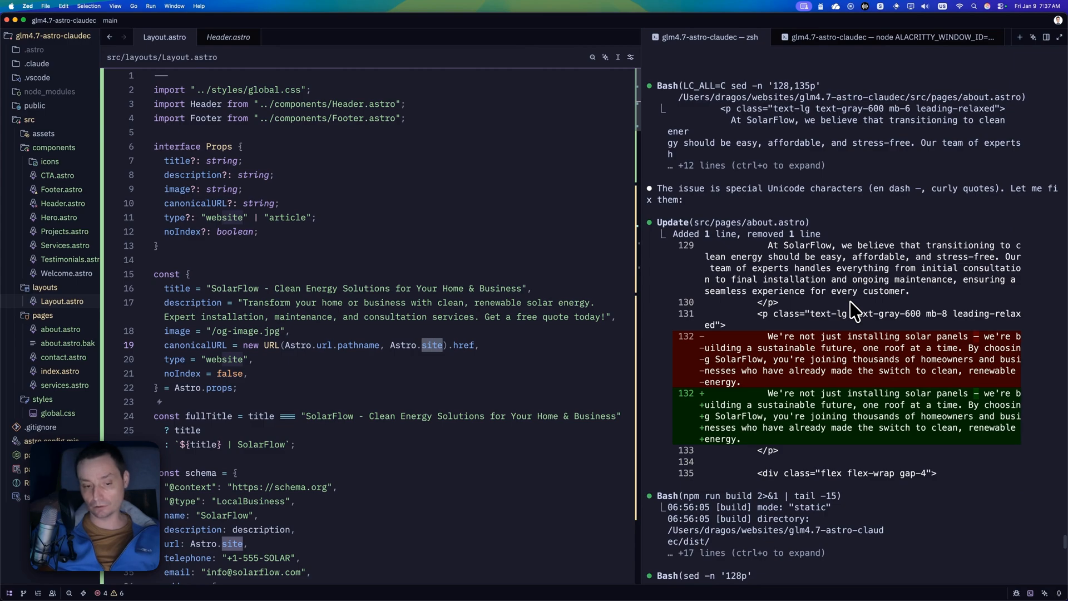
{"action": "scroll", "scroll_direction": "down", "scroll_amount": 3}
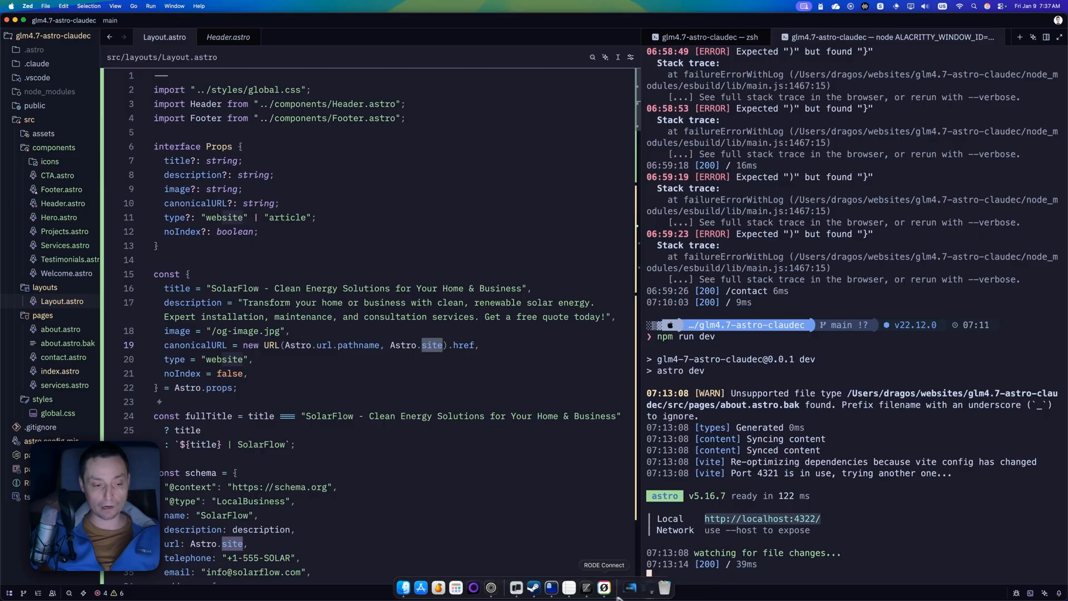
{"action": "mouse_move", "coordinate": [491, 587]}
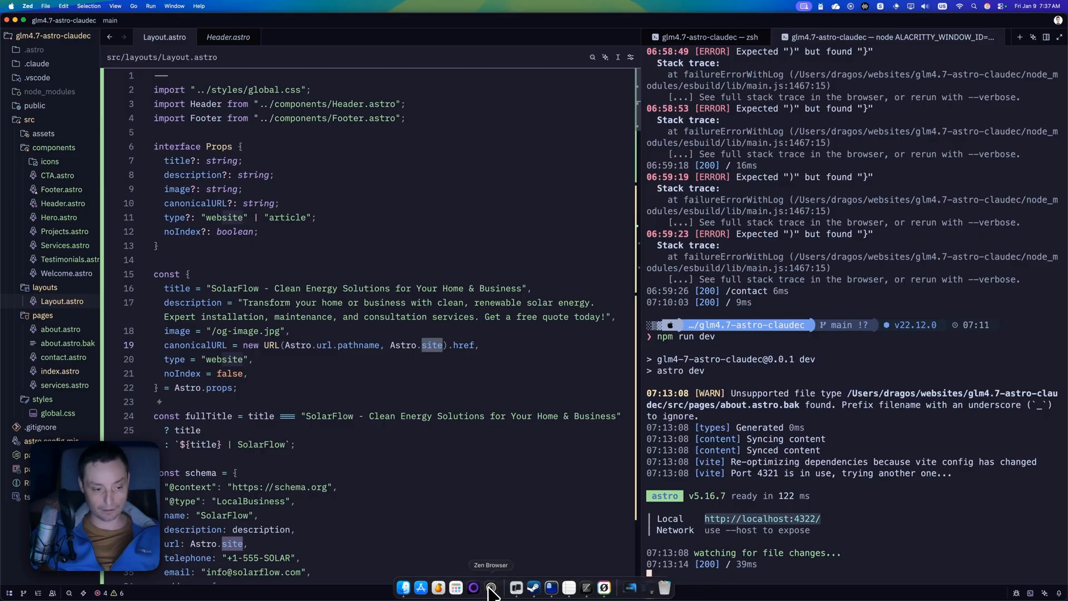
Switch to Zen Browser to preview the rebuilt SolarFlow site at localhost:4322.
{"action": "left_click", "coordinate": [490, 588]}
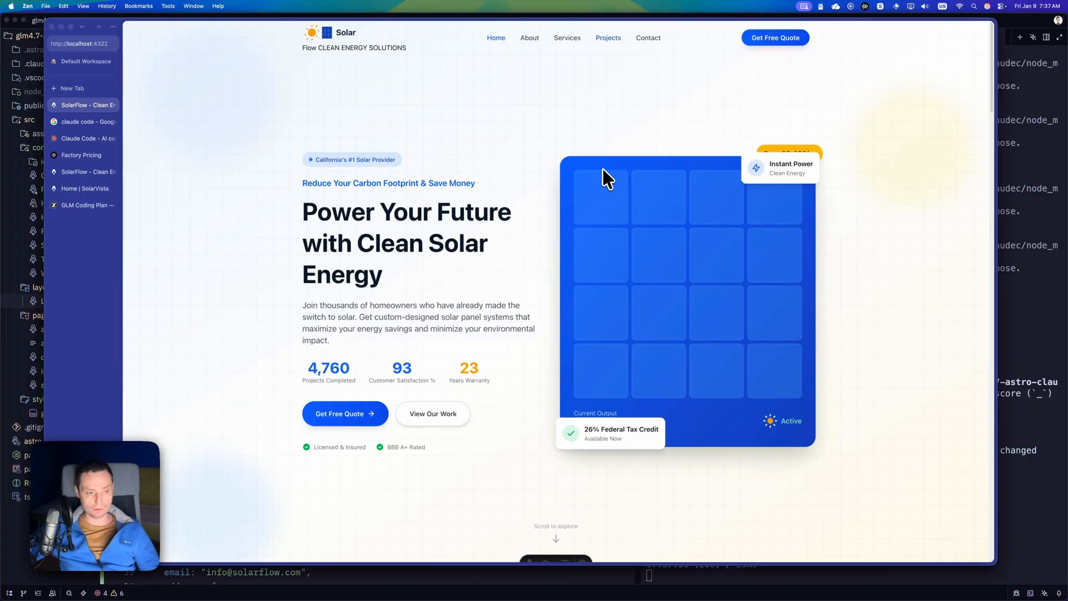
Scroll through the SolarFlow home page from the hero down to the footer and back up.
{"action": "scroll", "scroll_direction": "down", "scroll_amount": 3}
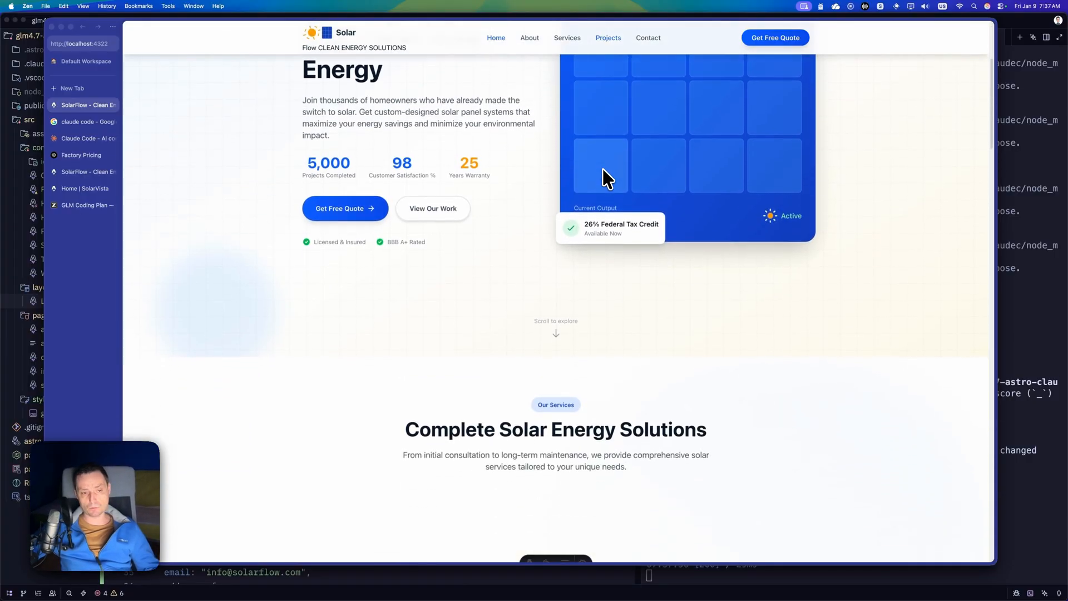
{"action": "scroll", "scroll_direction": "up", "scroll_amount": 3}
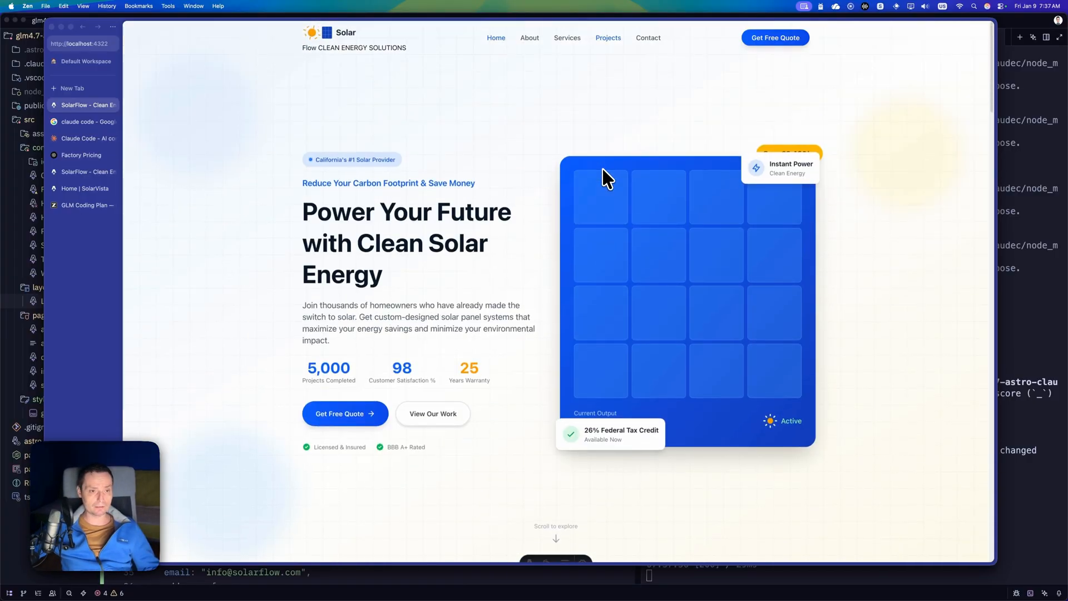
{"action": "scroll", "scroll_direction": "down", "scroll_amount": 3}
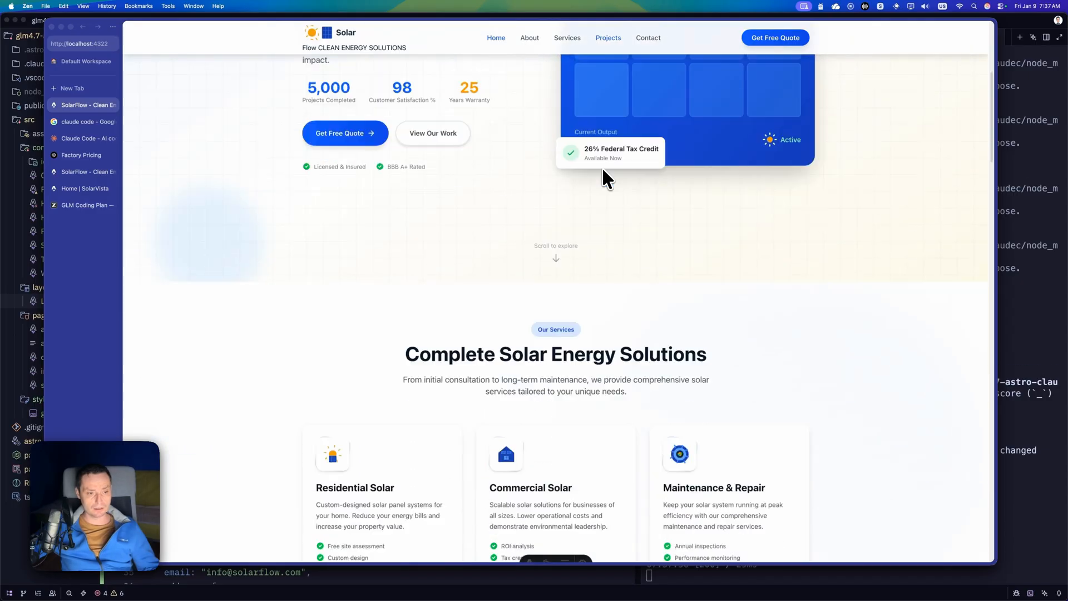
{"action": "scroll", "scroll_direction": "down", "scroll_amount": 3}
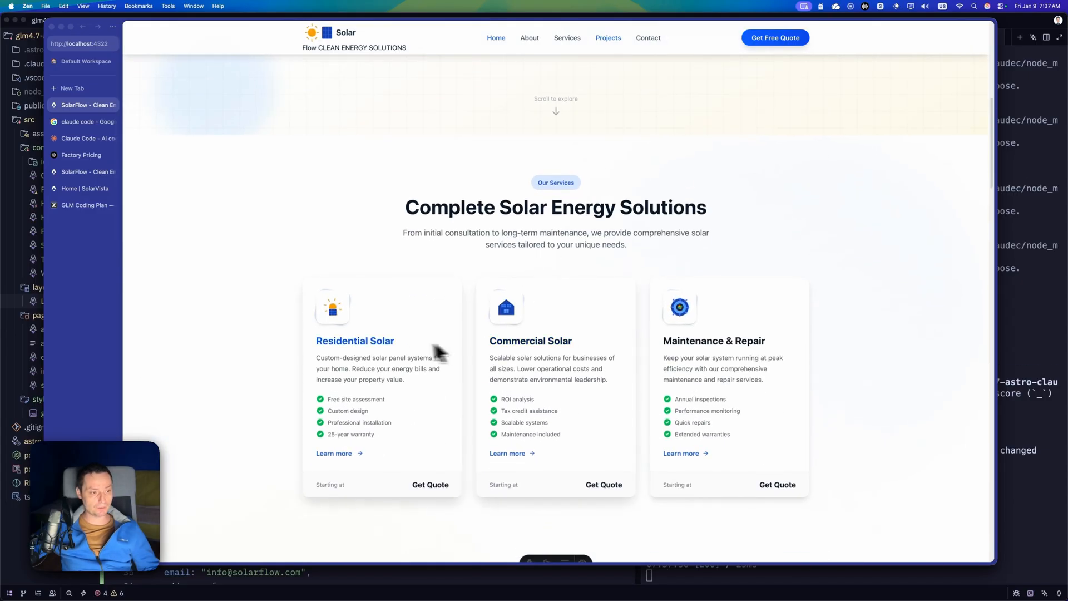
{"action": "scroll", "scroll_direction": "down", "scroll_amount": 3}
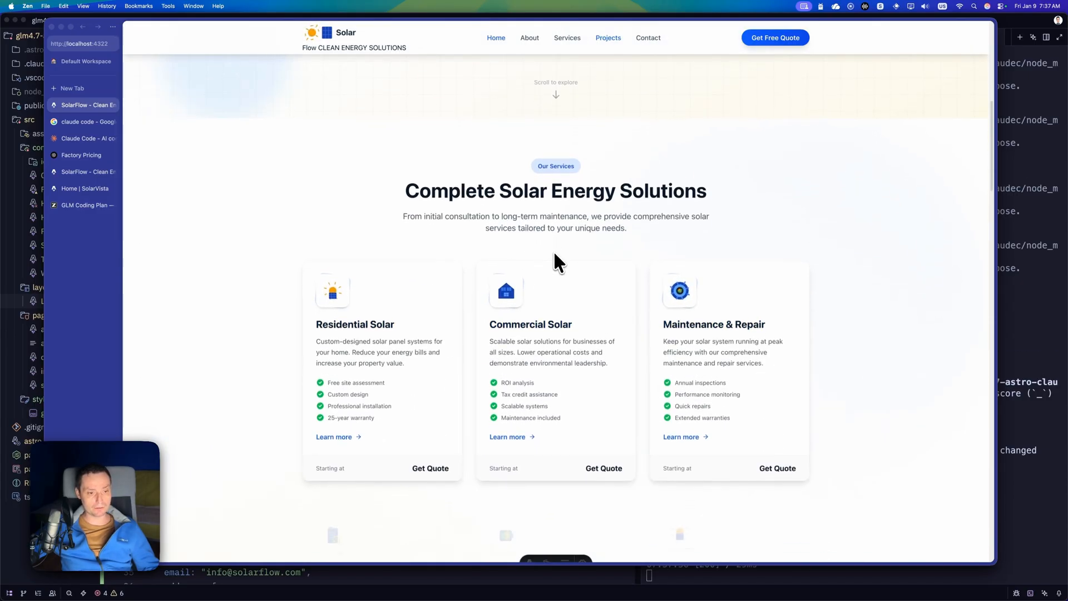
{"action": "scroll", "scroll_direction": "down", "scroll_amount": 3}
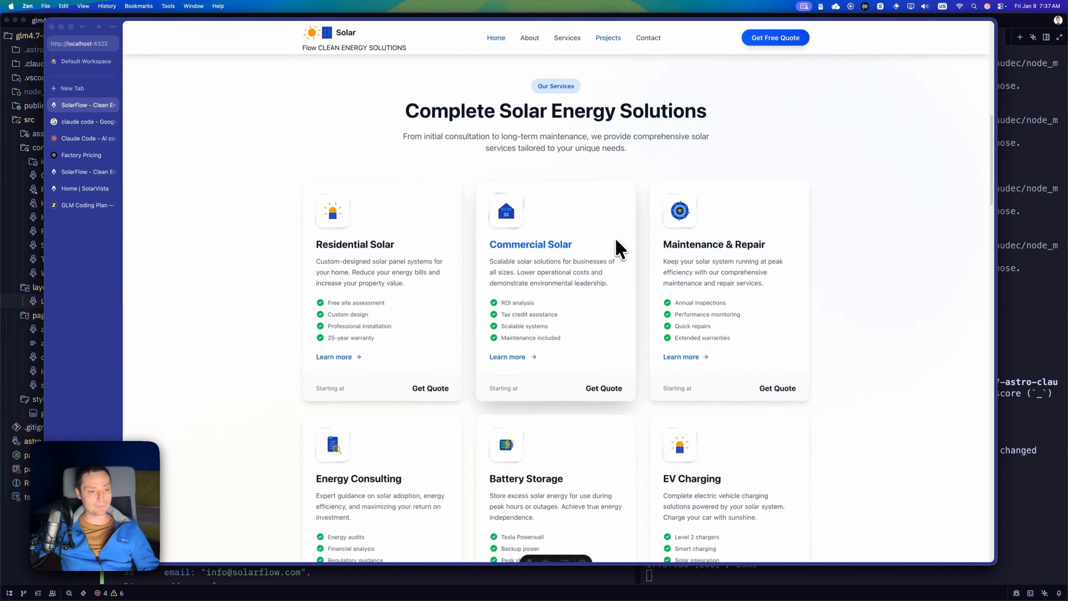
{"action": "scroll", "scroll_direction": "down", "scroll_amount": 3}
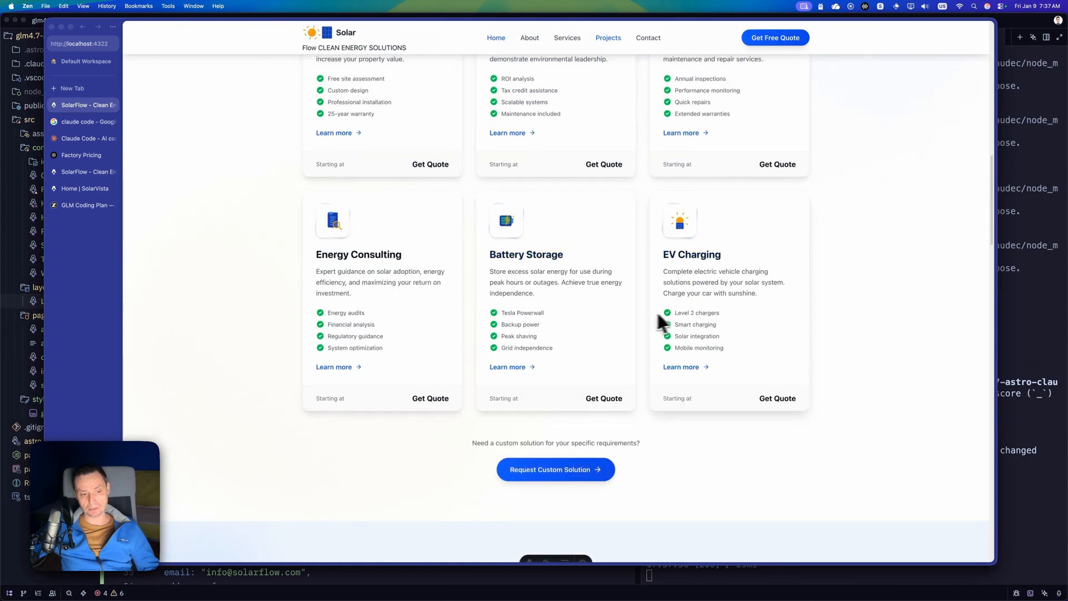
{"action": "scroll", "scroll_direction": "down", "scroll_amount": 3}
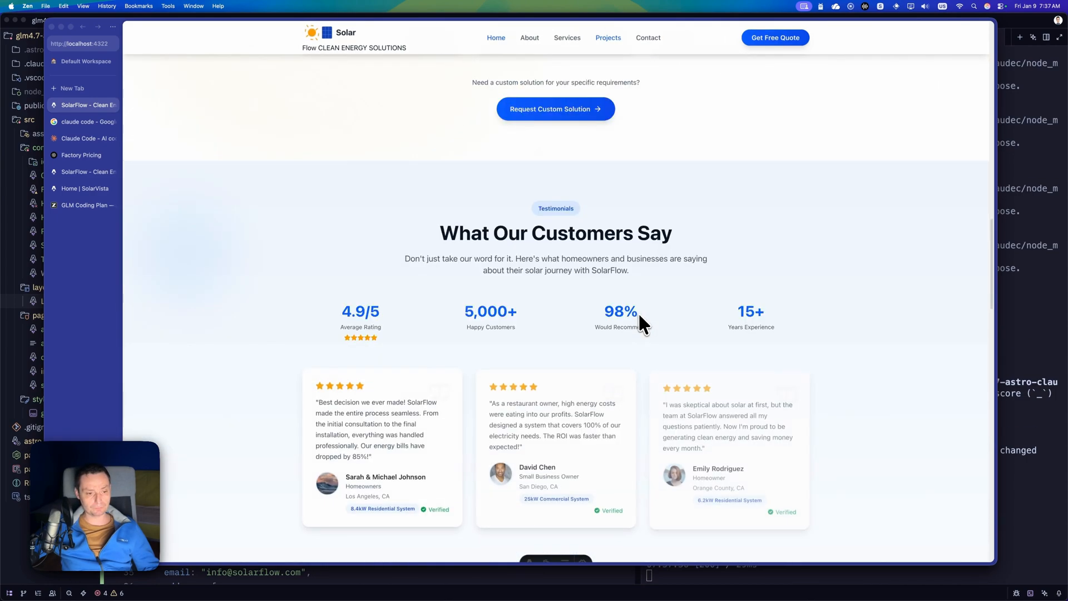
{"action": "scroll", "scroll_direction": "down", "scroll_amount": 3}
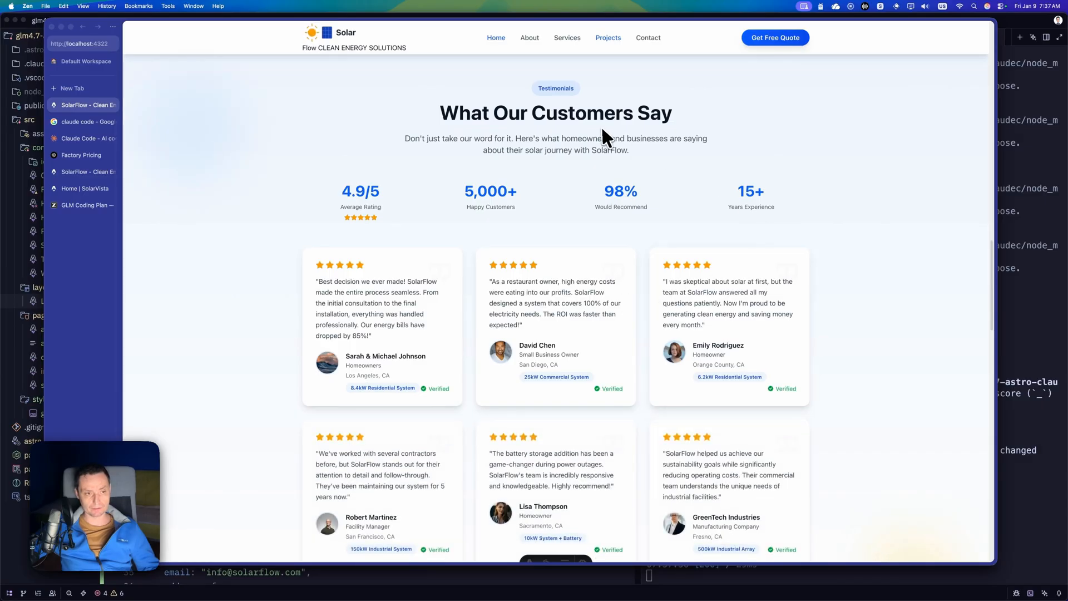
{"action": "scroll", "scroll_direction": "down", "scroll_amount": 3}
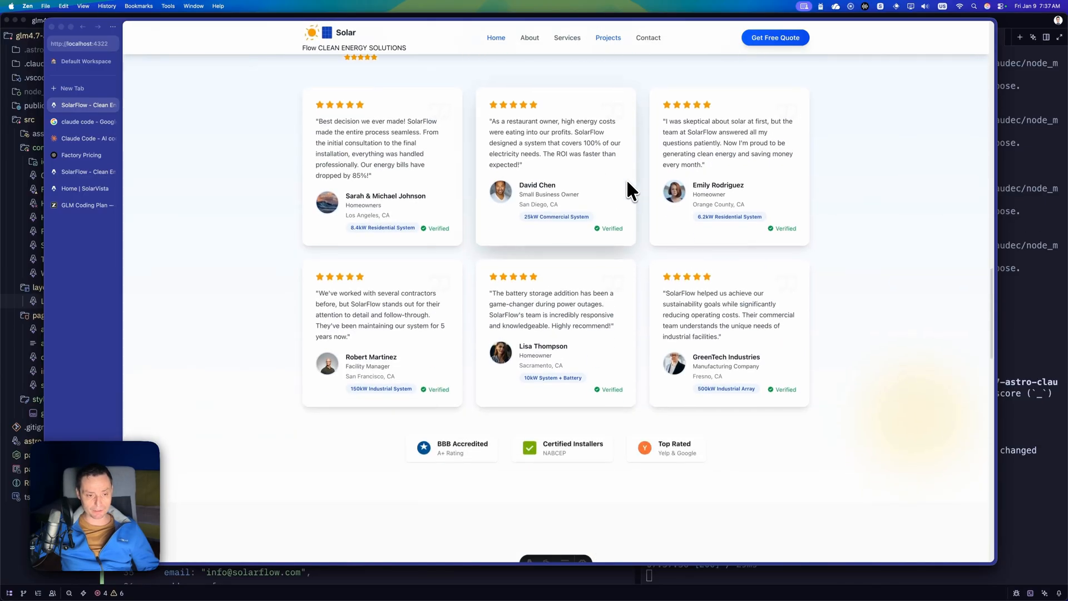
{"action": "scroll", "scroll_direction": "down", "scroll_amount": 3}
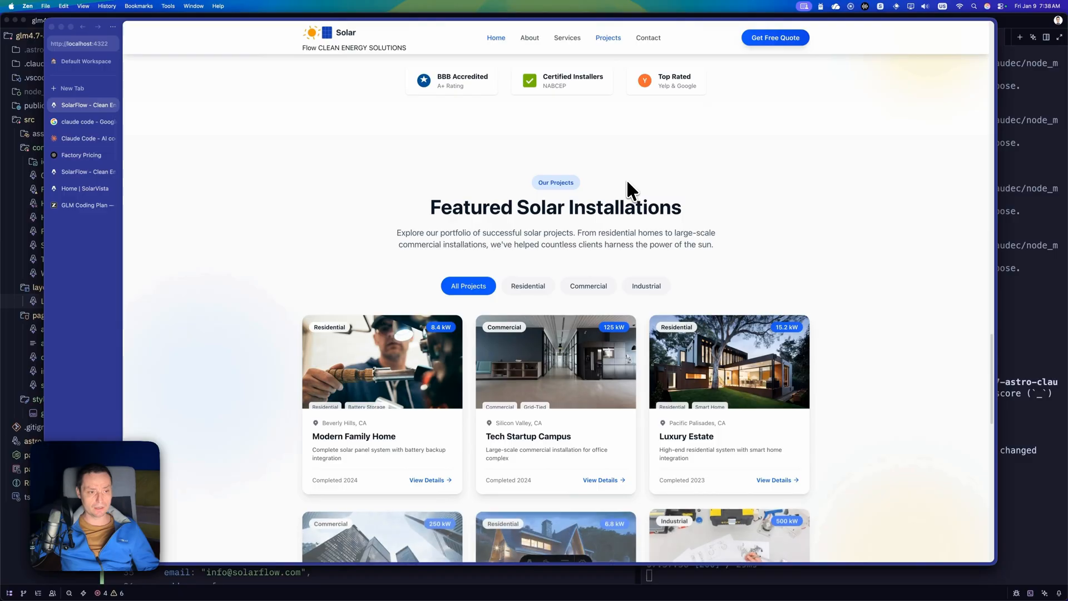
{"action": "scroll", "scroll_direction": "down", "scroll_amount": 3}
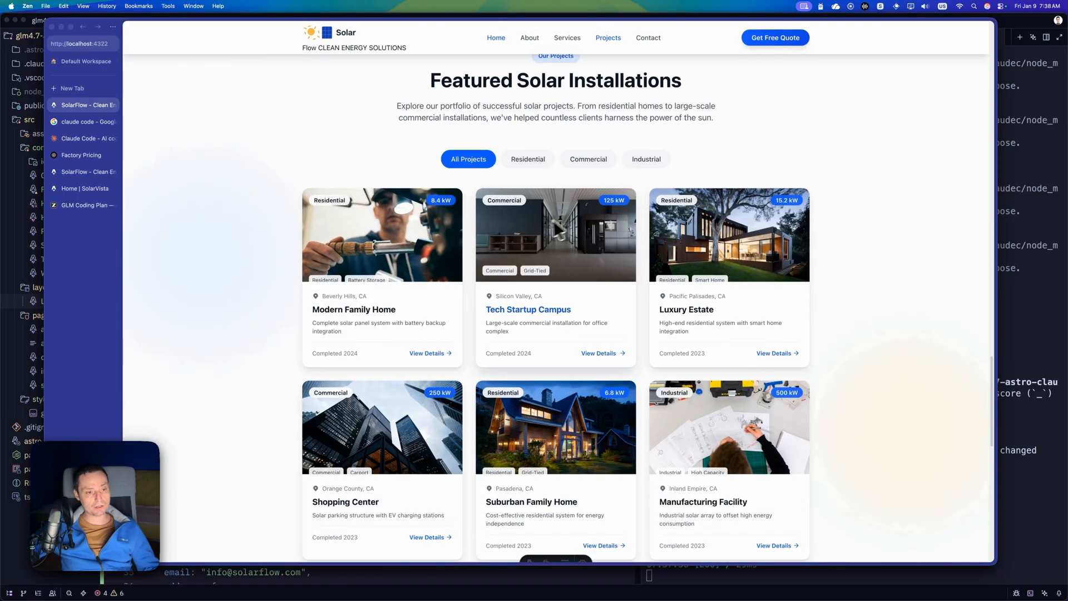
{"action": "scroll", "scroll_direction": "down", "scroll_amount": 3}
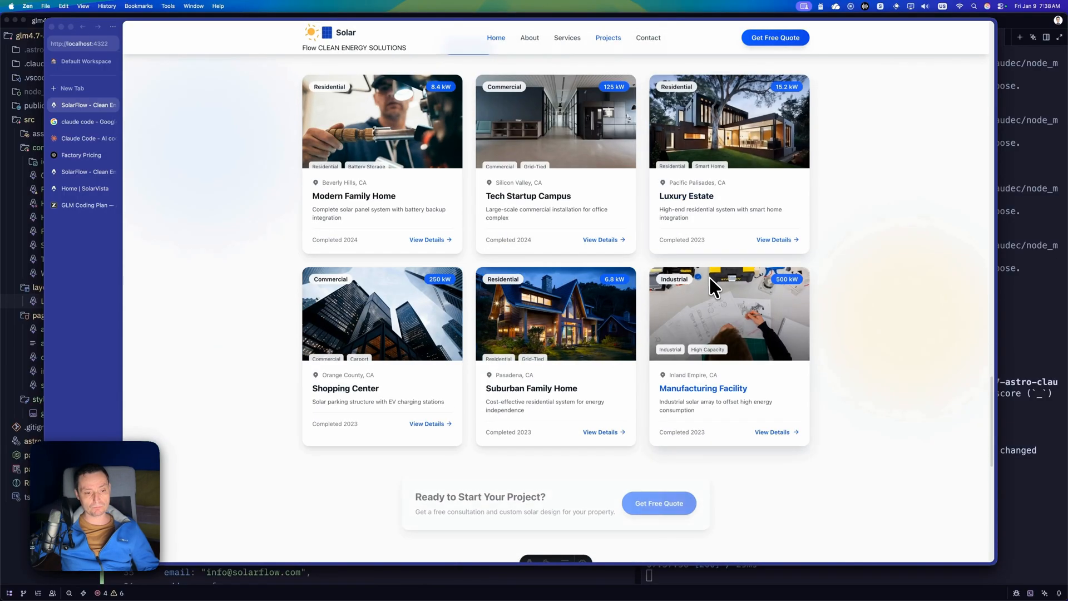
{"action": "scroll", "scroll_direction": "down", "scroll_amount": 3}
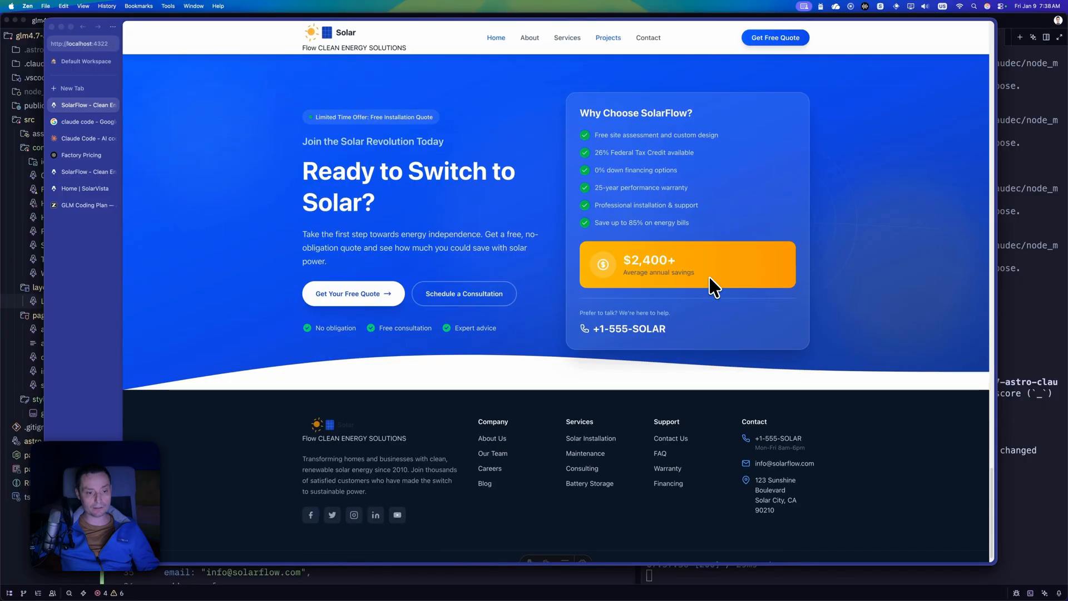
{"action": "scroll", "scroll_direction": "down", "scroll_amount": 3}
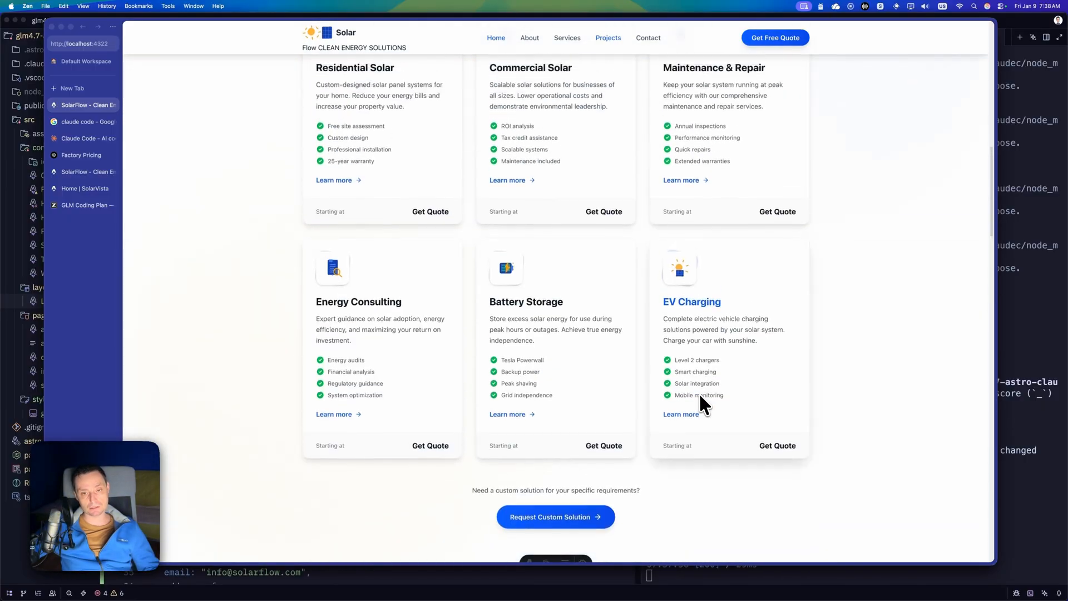
{"action": "scroll", "scroll_direction": "up", "scroll_amount": 3}
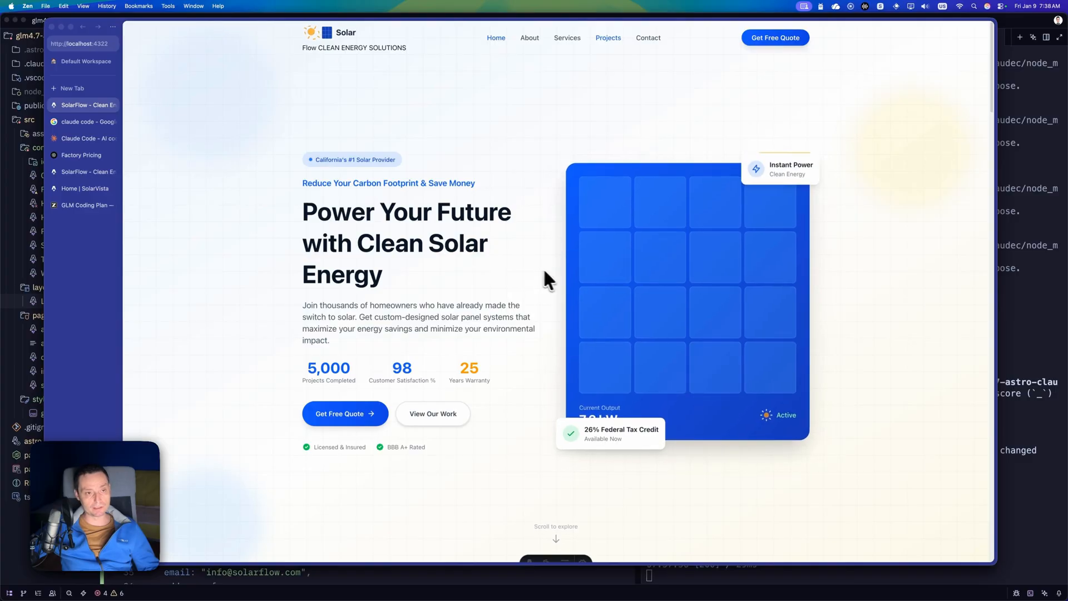
Go to the Contact page and look over its quote form, office map and footer.
{"action": "left_click", "coordinate": [647, 38]}
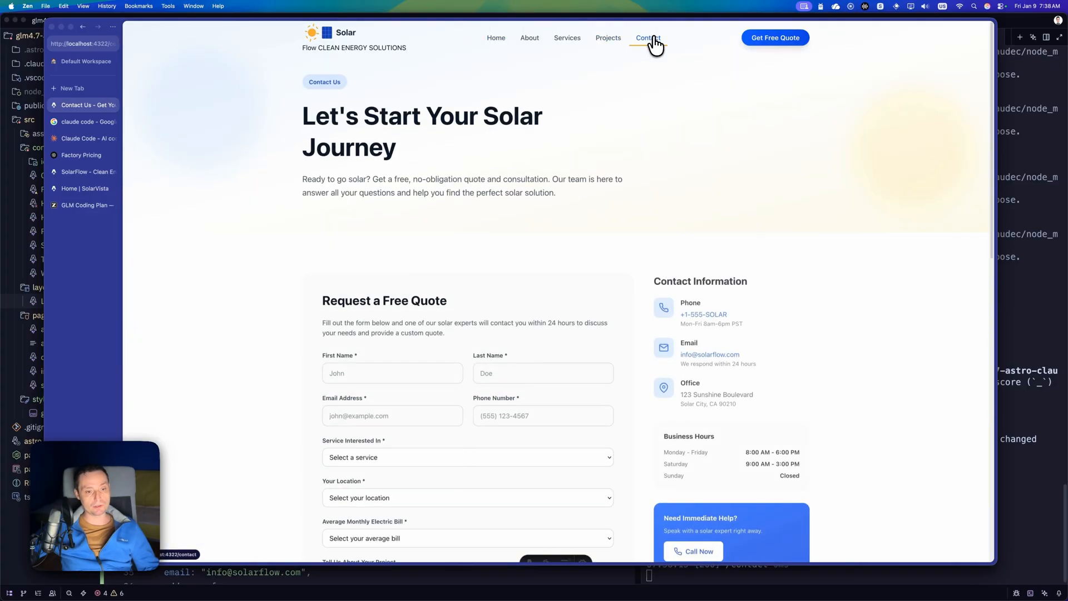
{"action": "scroll", "scroll_direction": "down", "scroll_amount": 3}
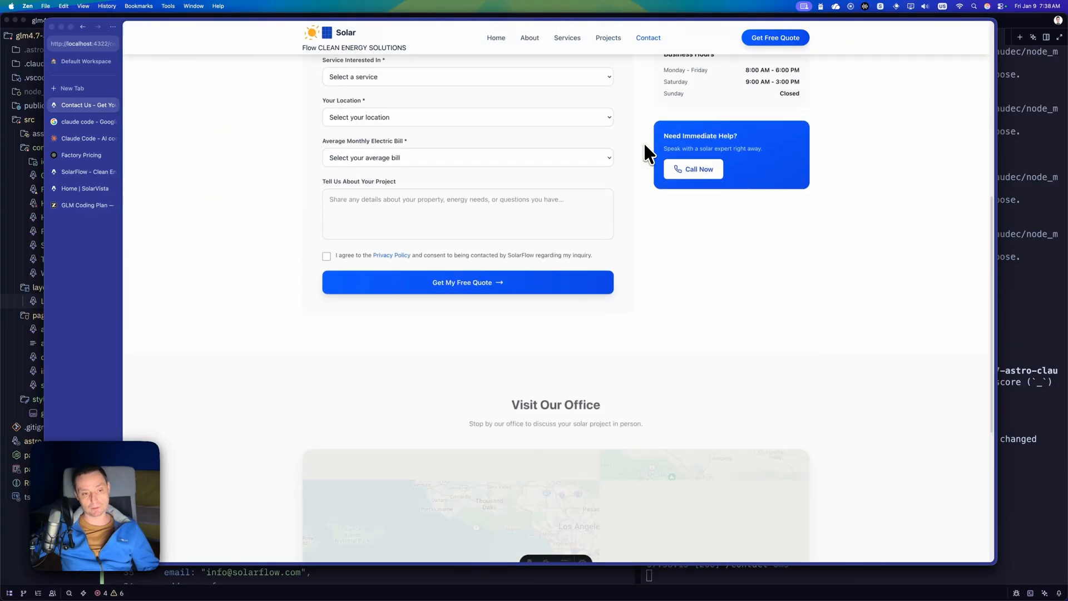
{"action": "scroll", "scroll_direction": "down", "scroll_amount": 3}
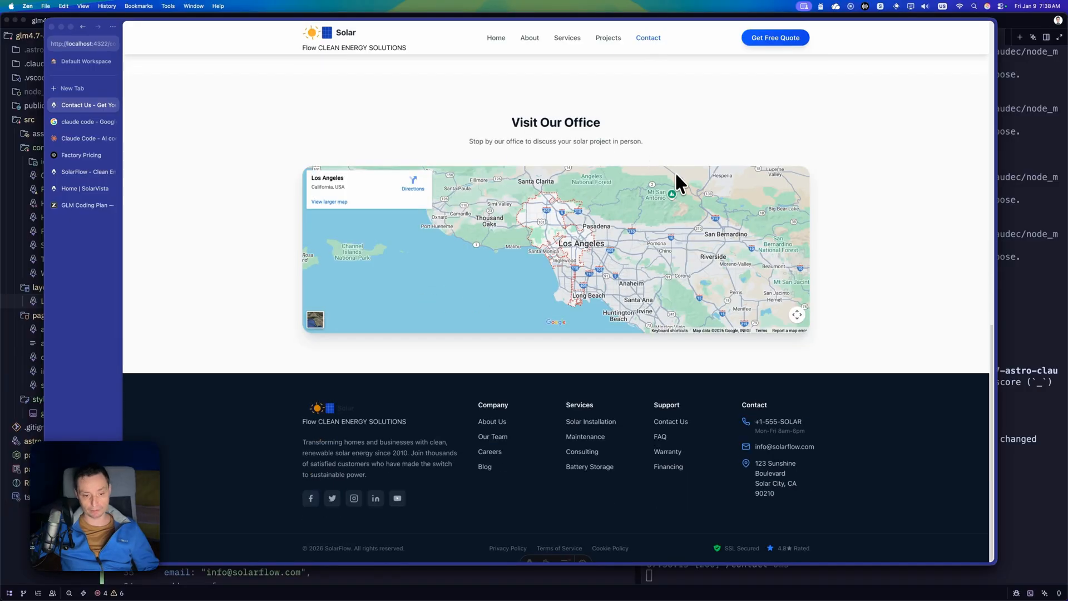
{"action": "scroll", "scroll_direction": "up", "scroll_amount": 3}
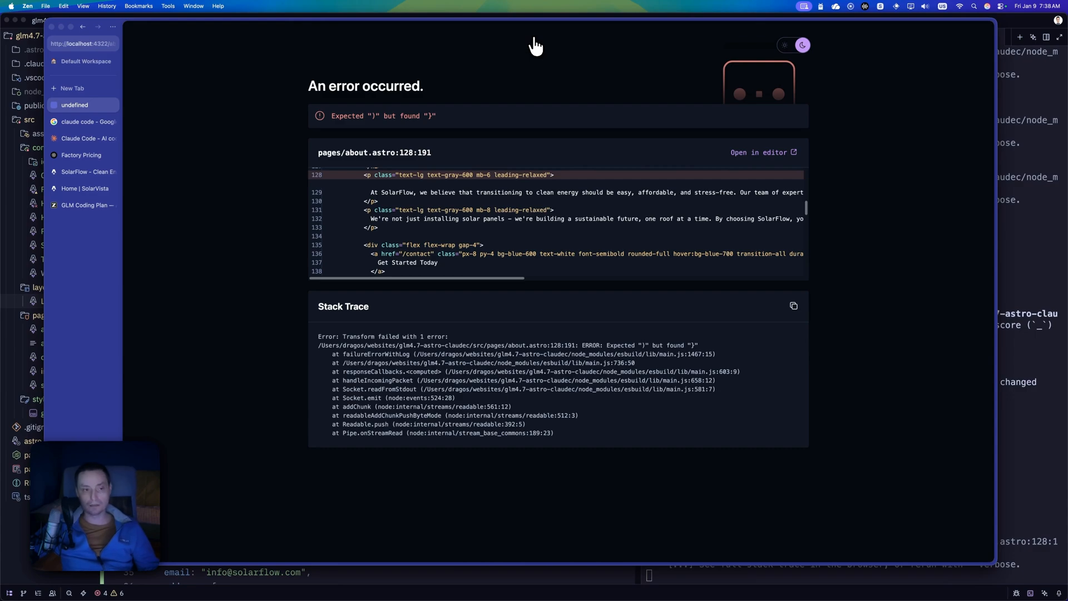
{"action": "mouse_move", "coordinate": [367, 114]}
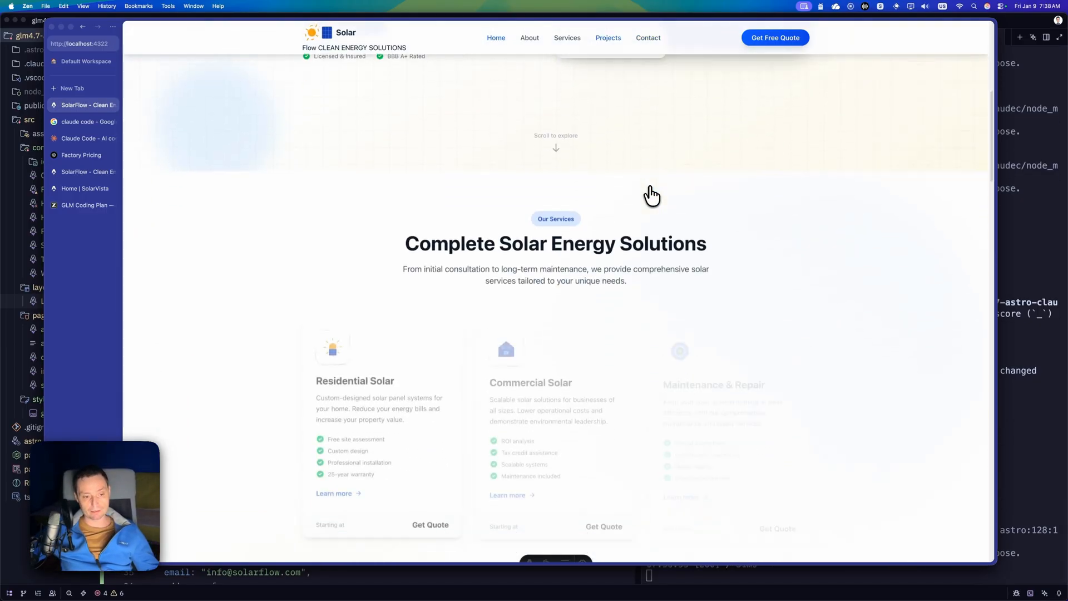
Scroll to the six service cards, then list Zed's open project windows from the Dock.
{"action": "scroll", "scroll_direction": "down", "scroll_amount": 3}
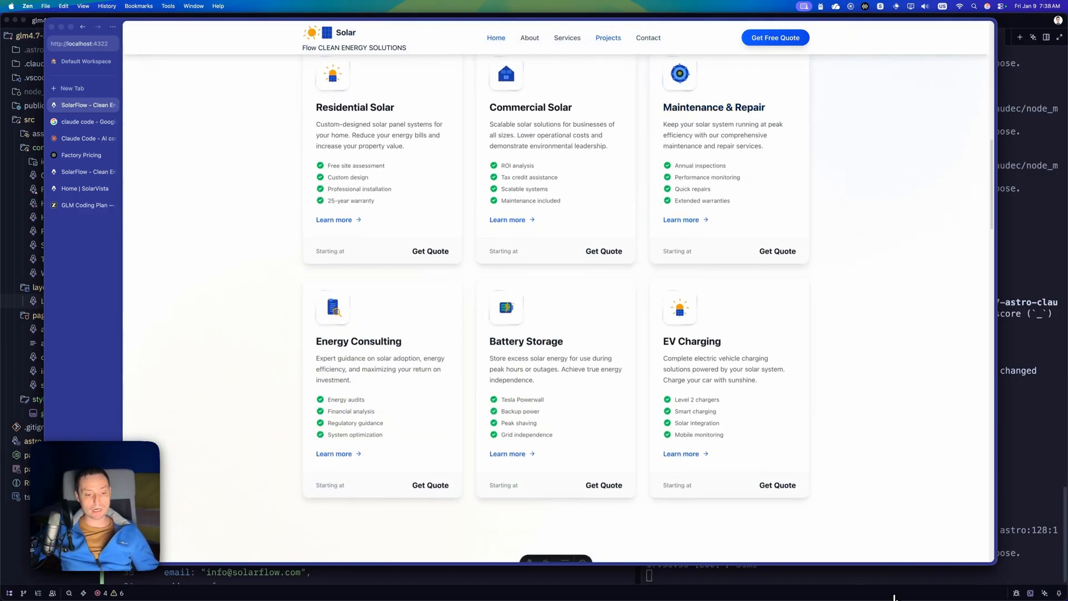
{"action": "mouse_move", "coordinate": [588, 590]}
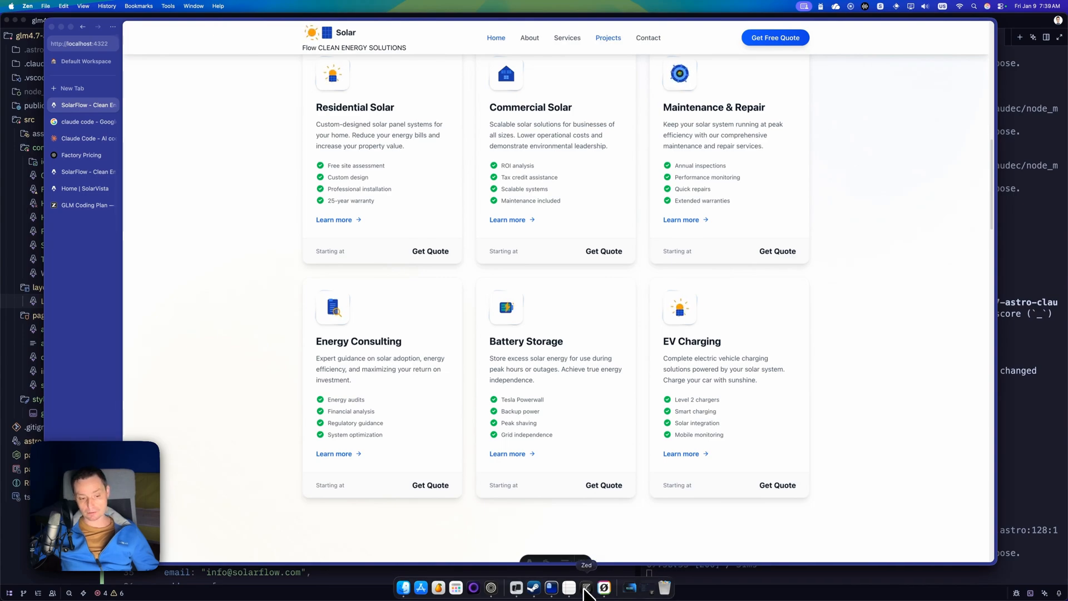
{"action": "right_click", "coordinate": [603, 587]}
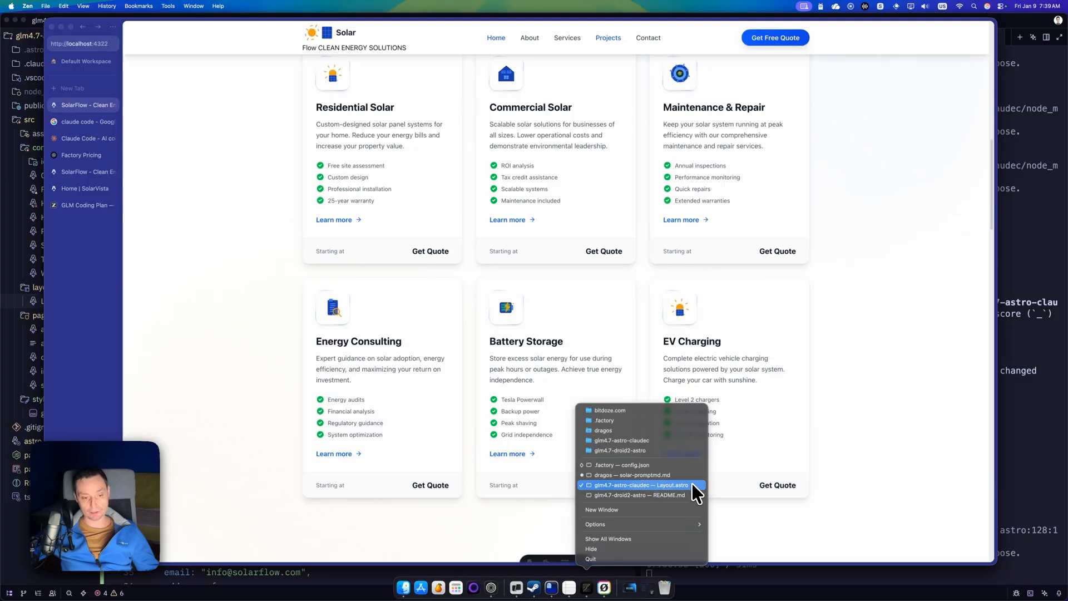
{"action": "mouse_move", "coordinate": [673, 500]}
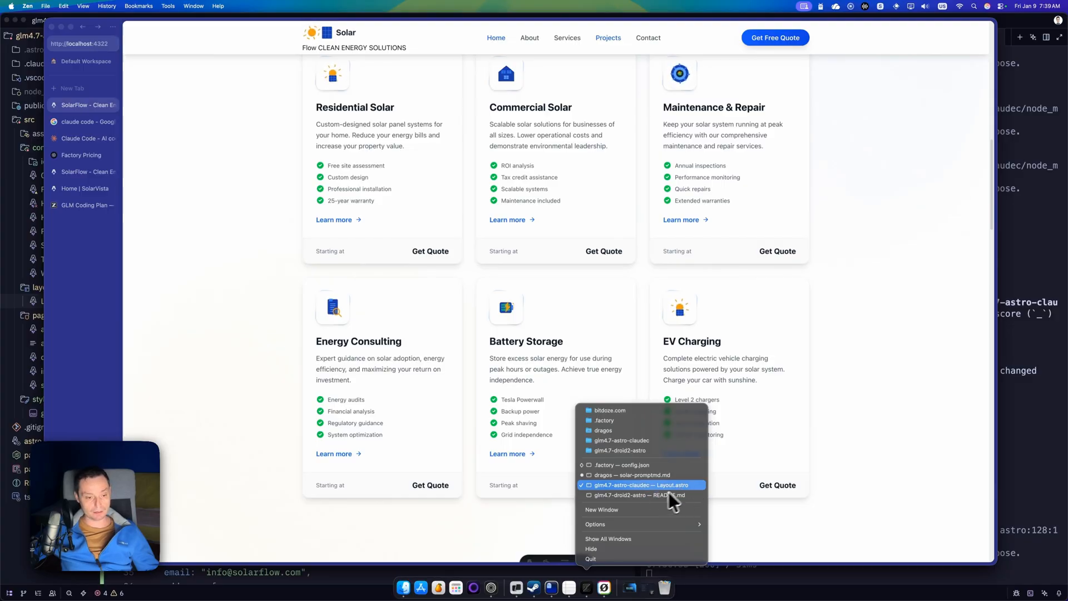
{"action": "left_click", "coordinate": [637, 494]}
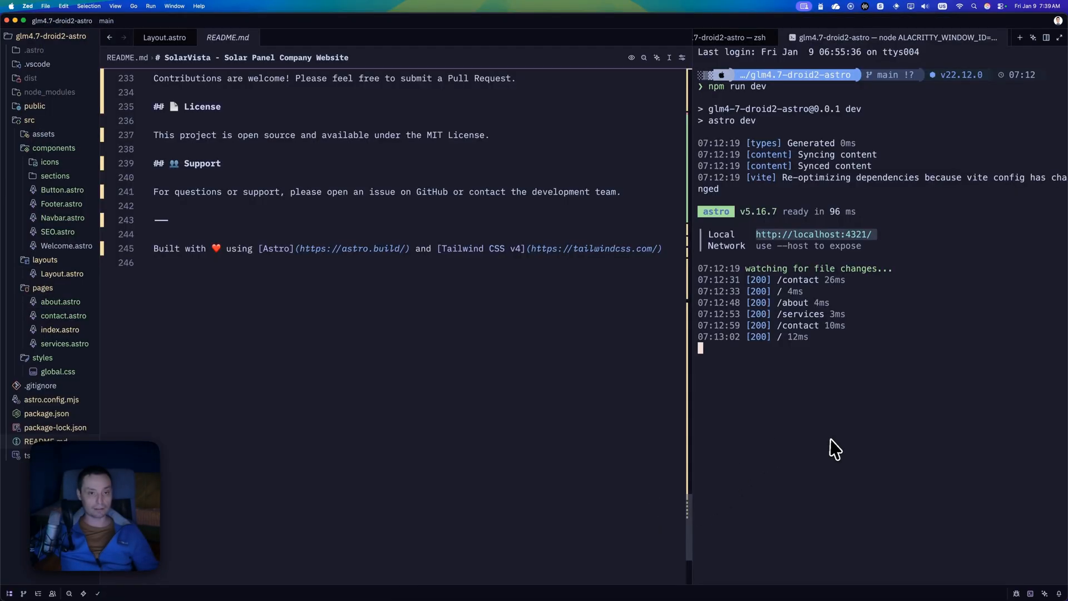
{"action": "mouse_move", "coordinate": [732, 38]}
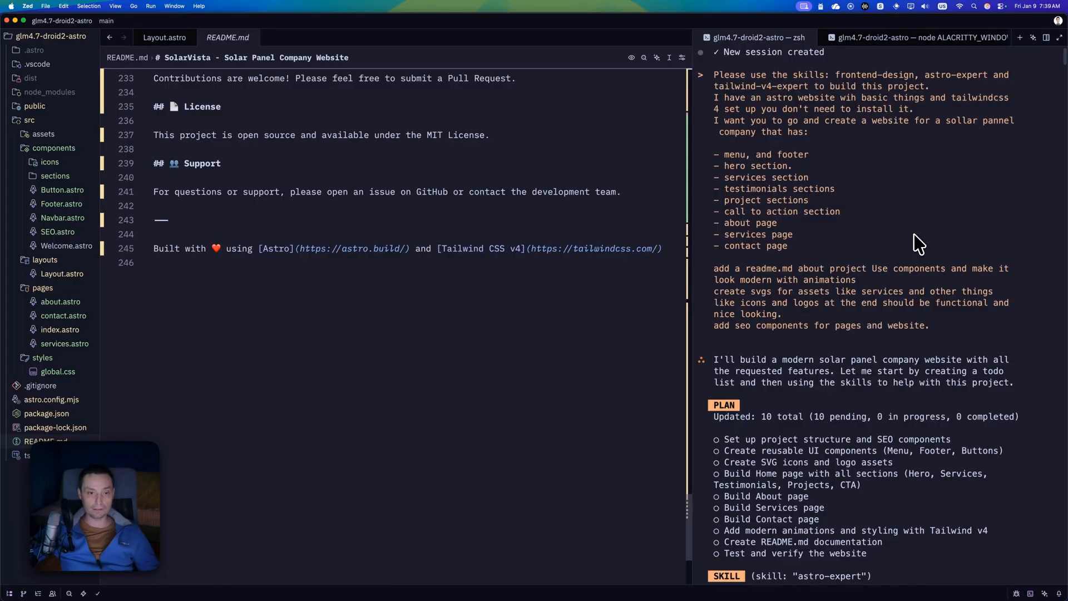
{"action": "mouse_move", "coordinate": [857, 110]}
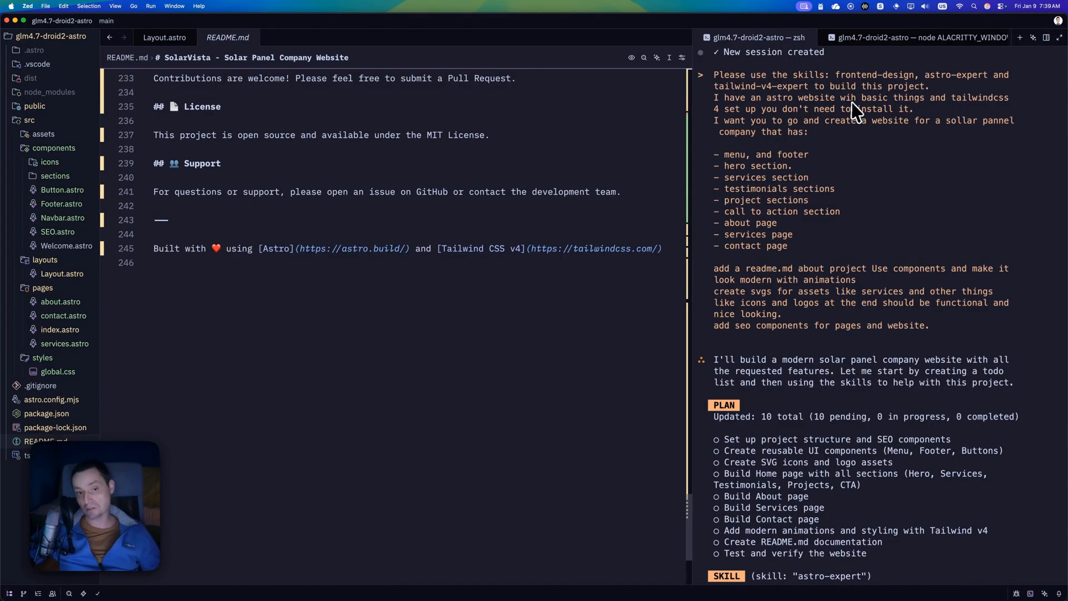
{"action": "mouse_move", "coordinate": [803, 143]}
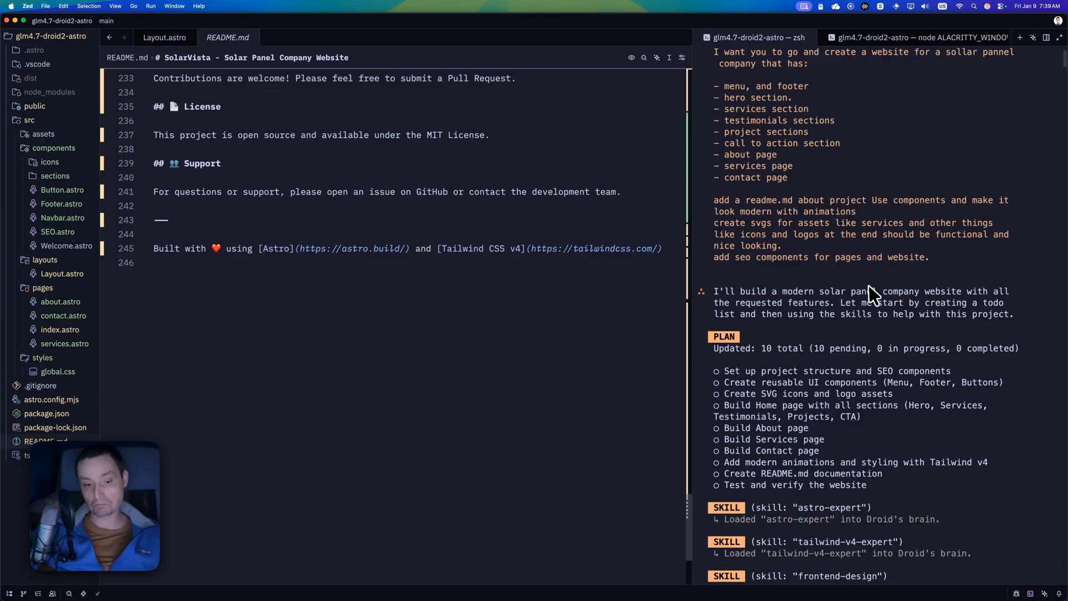
{"action": "scroll", "scroll_direction": "down", "scroll_amount": 3}
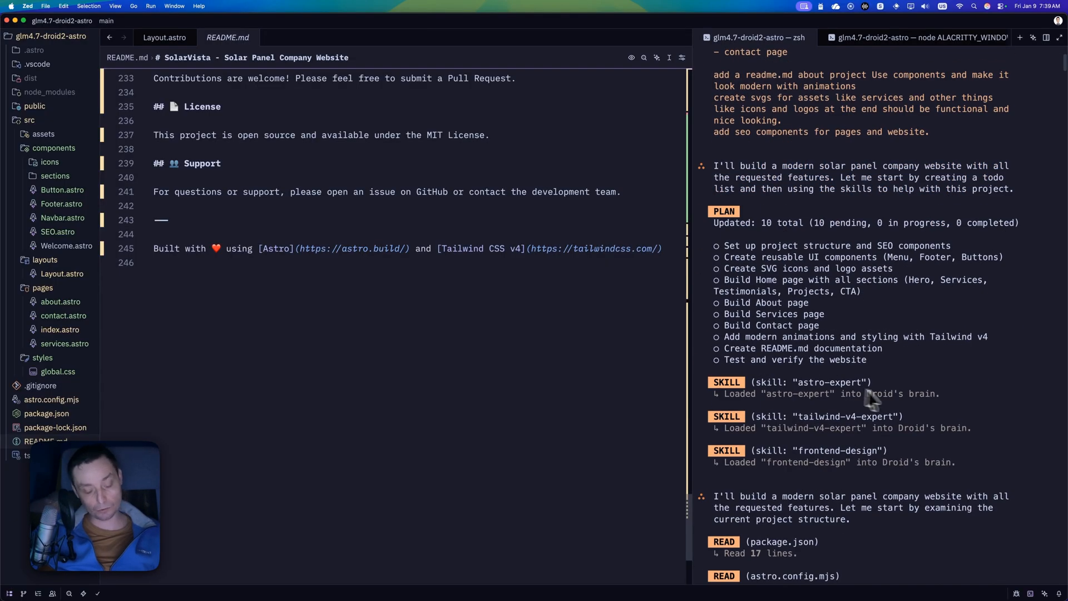
{"action": "mouse_move", "coordinate": [824, 407]}
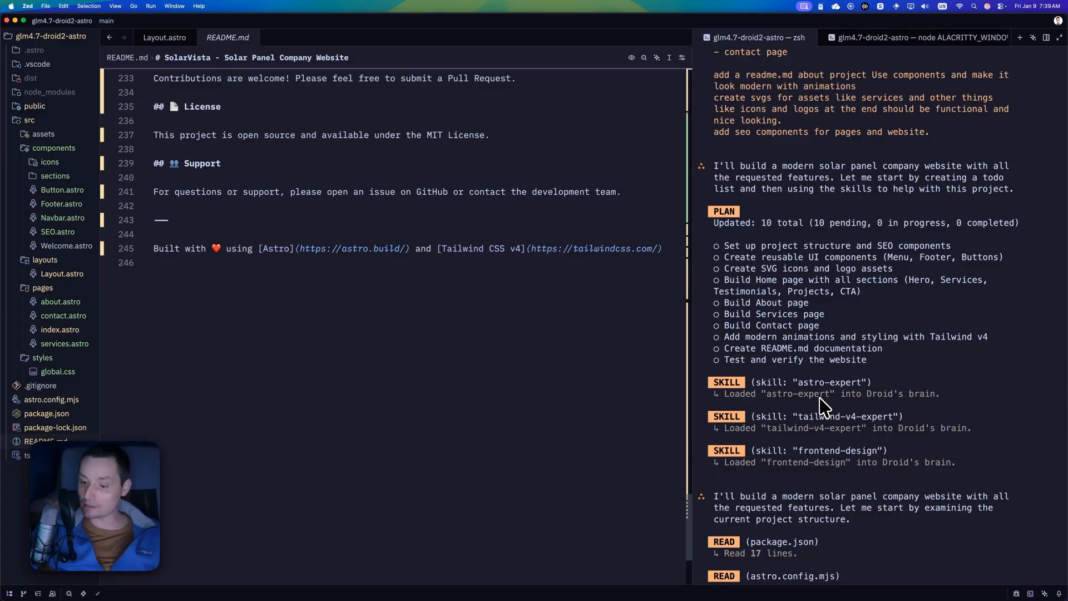
{"action": "scroll", "scroll_direction": "down", "scroll_amount": 3}
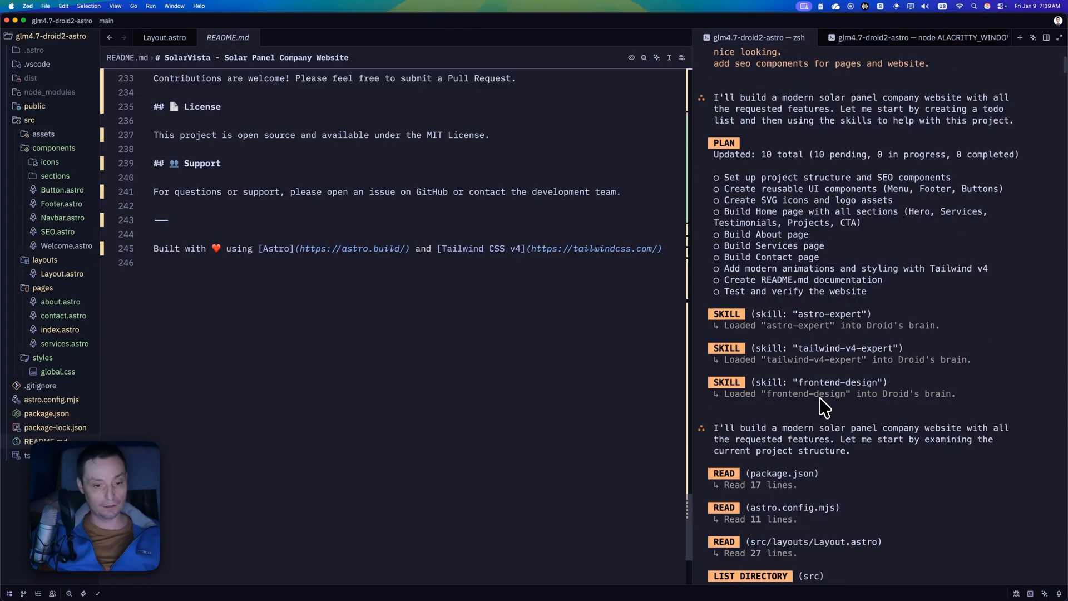
{"action": "scroll", "scroll_direction": "down", "scroll_amount": 3}
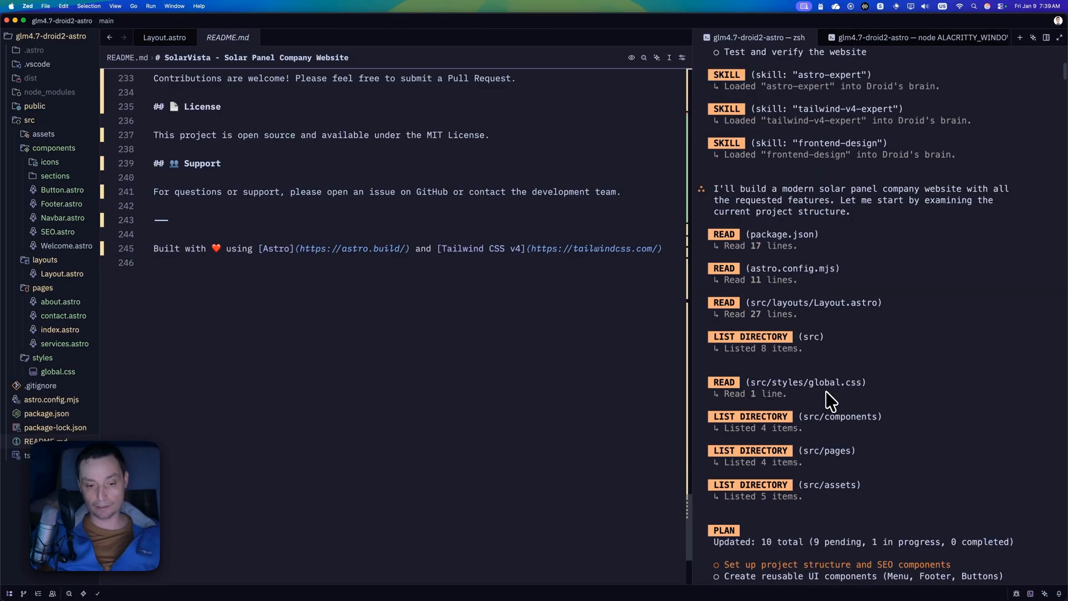
{"action": "scroll", "scroll_direction": "down", "scroll_amount": 3}
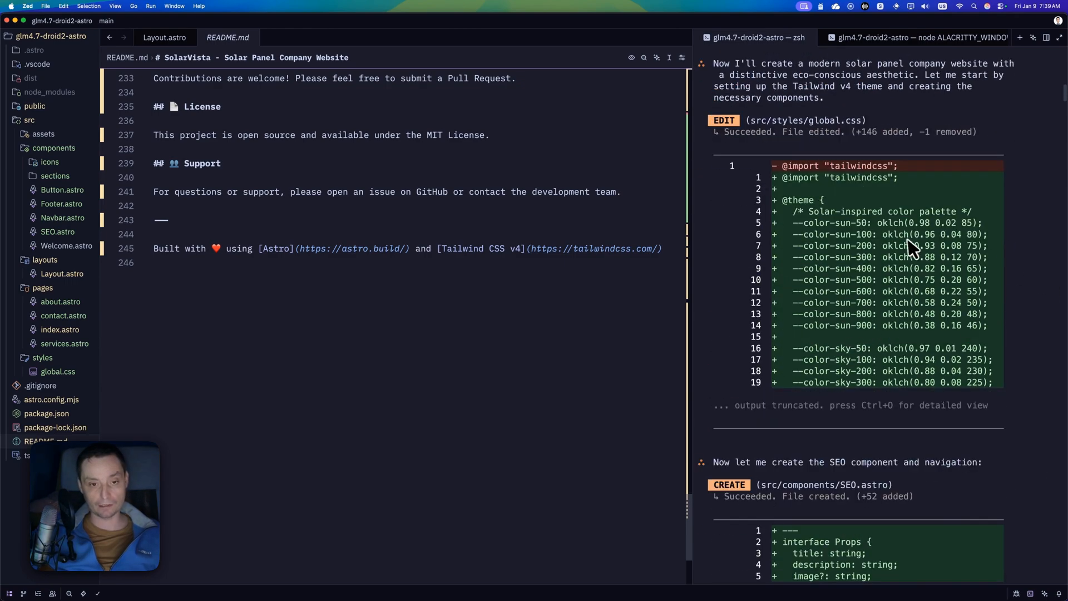
{"action": "mouse_move", "coordinate": [941, 274]}
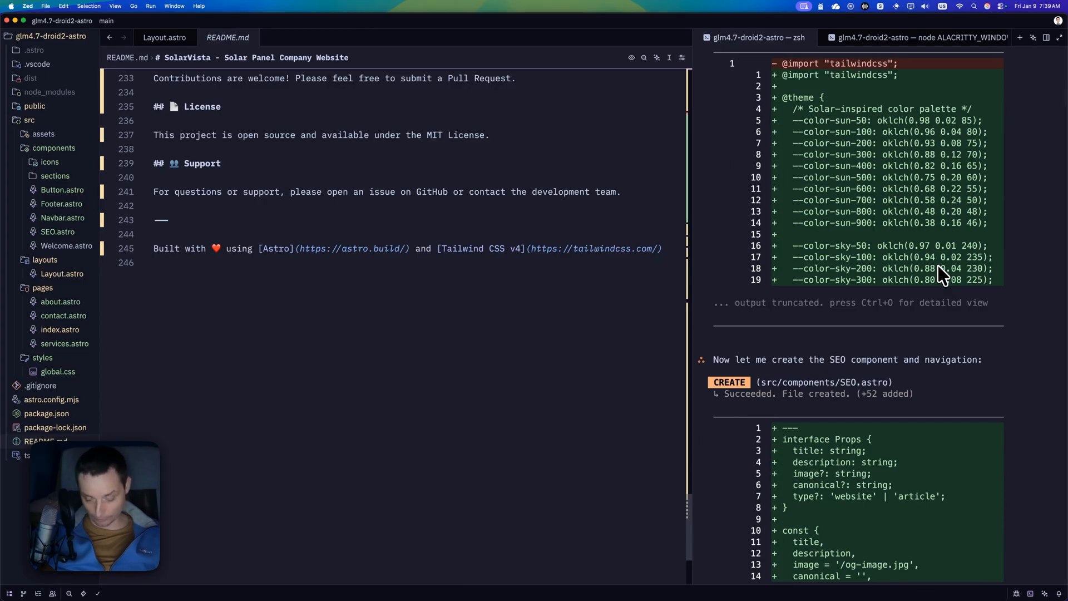
{"action": "scroll", "scroll_direction": "down", "scroll_amount": 3}
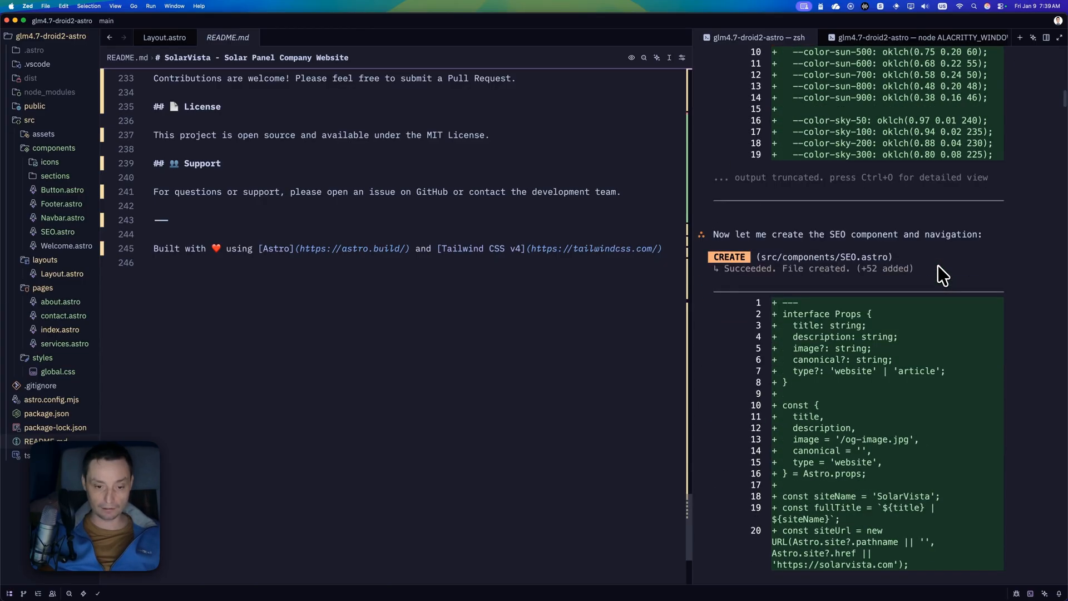
{"action": "scroll", "scroll_direction": "down", "scroll_amount": 3}
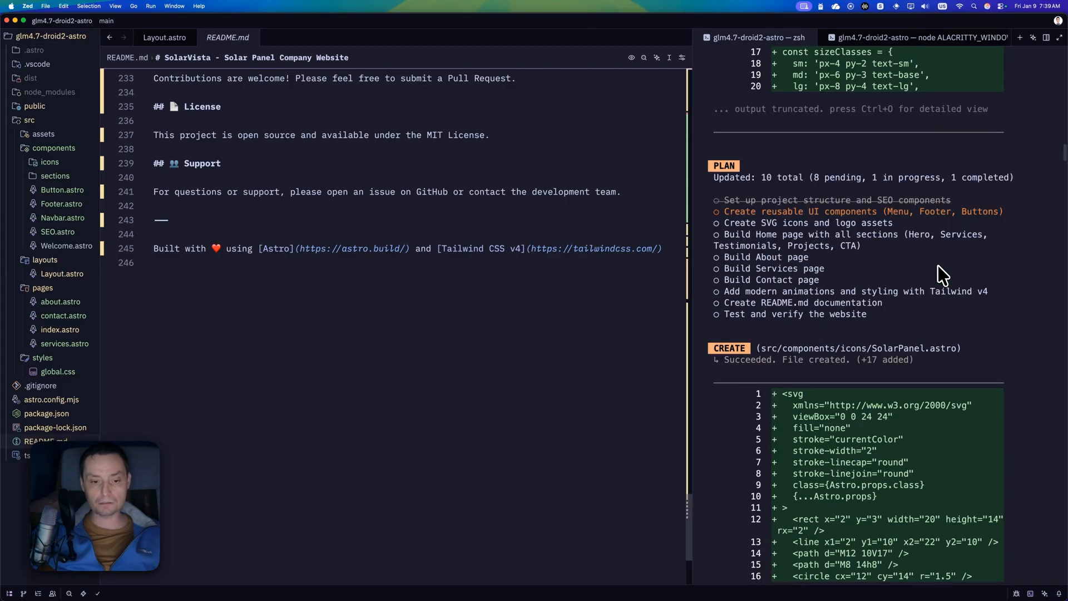
{"action": "scroll", "scroll_direction": "down", "scroll_amount": 3}
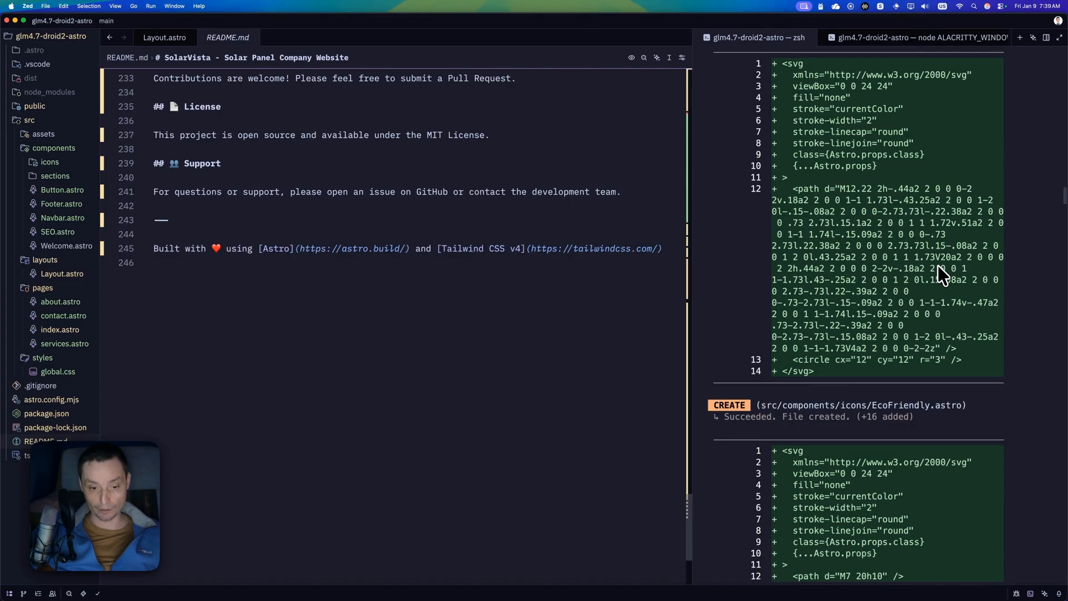
{"action": "scroll", "scroll_direction": "down", "scroll_amount": 3}
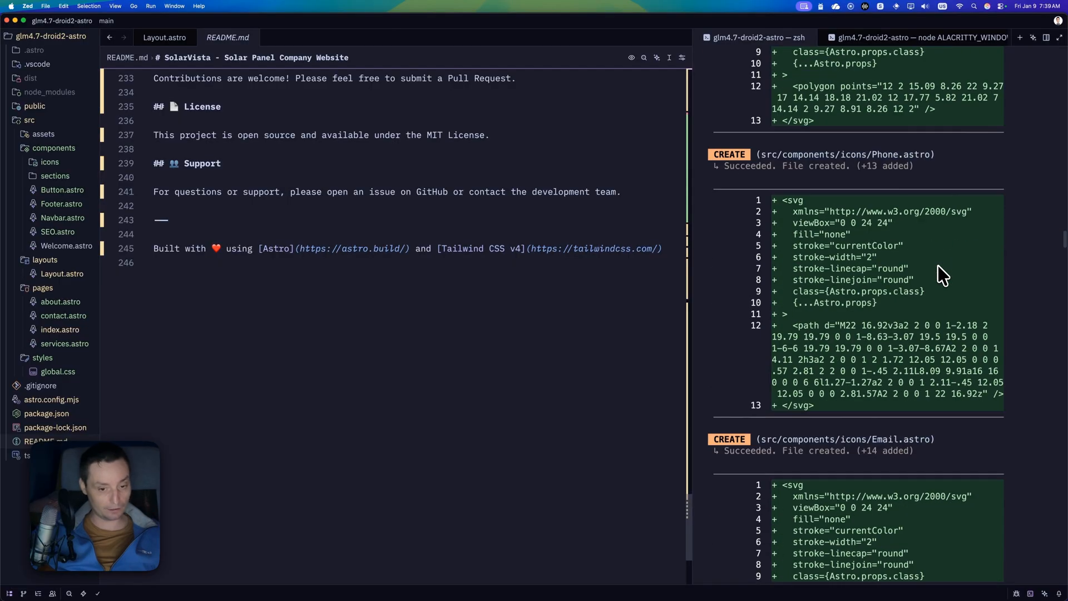
{"action": "scroll", "scroll_direction": "down", "scroll_amount": 3}
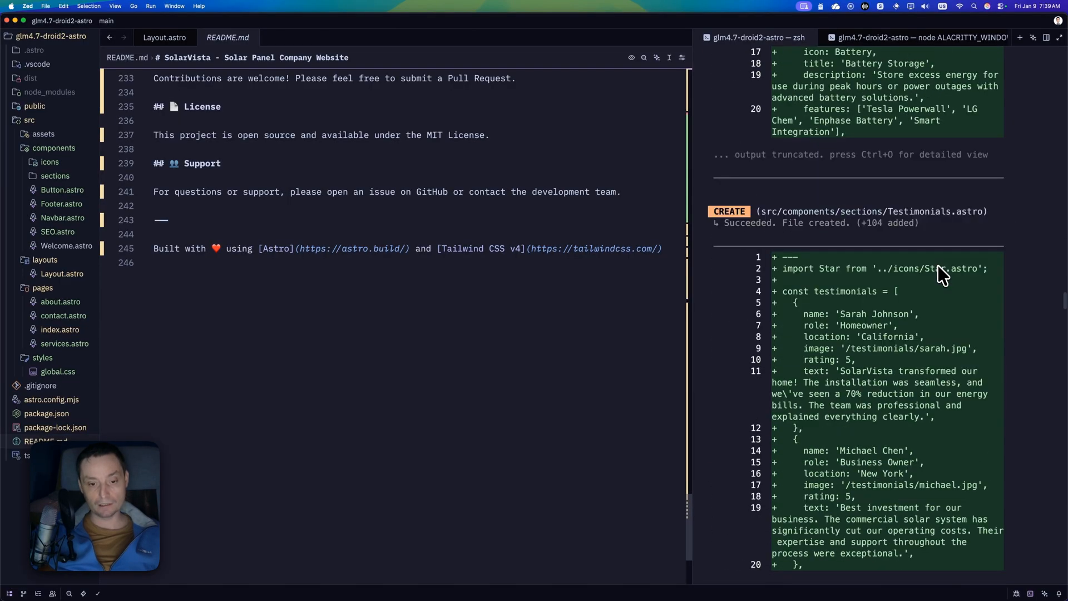
{"action": "scroll", "scroll_direction": "down", "scroll_amount": 3}
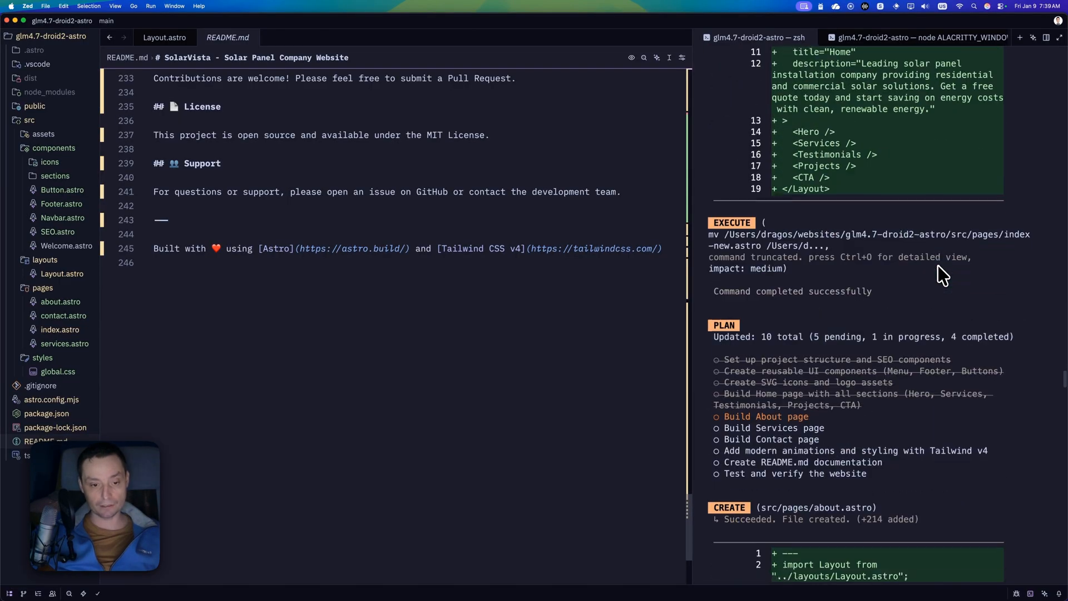
{"action": "scroll", "scroll_direction": "down", "scroll_amount": 3}
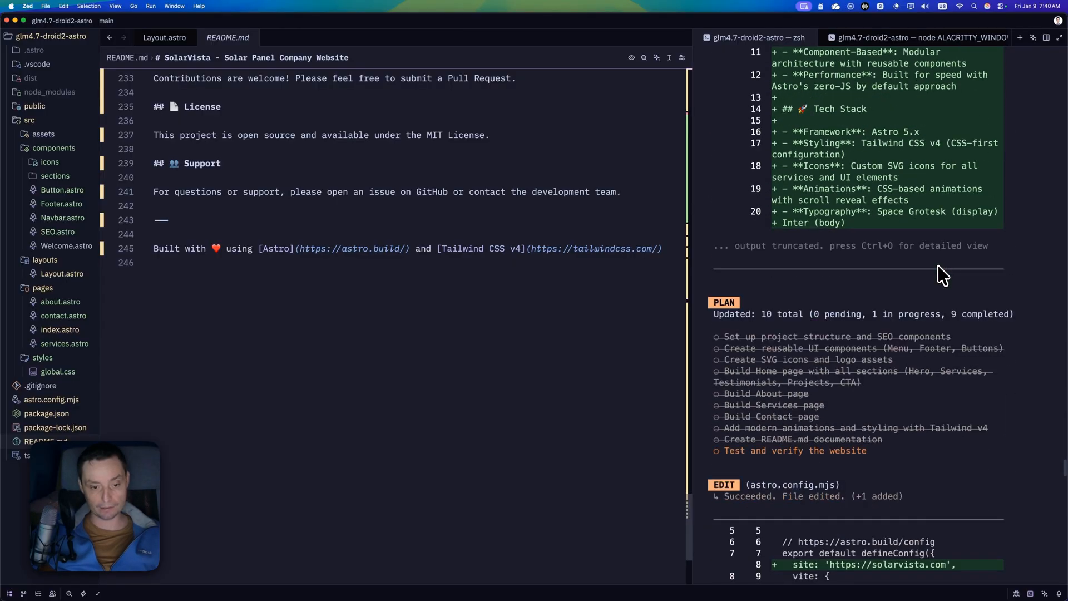
{"action": "scroll", "scroll_direction": "down", "scroll_amount": 3}
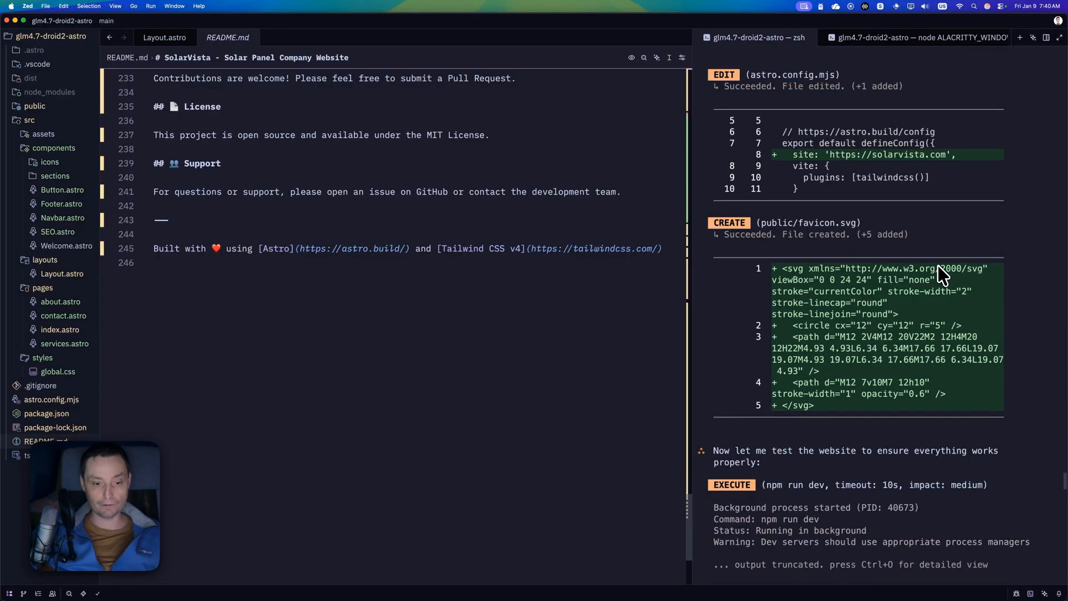
{"action": "scroll", "scroll_direction": "down", "scroll_amount": 3}
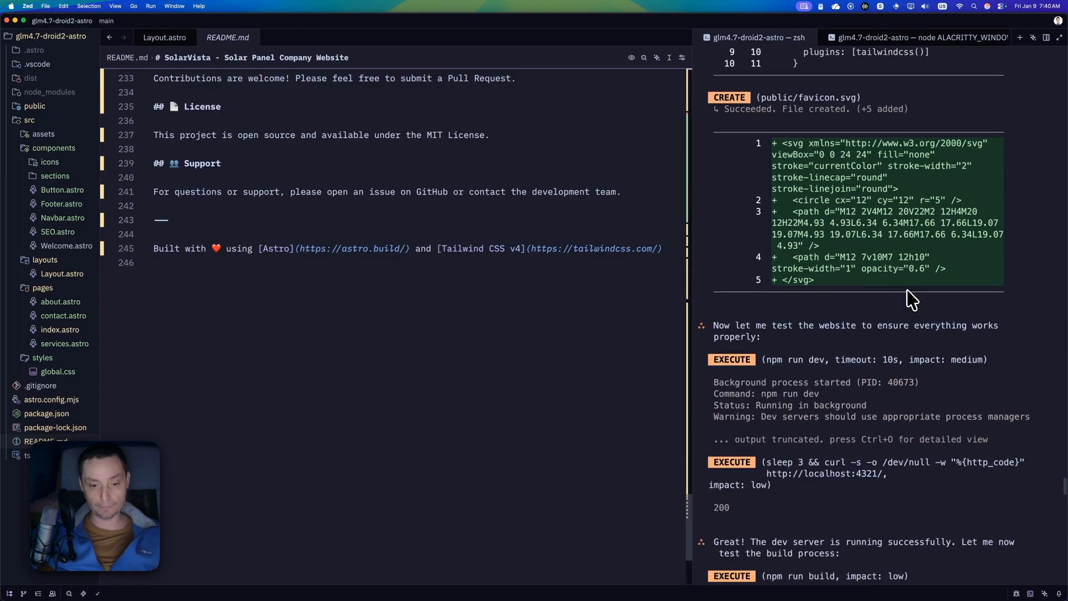
{"action": "scroll", "scroll_direction": "down", "scroll_amount": 3}
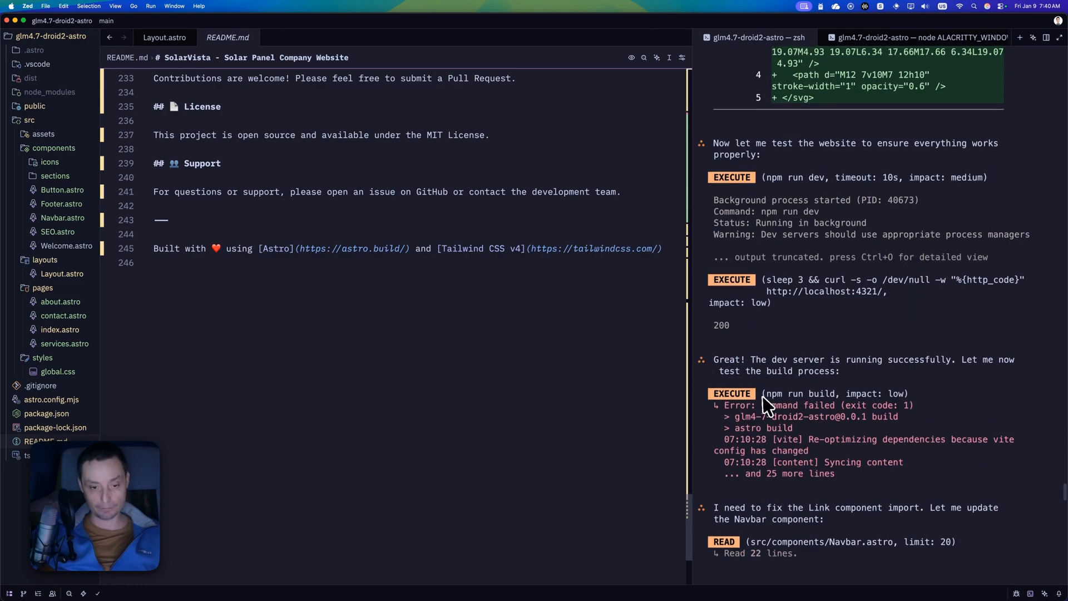
{"action": "scroll", "scroll_direction": "down", "scroll_amount": 3}
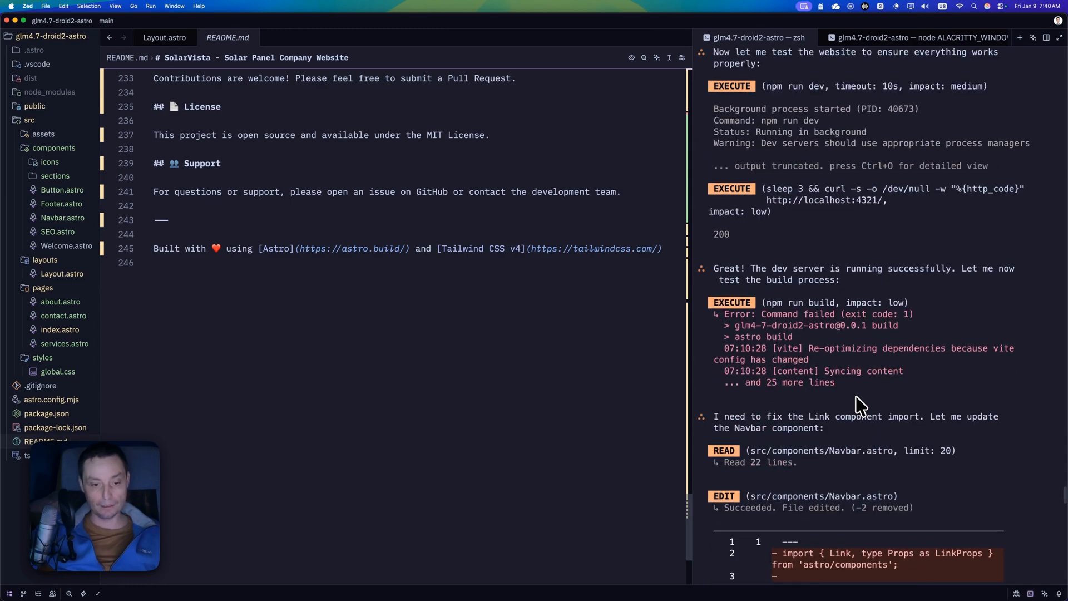
{"action": "scroll", "scroll_direction": "down", "scroll_amount": 3}
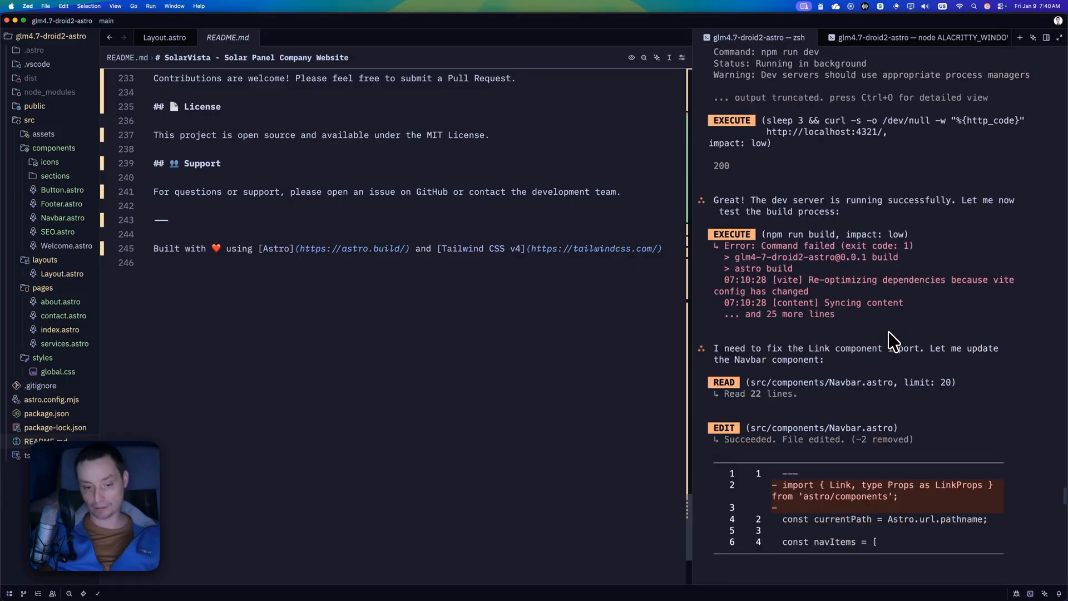
{"action": "scroll", "scroll_direction": "down", "scroll_amount": 3}
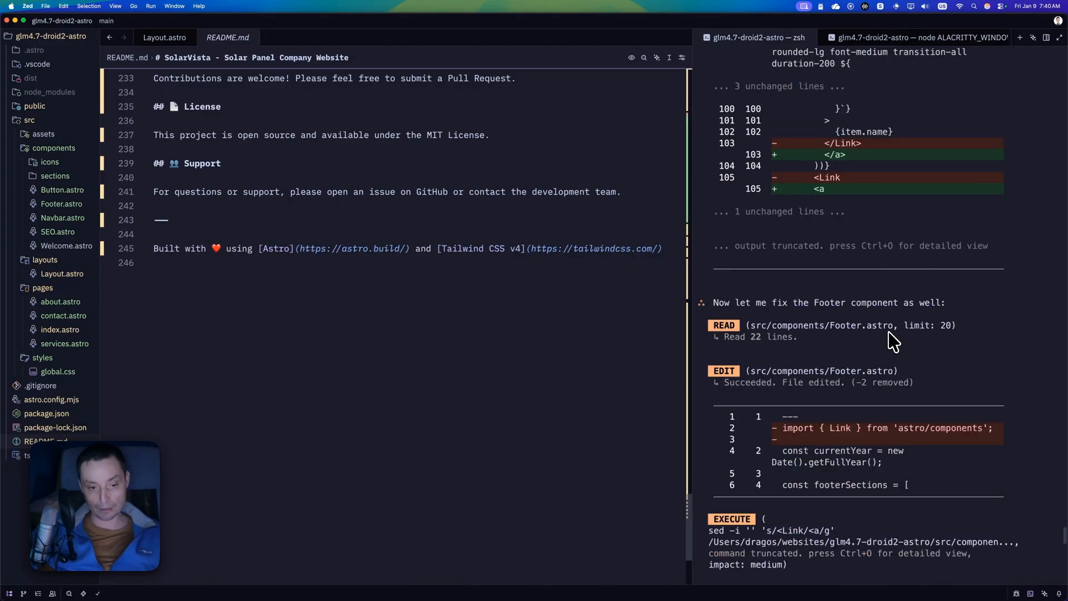
{"action": "scroll", "scroll_direction": "down", "scroll_amount": 3}
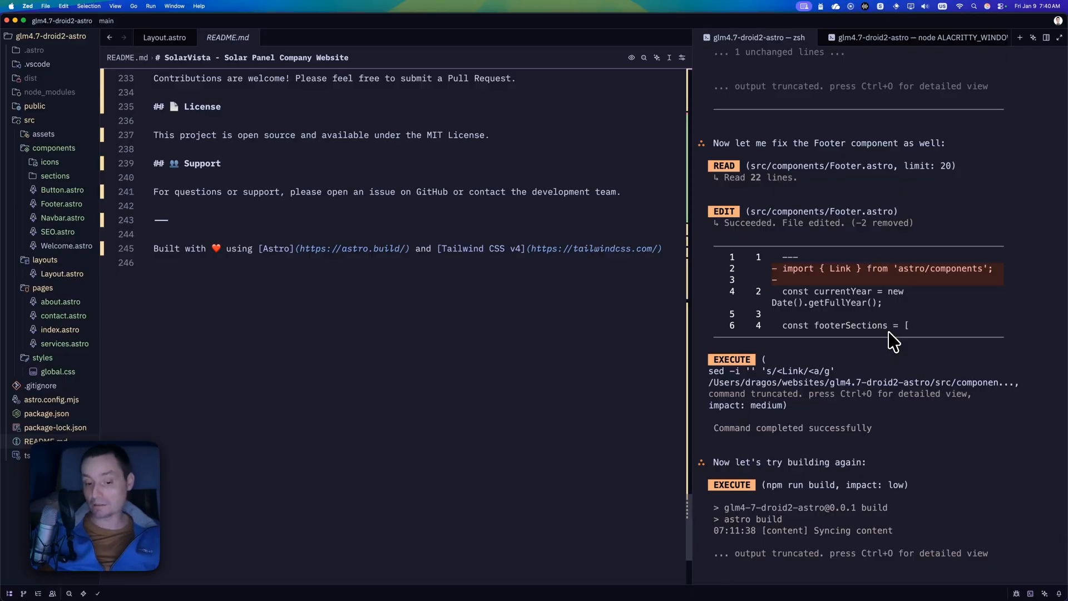
{"action": "scroll", "scroll_direction": "down", "scroll_amount": 3}
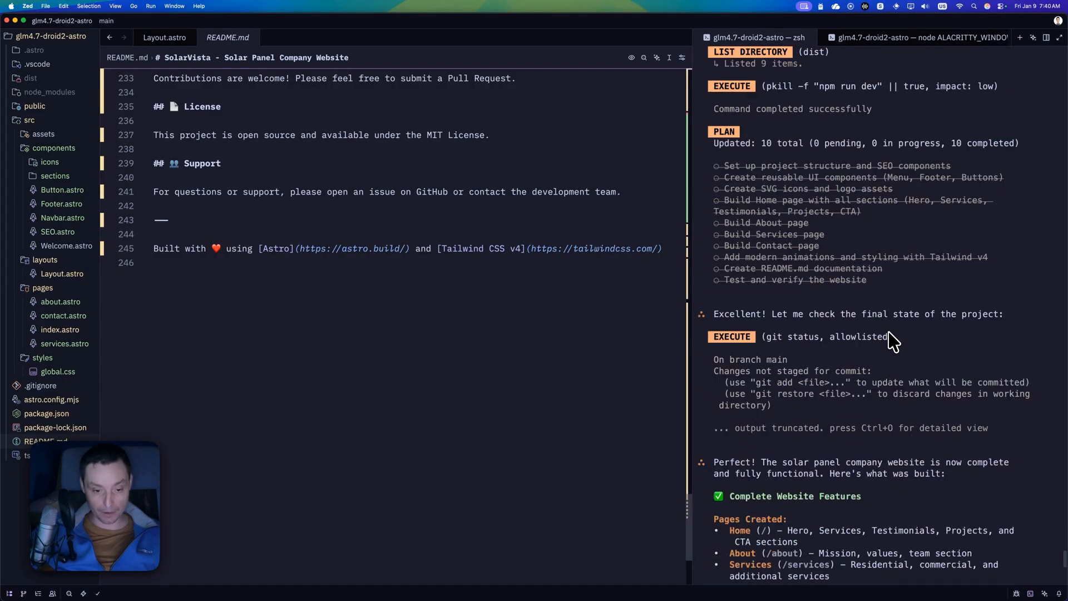
{"action": "scroll", "scroll_direction": "down", "scroll_amount": 3}
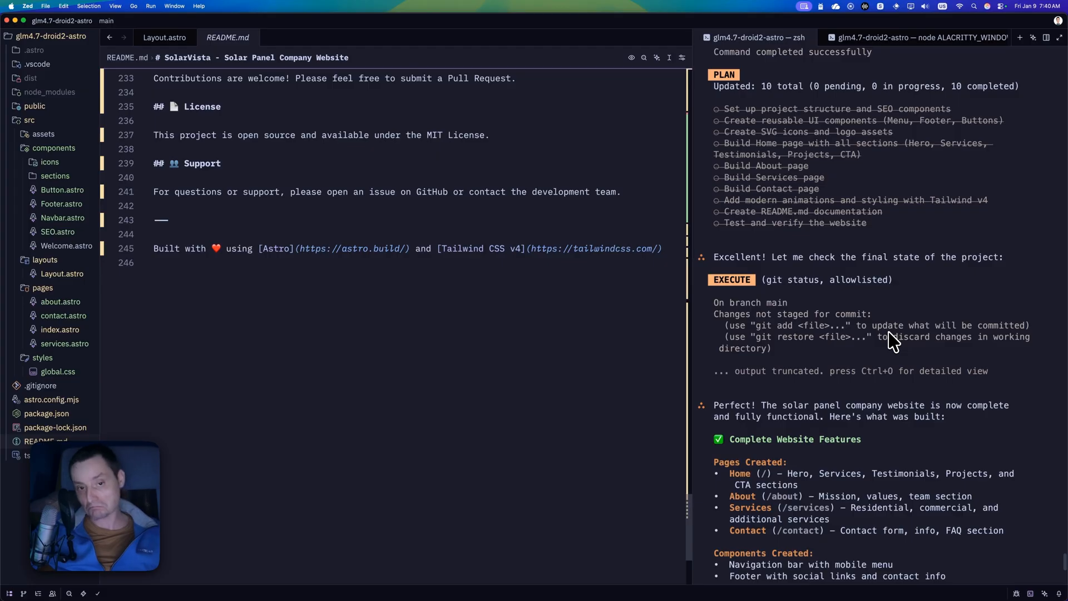
{"action": "scroll", "scroll_direction": "down", "scroll_amount": 3}
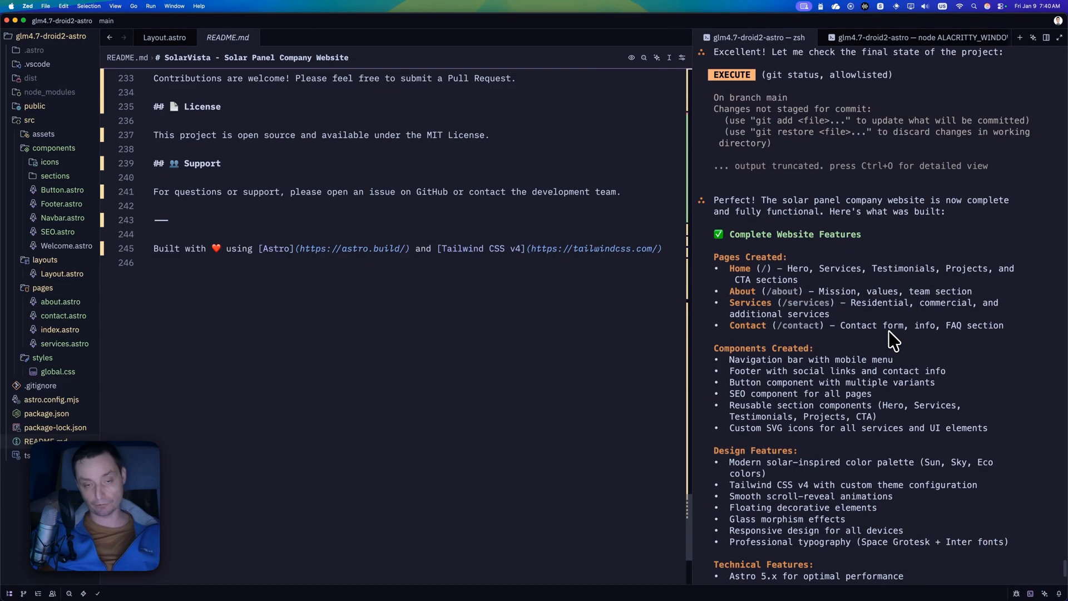
{"action": "scroll", "scroll_direction": "down", "scroll_amount": 3}
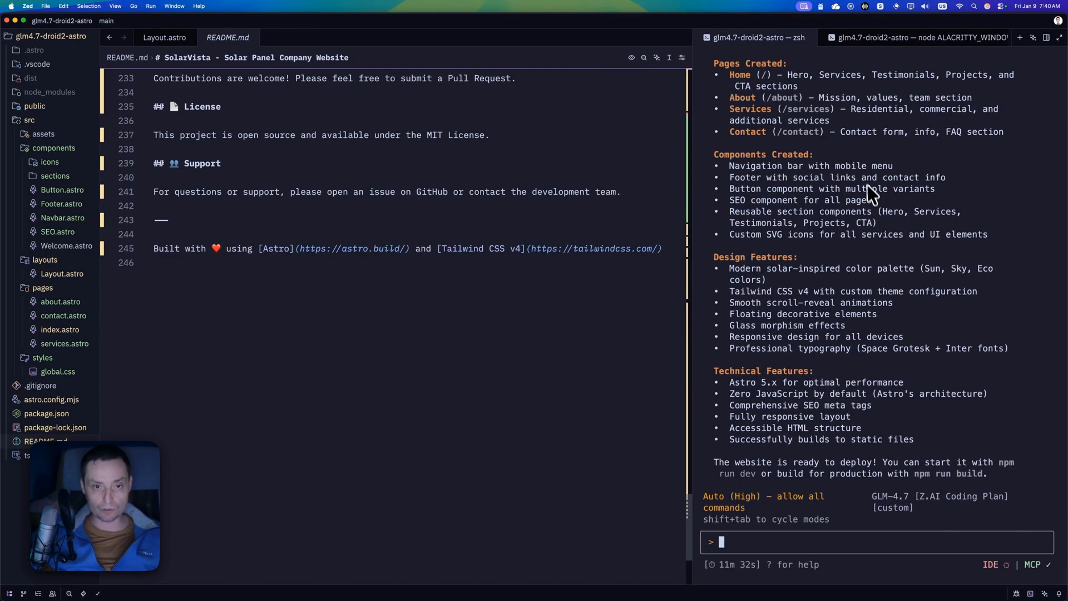
Switch to the 'glm4.7-droid2-astro — zsh' terminal tab showing the dev server at localhost:4321.
{"action": "left_click", "coordinate": [750, 38]}
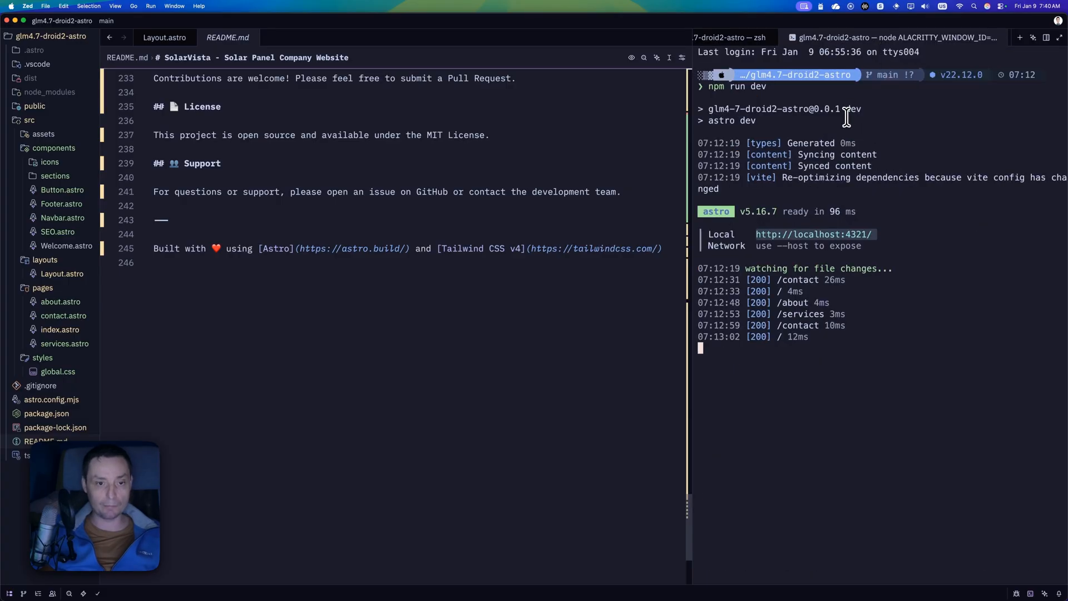
{"action": "mouse_move", "coordinate": [775, 235]}
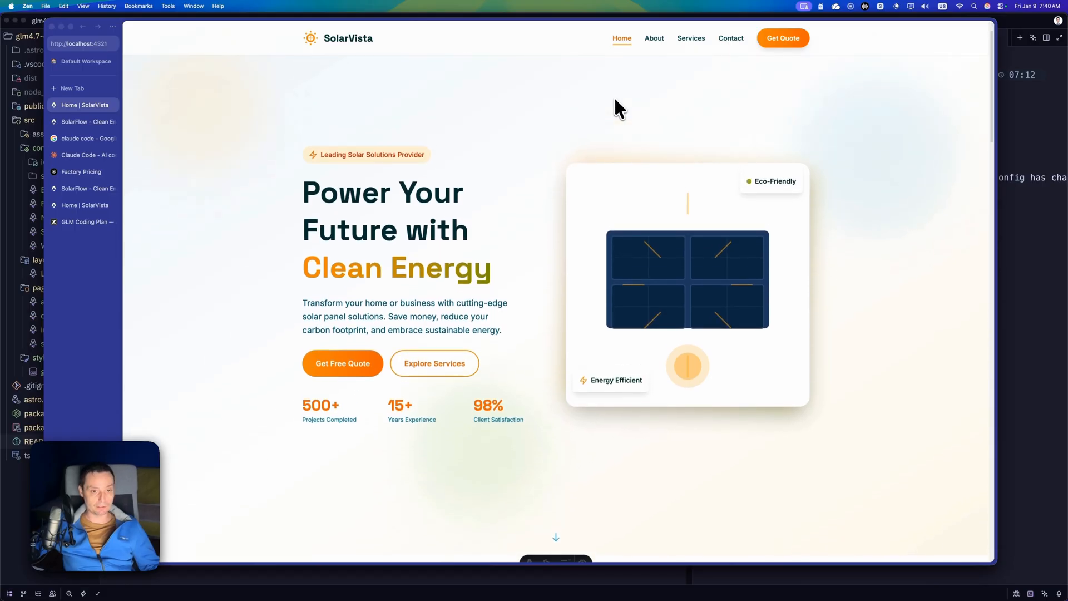
{"action": "scroll", "scroll_direction": "down", "scroll_amount": 3}
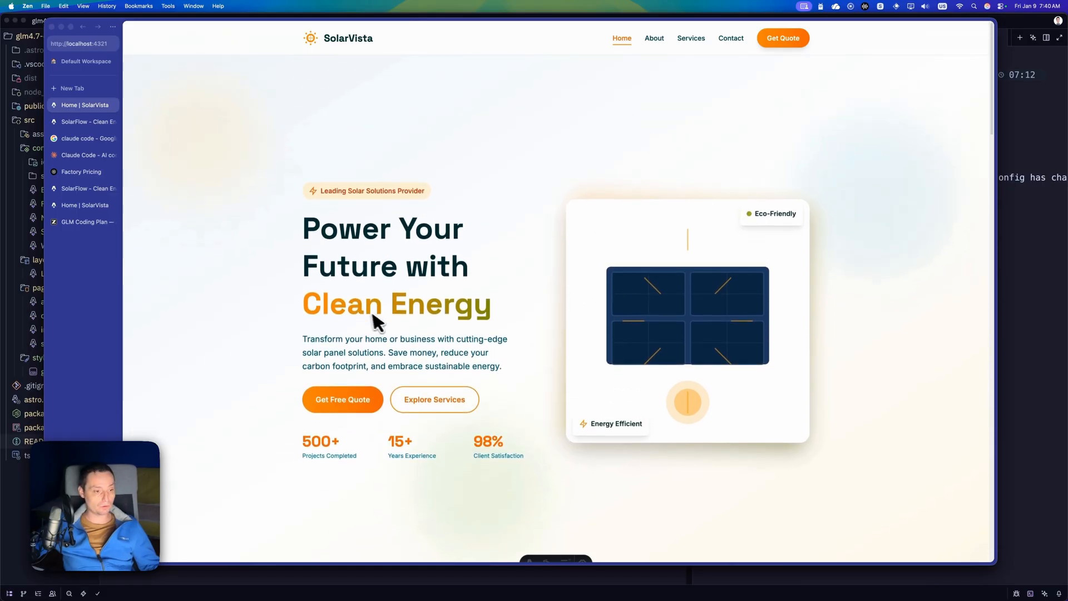
{"action": "scroll", "scroll_direction": "down", "scroll_amount": 3}
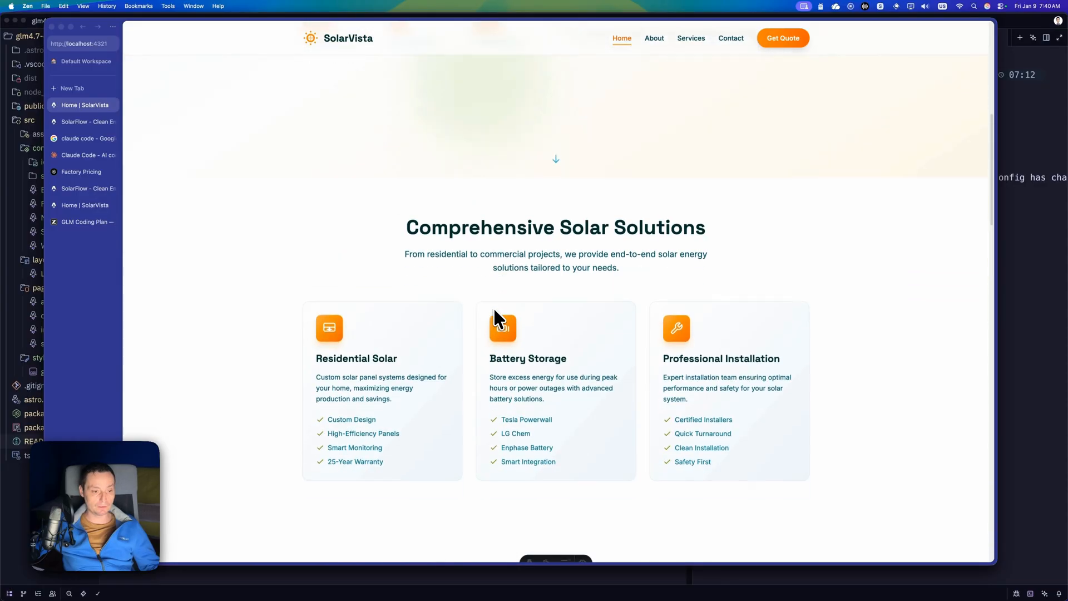
{"action": "scroll", "scroll_direction": "down", "scroll_amount": 3}
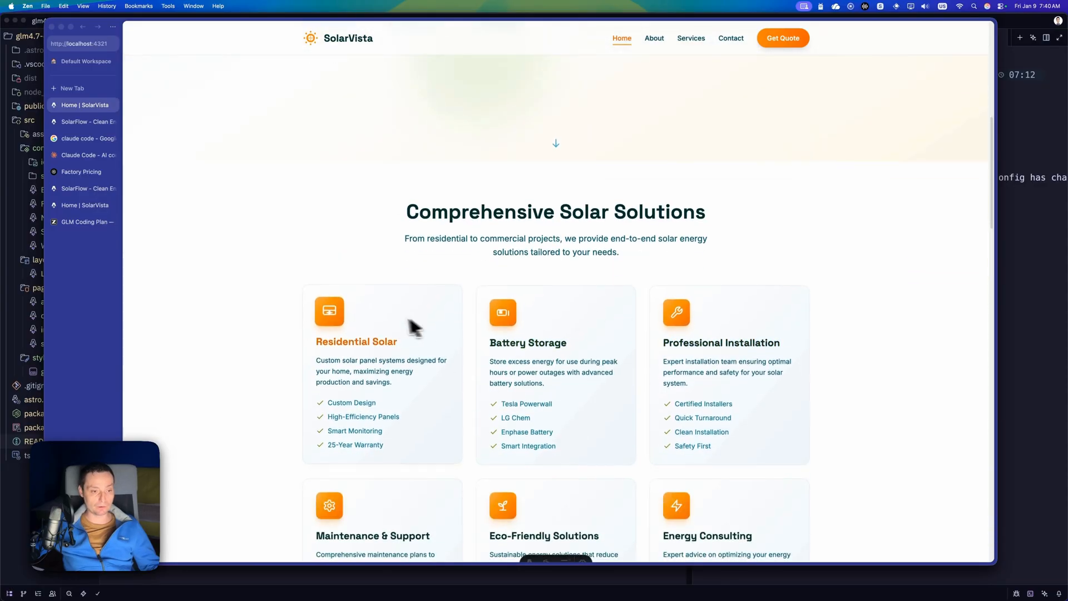
{"action": "scroll", "scroll_direction": "down", "scroll_amount": 3}
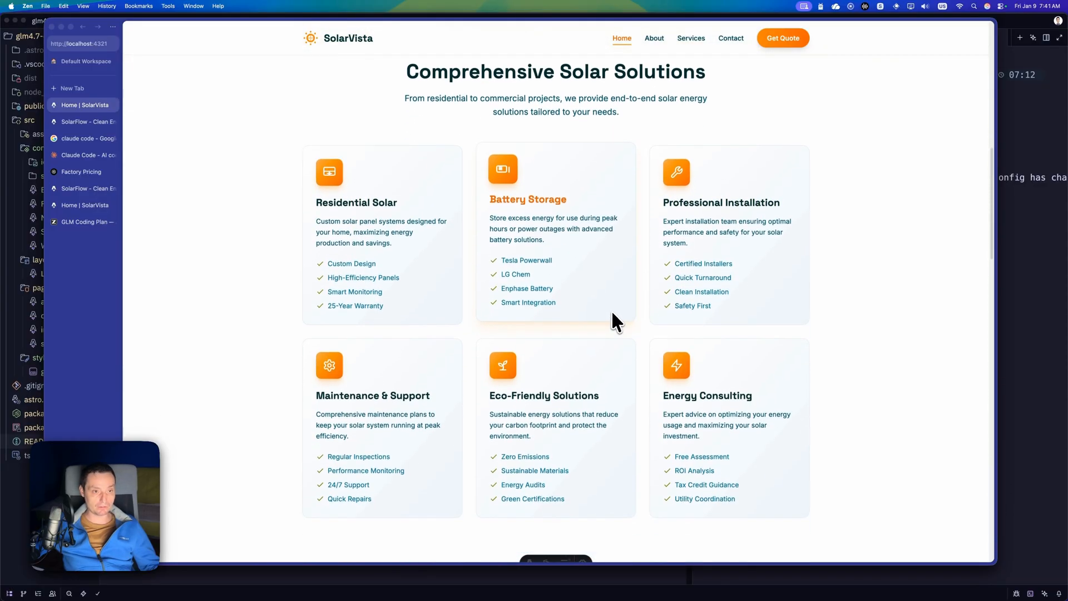
{"action": "scroll", "scroll_direction": "down", "scroll_amount": 3}
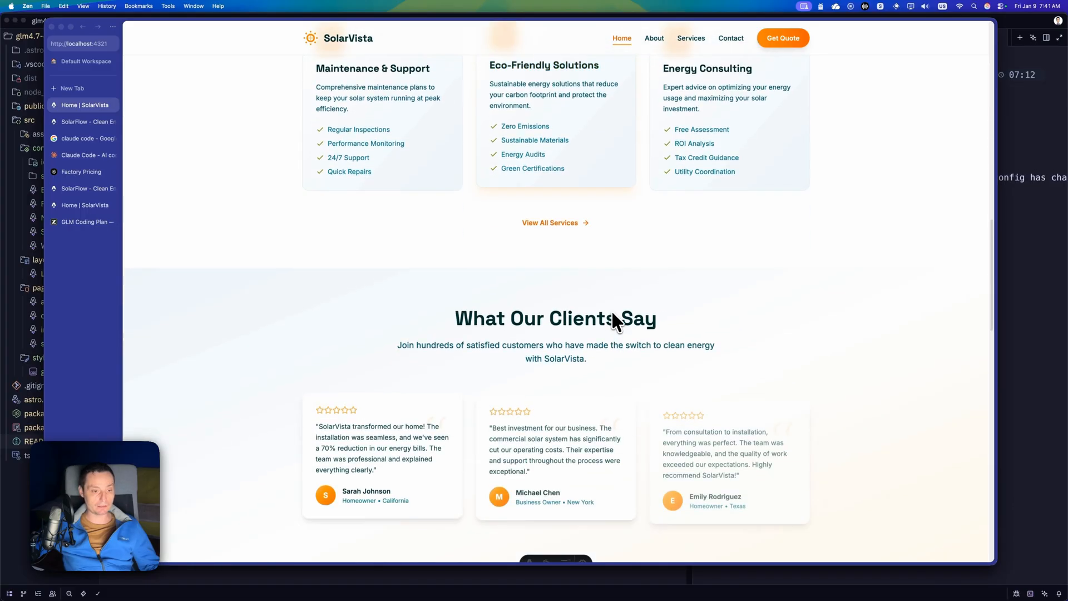
{"action": "scroll", "scroll_direction": "down", "scroll_amount": 3}
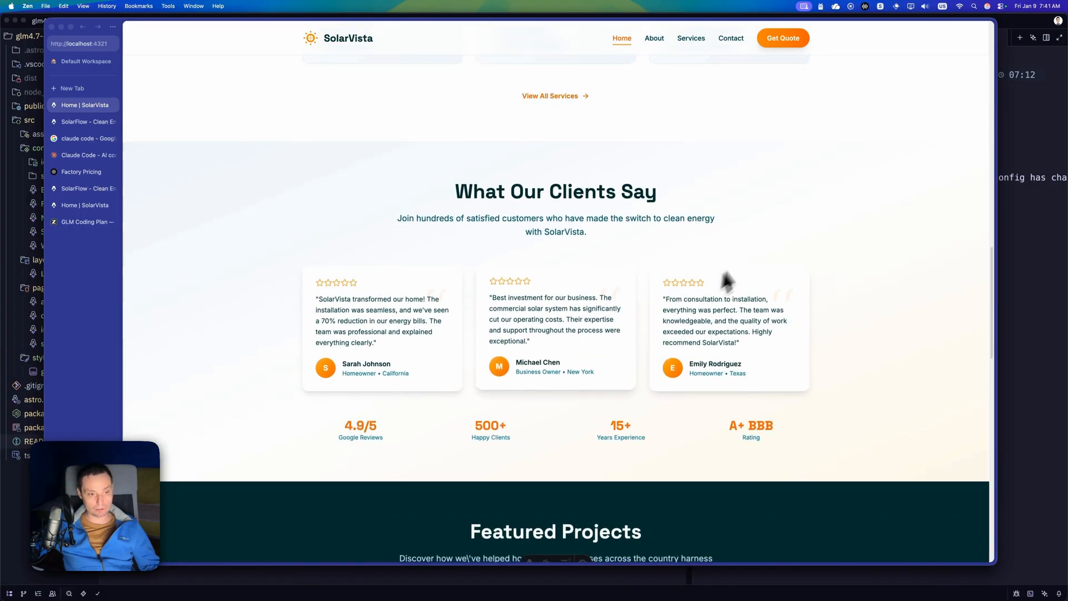
{"action": "scroll", "scroll_direction": "down", "scroll_amount": 3}
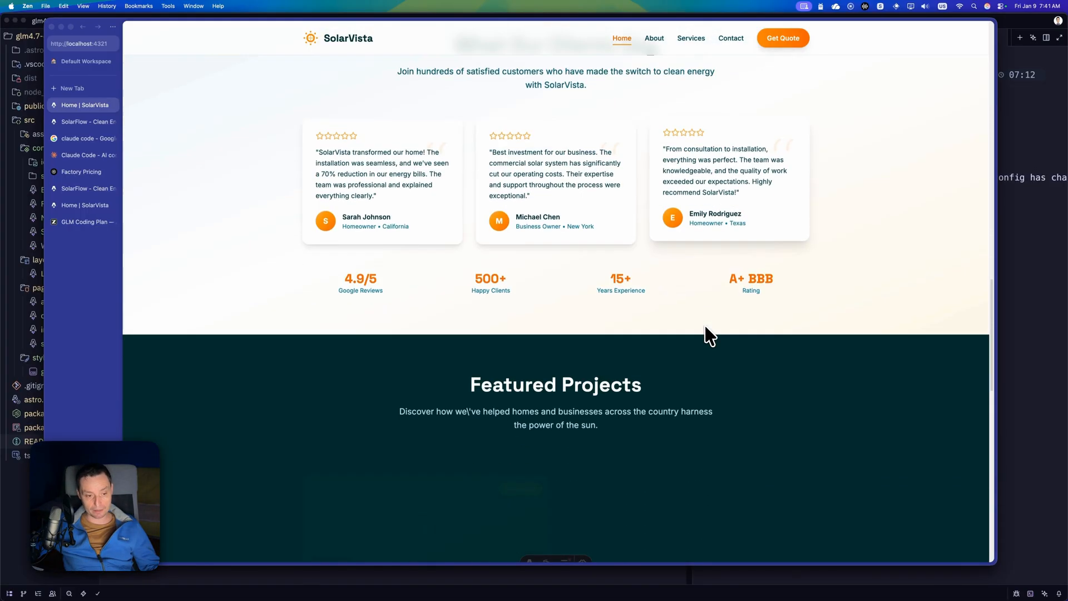
{"action": "scroll", "scroll_direction": "down", "scroll_amount": 3}
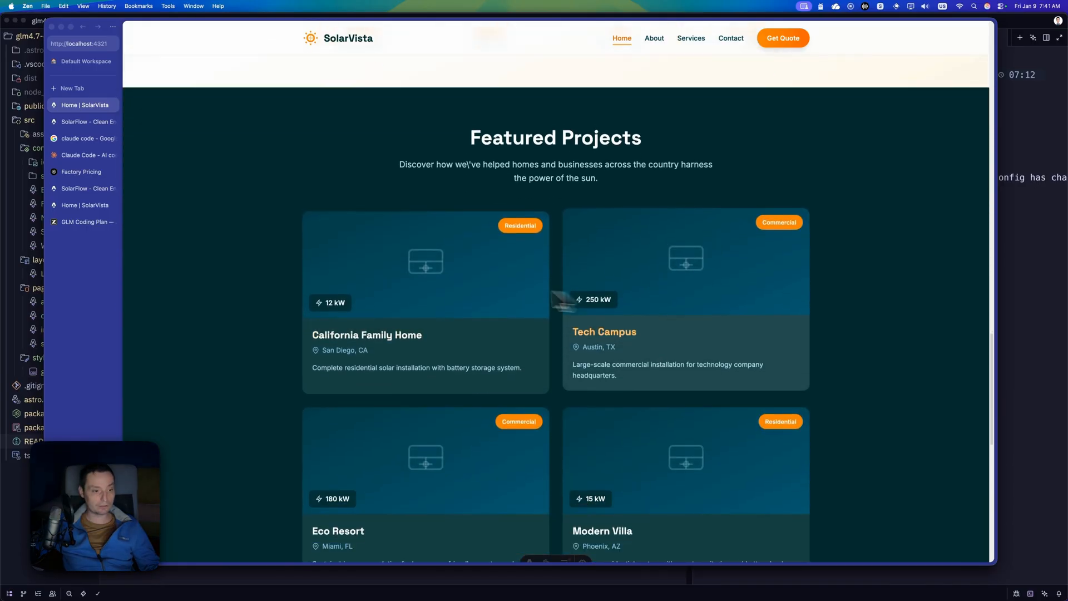
{"action": "scroll", "scroll_direction": "down", "scroll_amount": 3}
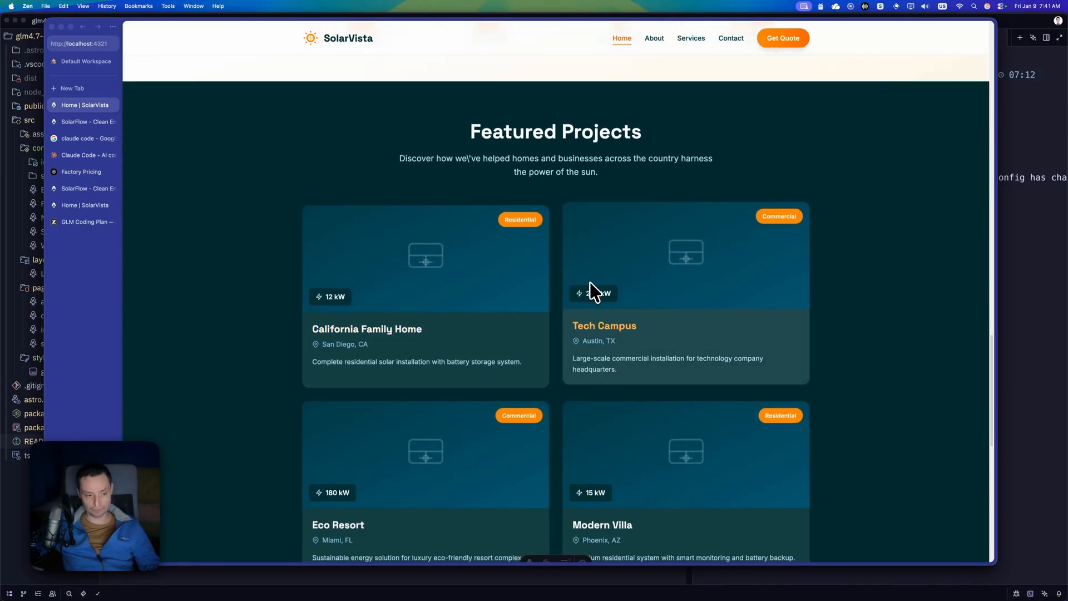
{"action": "scroll", "scroll_direction": "down", "scroll_amount": 3}
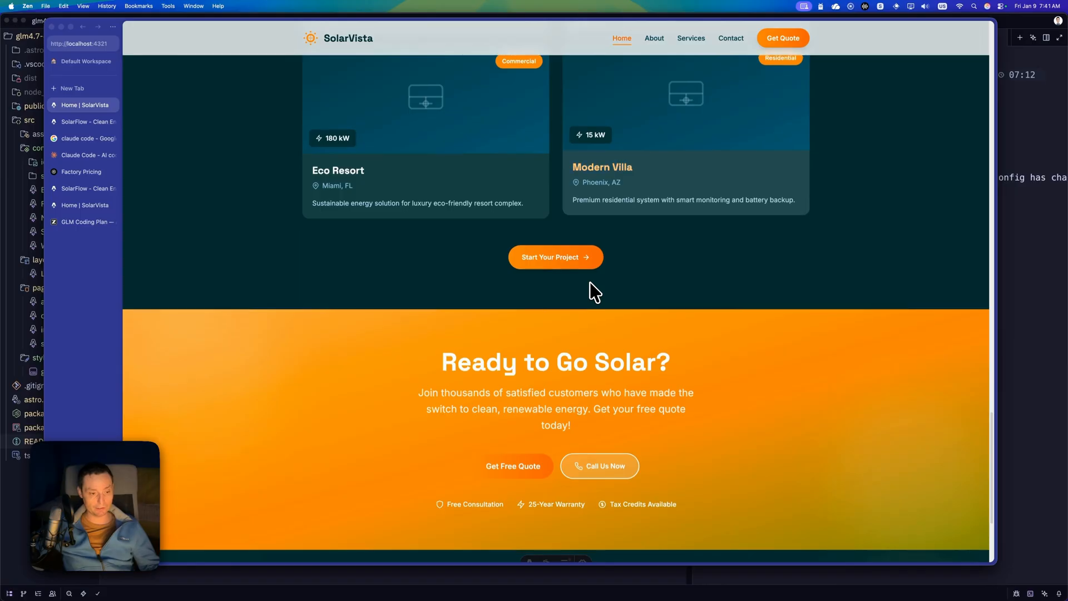
{"action": "scroll", "scroll_direction": "down", "scroll_amount": 3}
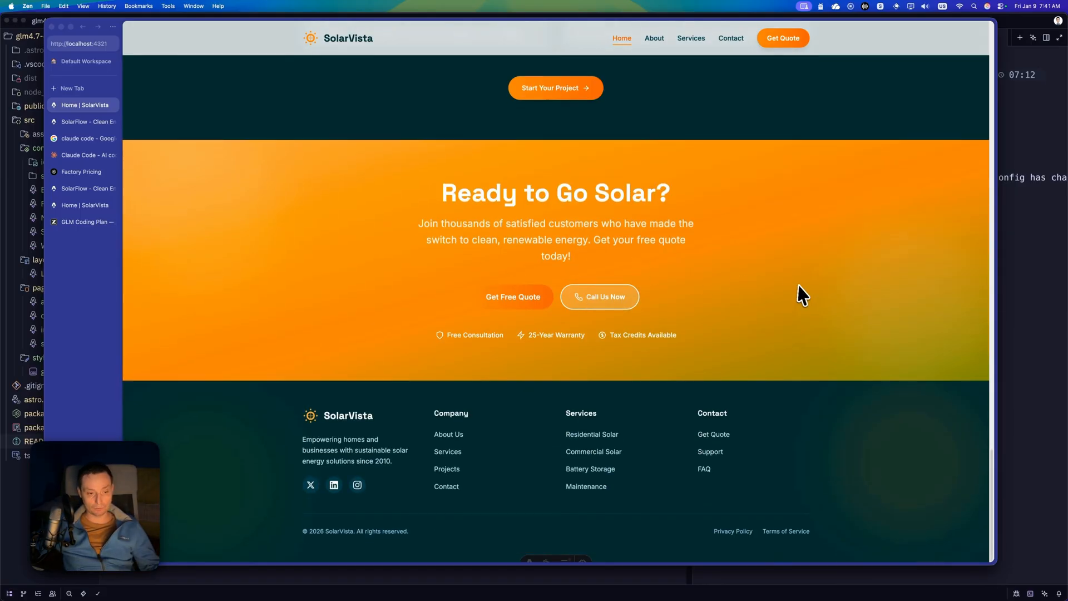
{"action": "scroll", "scroll_direction": "up", "scroll_amount": 3}
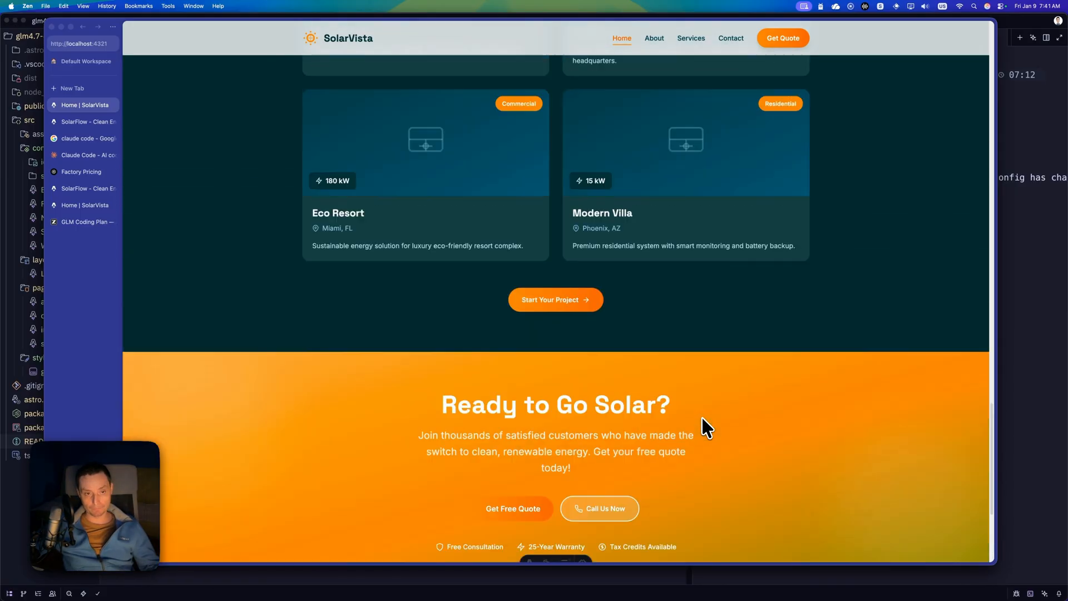
{"action": "scroll", "scroll_direction": "up", "scroll_amount": 3}
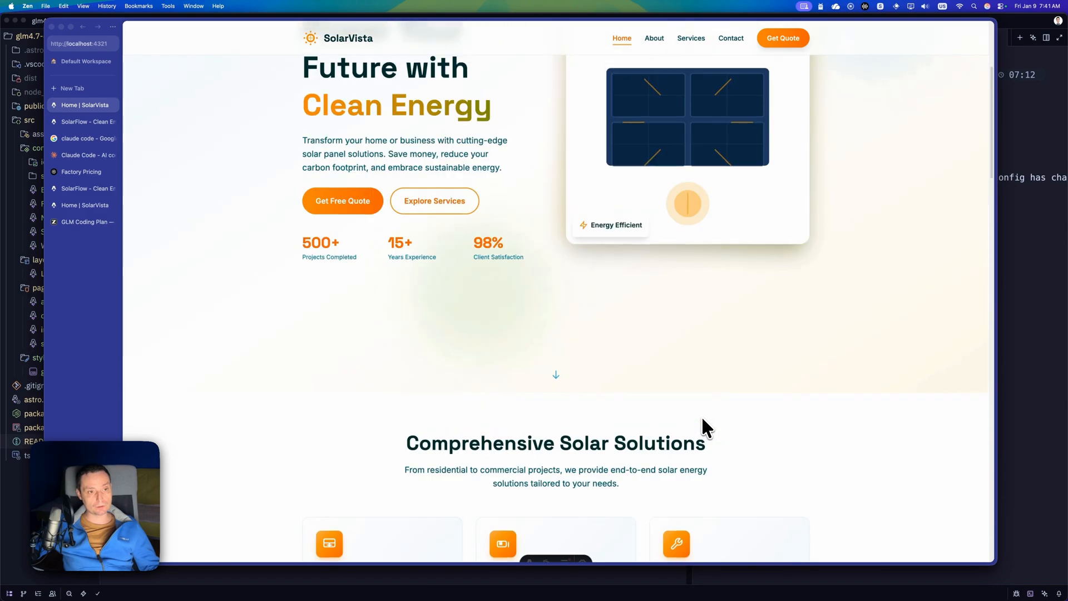
{"action": "scroll", "scroll_direction": "up", "scroll_amount": 3}
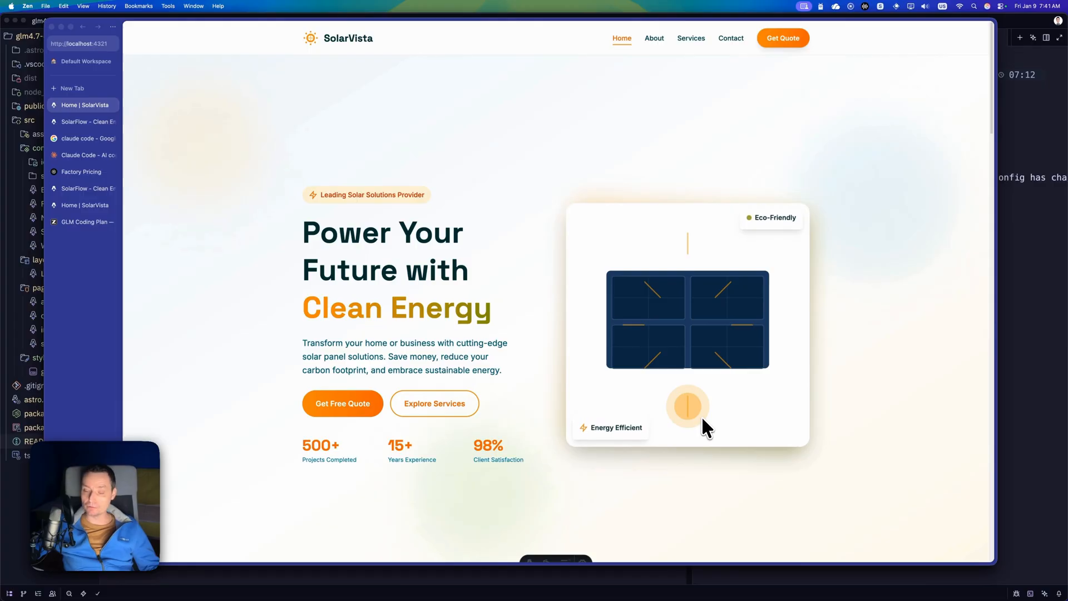
{"action": "mouse_move", "coordinate": [660, 65]}
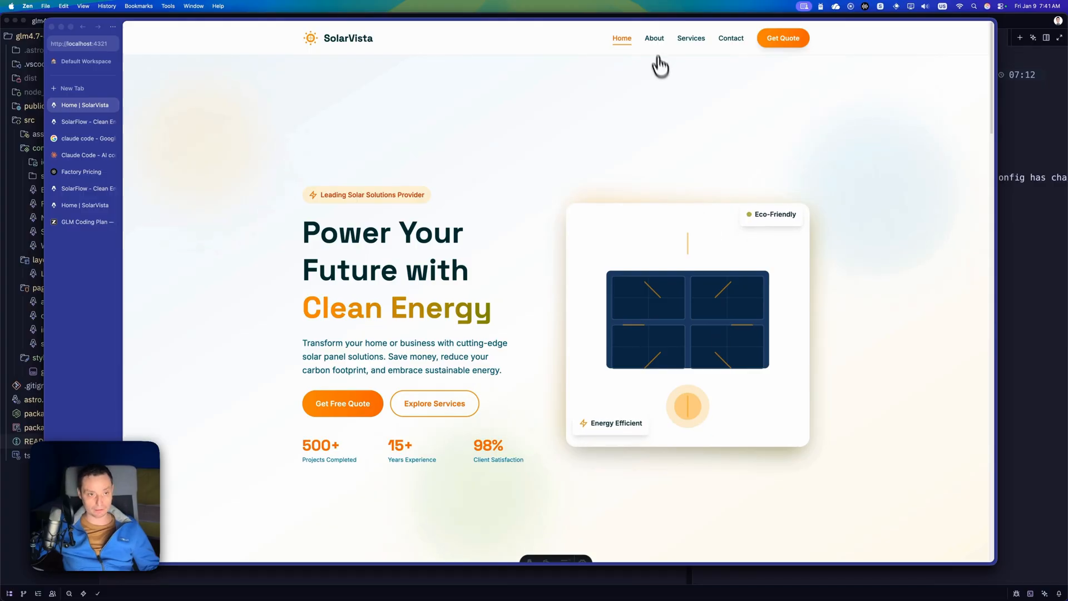
Browse the SolarVista About page through mission, core values and team, then go to the Services page.
{"action": "left_click", "coordinate": [653, 37]}
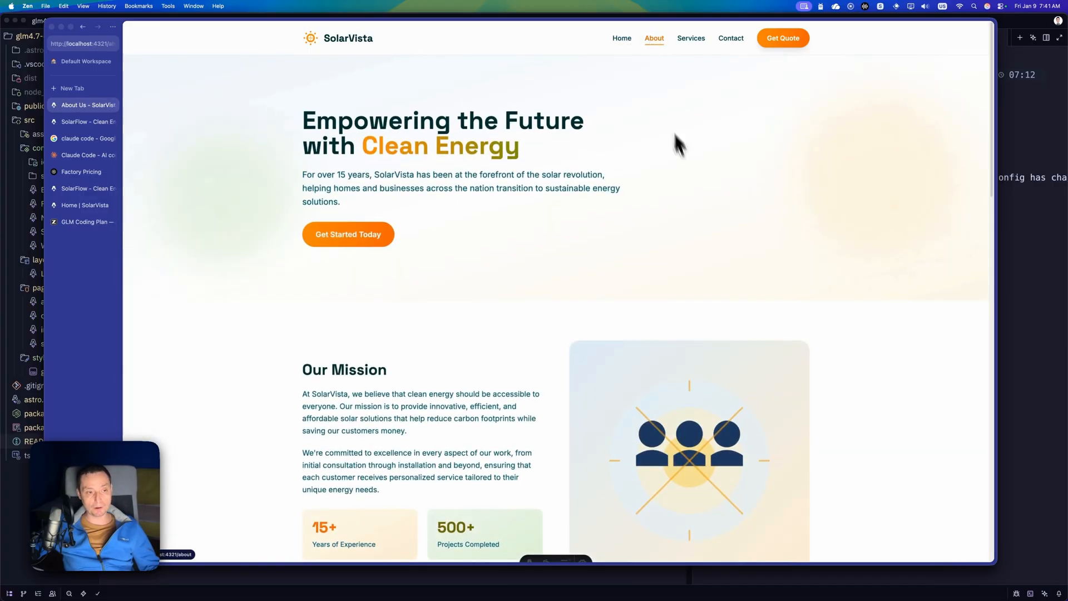
{"action": "scroll", "scroll_direction": "down", "scroll_amount": 3}
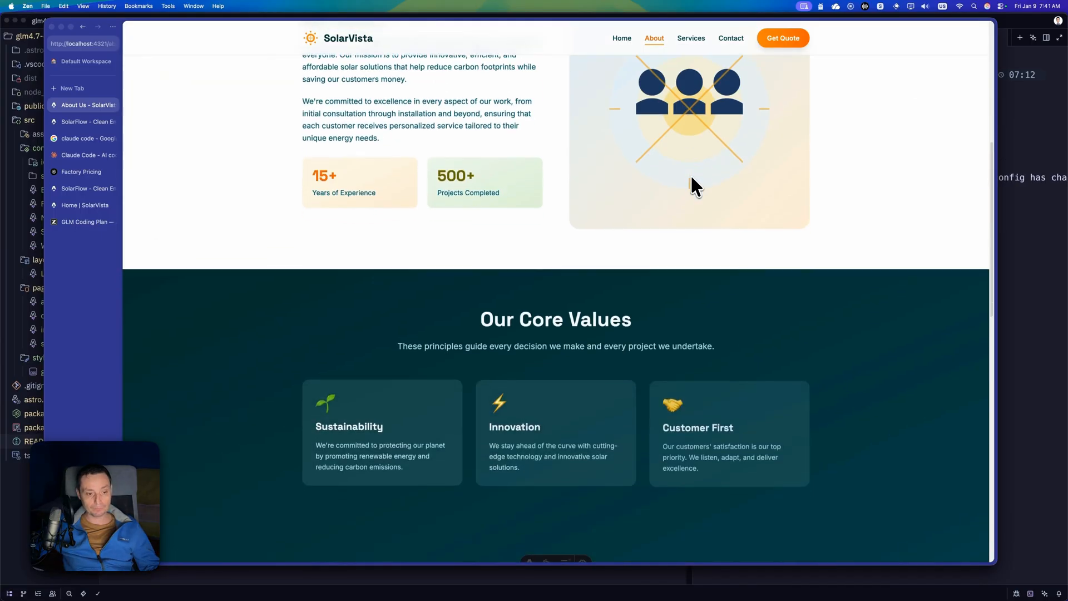
{"action": "scroll", "scroll_direction": "down", "scroll_amount": 3}
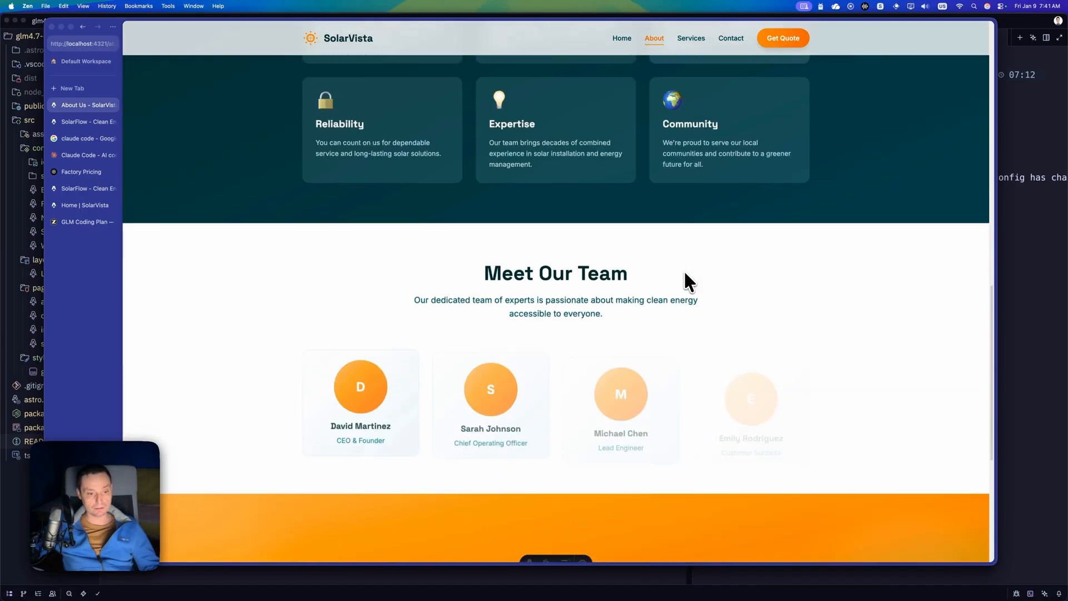
{"action": "scroll", "scroll_direction": "down", "scroll_amount": 3}
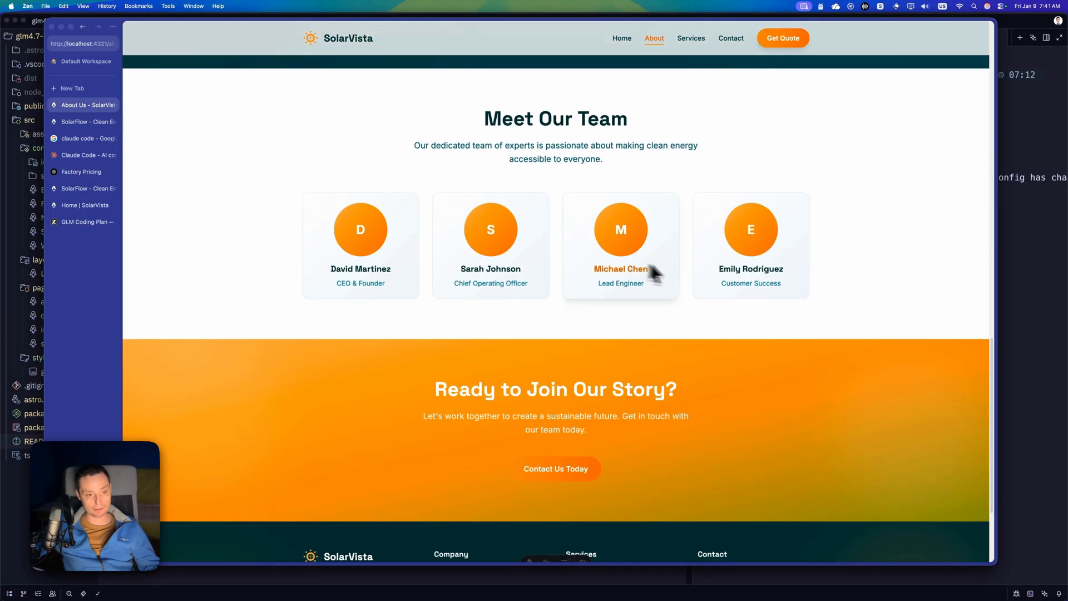
{"action": "scroll", "scroll_direction": "up", "scroll_amount": 3}
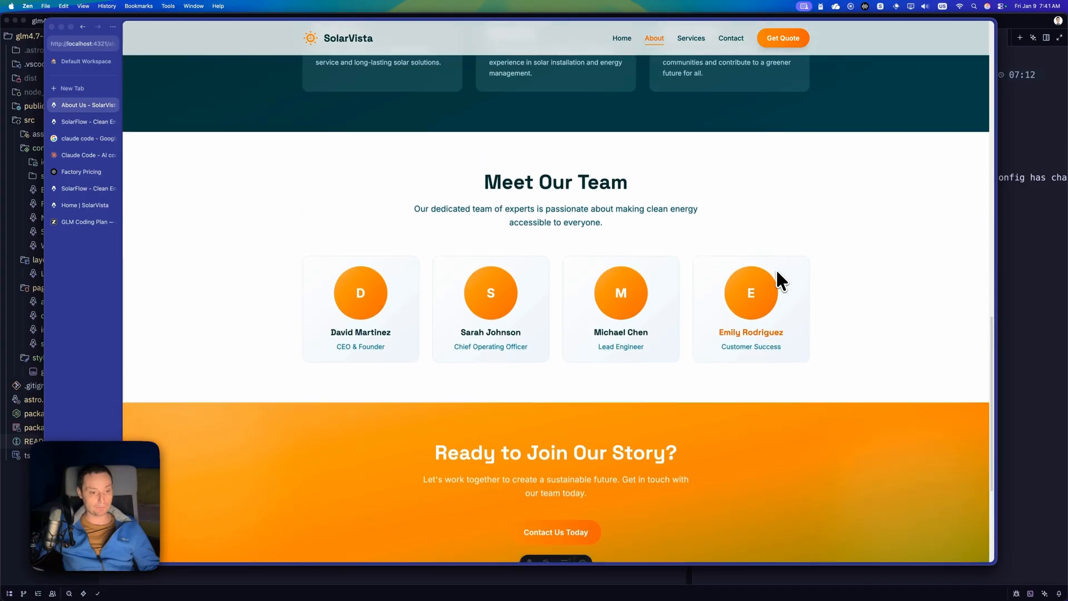
{"action": "scroll", "scroll_direction": "down", "scroll_amount": 3}
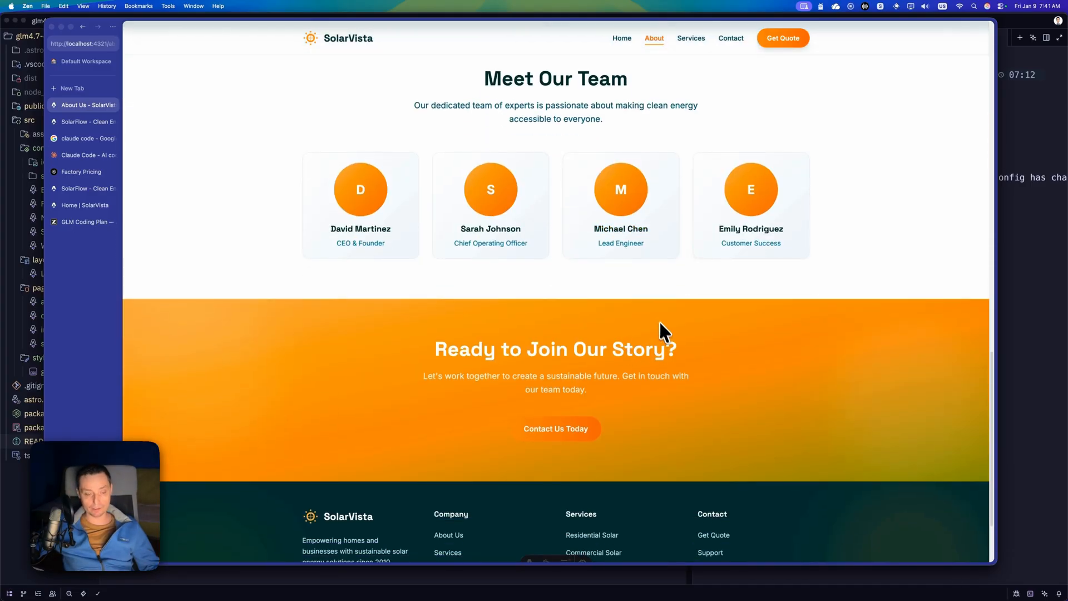
{"action": "left_click", "coordinate": [689, 38]}
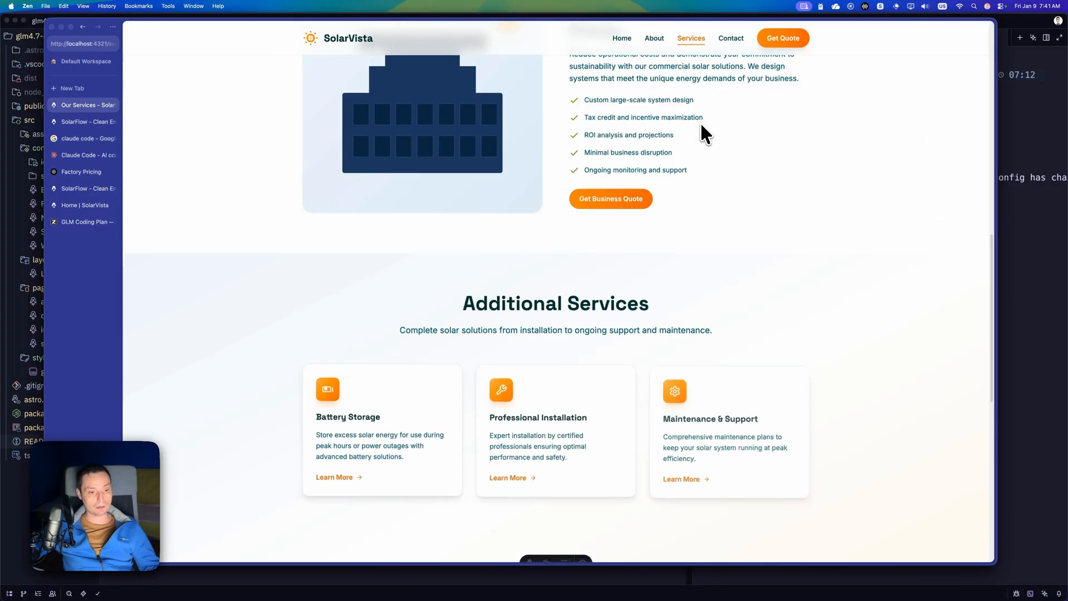
Go to the SolarVista Contact page, expand the FAQ on solar incentives, and scroll back to the top.
{"action": "left_click", "coordinate": [730, 38]}
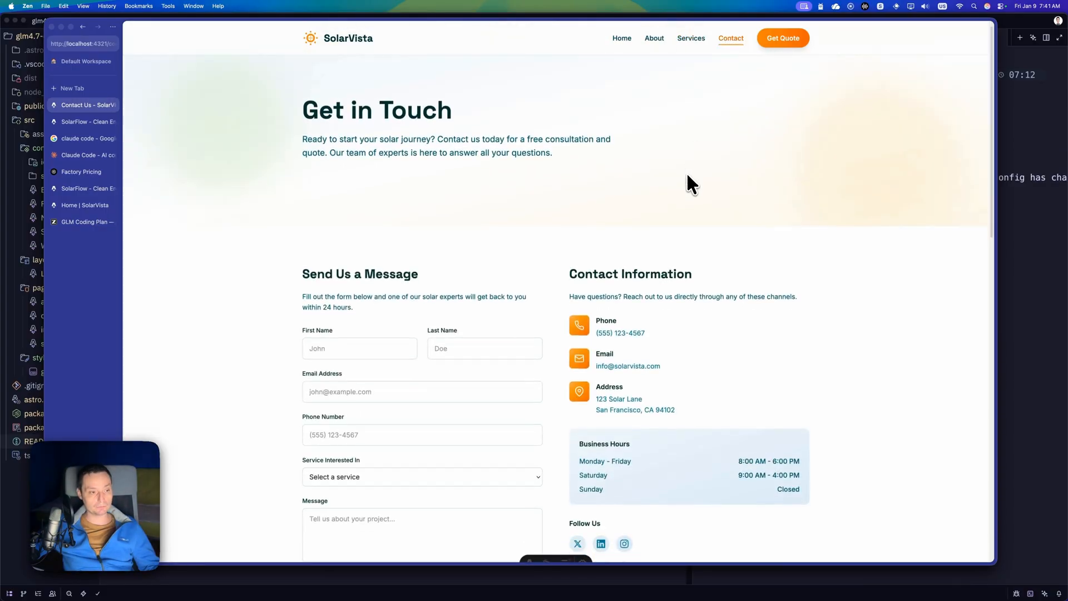
{"action": "scroll", "scroll_direction": "down", "scroll_amount": 3}
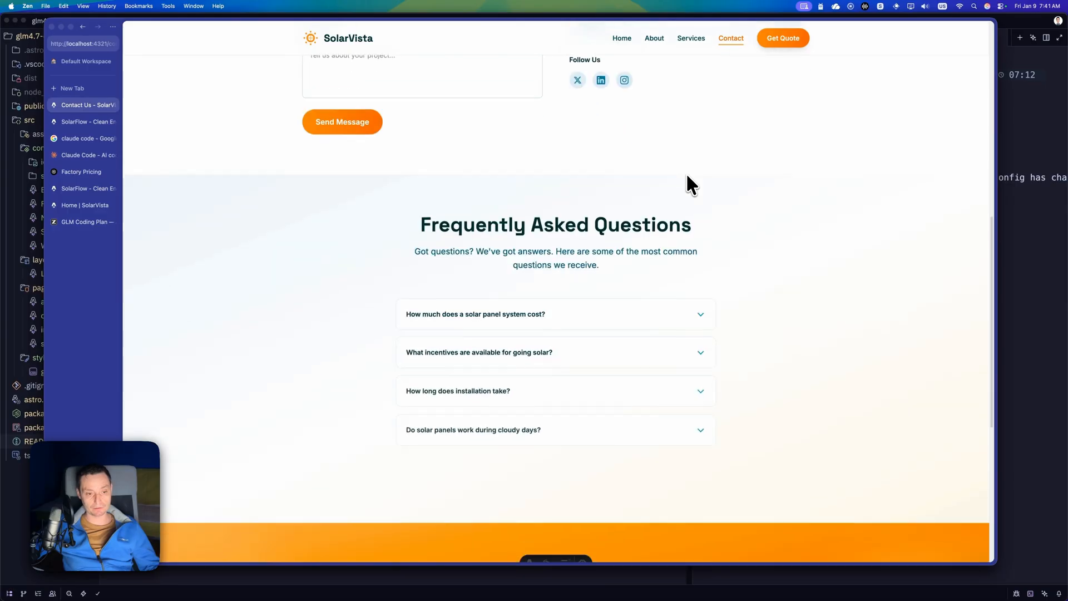
{"action": "scroll", "scroll_direction": "down", "scroll_amount": 3}
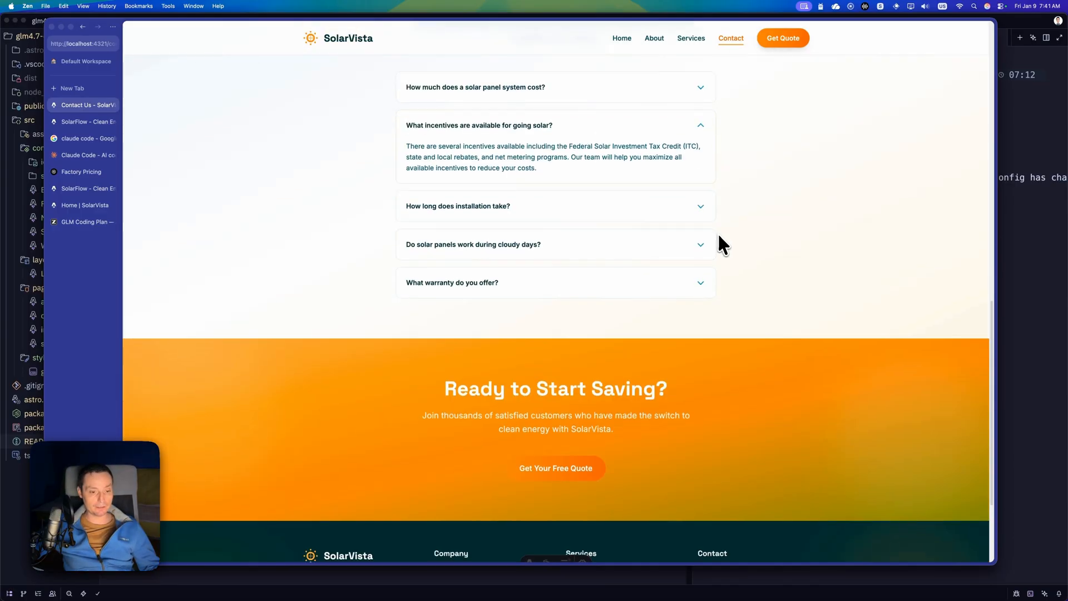
{"action": "scroll", "scroll_direction": "down", "scroll_amount": 3}
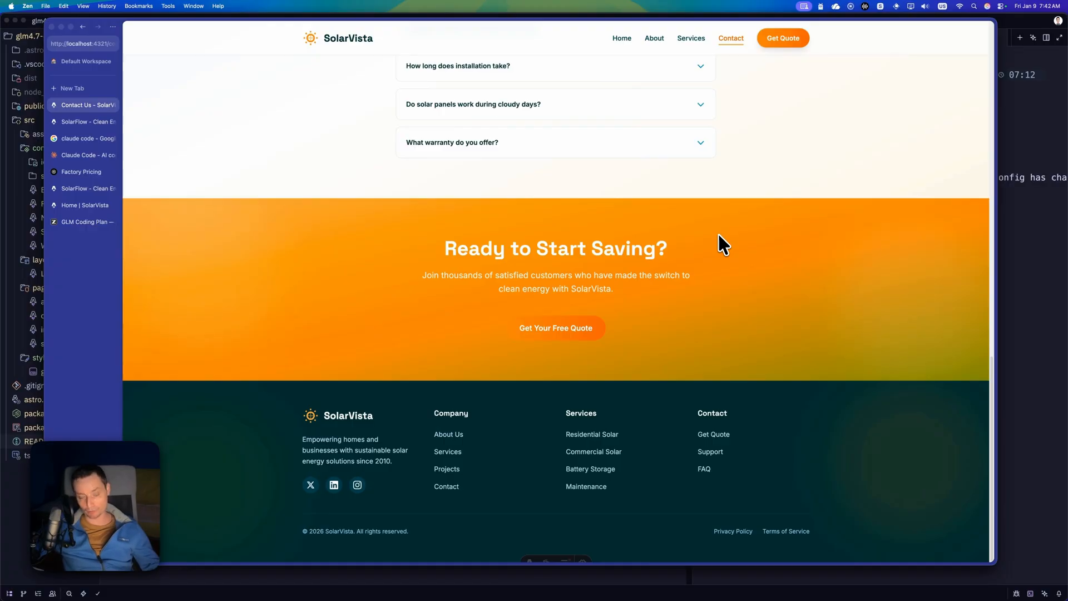
{"action": "scroll", "scroll_direction": "up", "scroll_amount": 3}
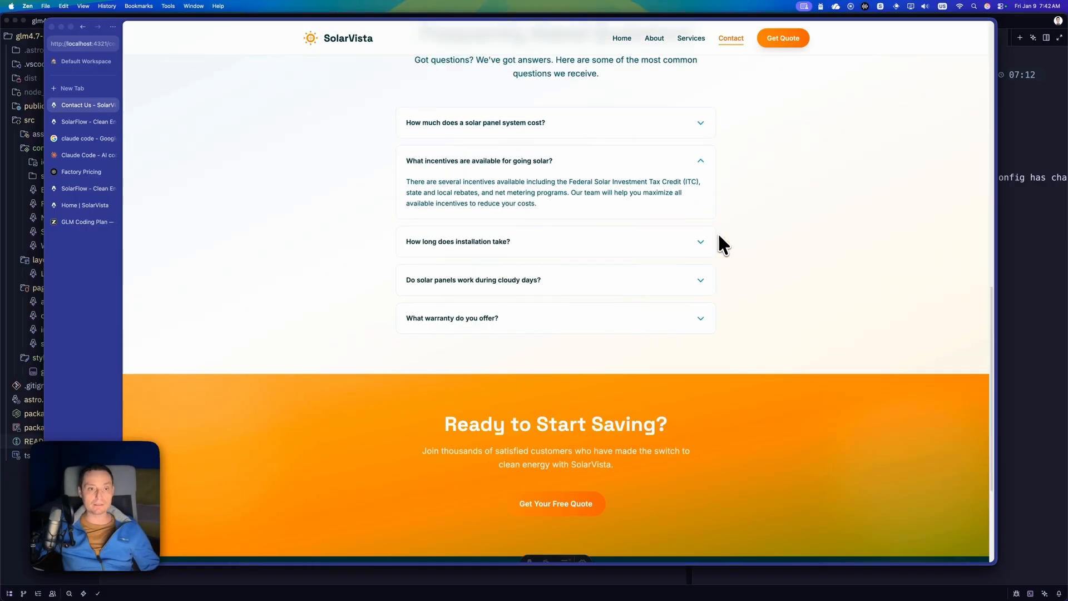
{"action": "scroll", "scroll_direction": "up", "scroll_amount": 3}
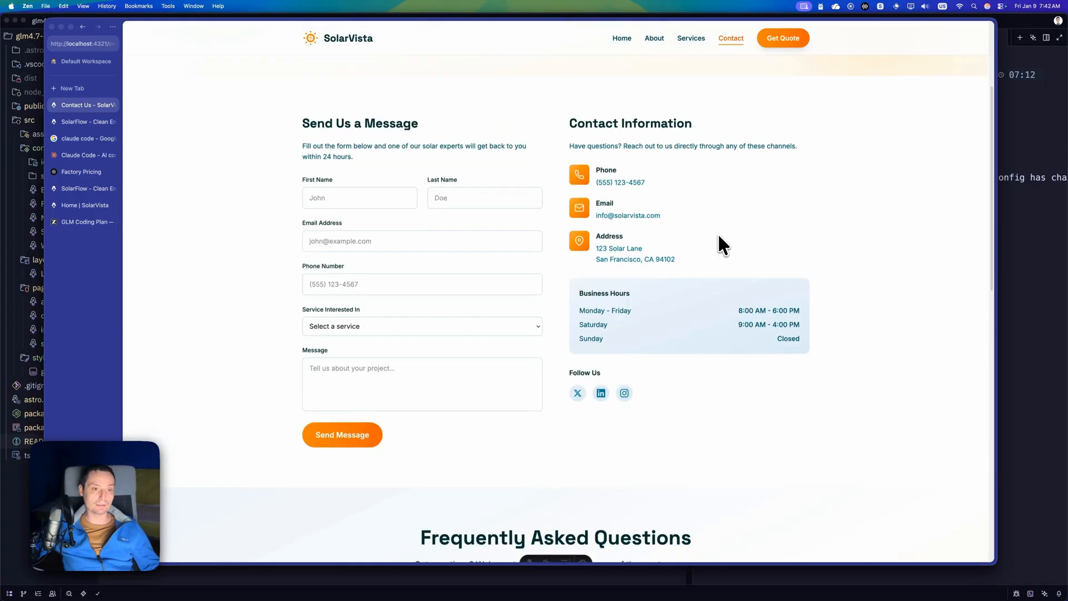
{"action": "scroll", "scroll_direction": "up", "scroll_amount": 3}
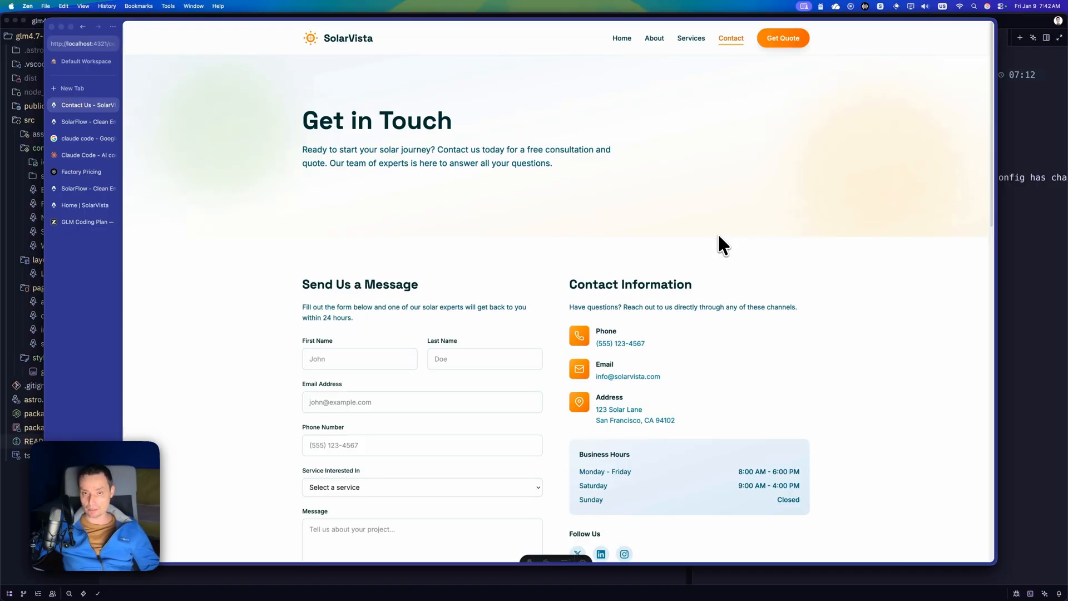
{"action": "mouse_move", "coordinate": [702, 227]}
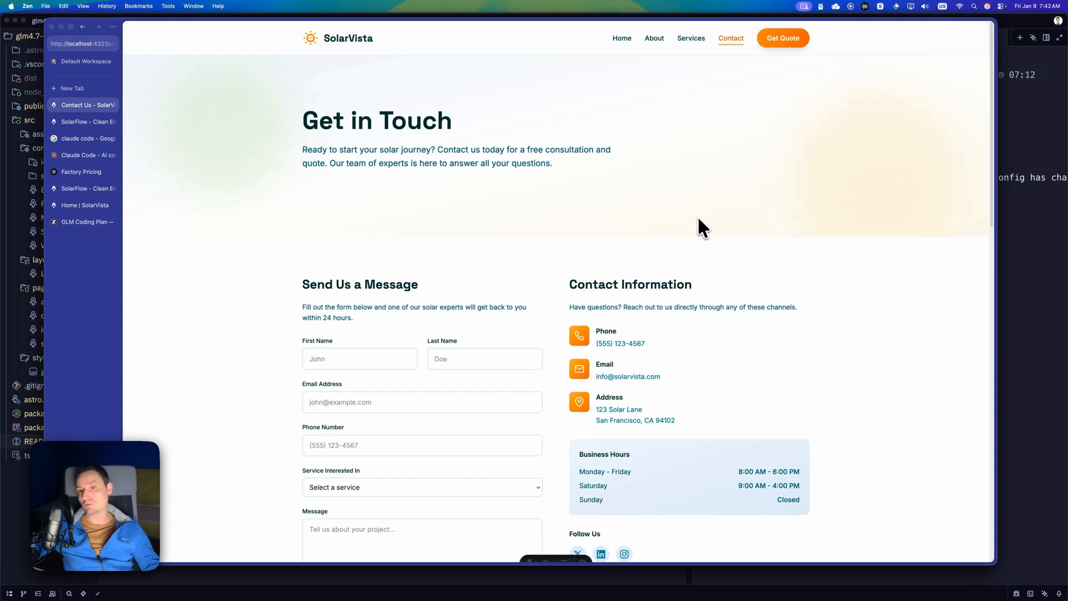